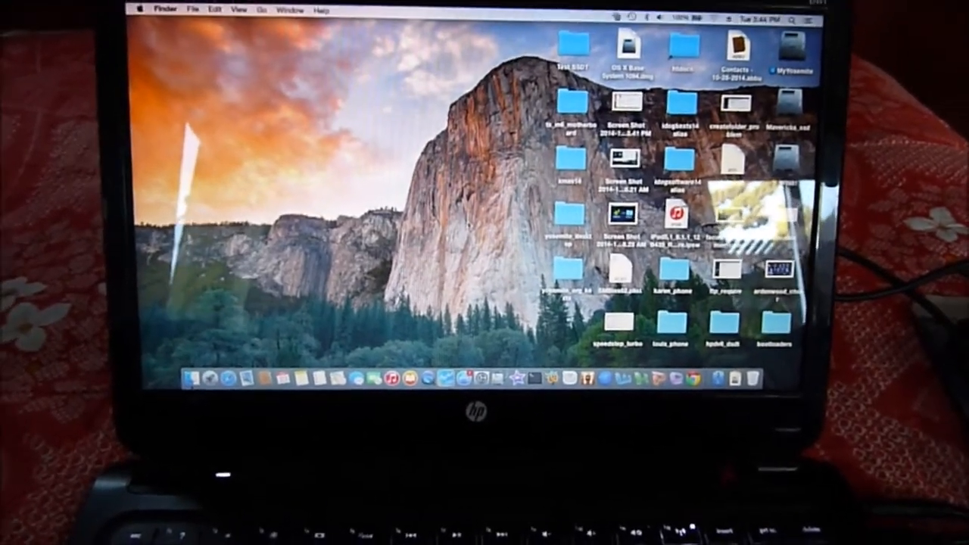
Step: Set CD import settings to MP3 Encoder at High Quality (160 kbps) in iTunes Preferences
{"action": "left_click", "coordinate": [54, 7]}
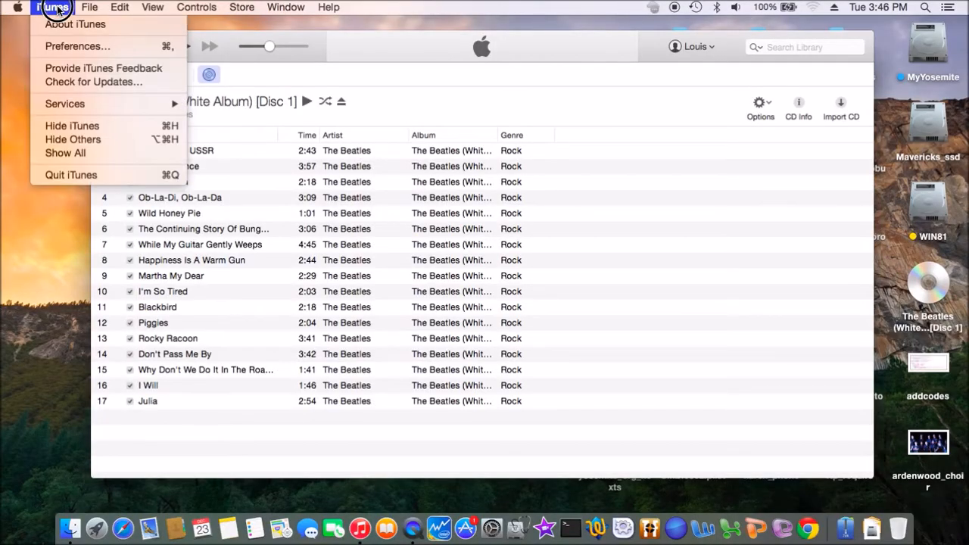
{"action": "mouse_move", "coordinate": [77, 47]}
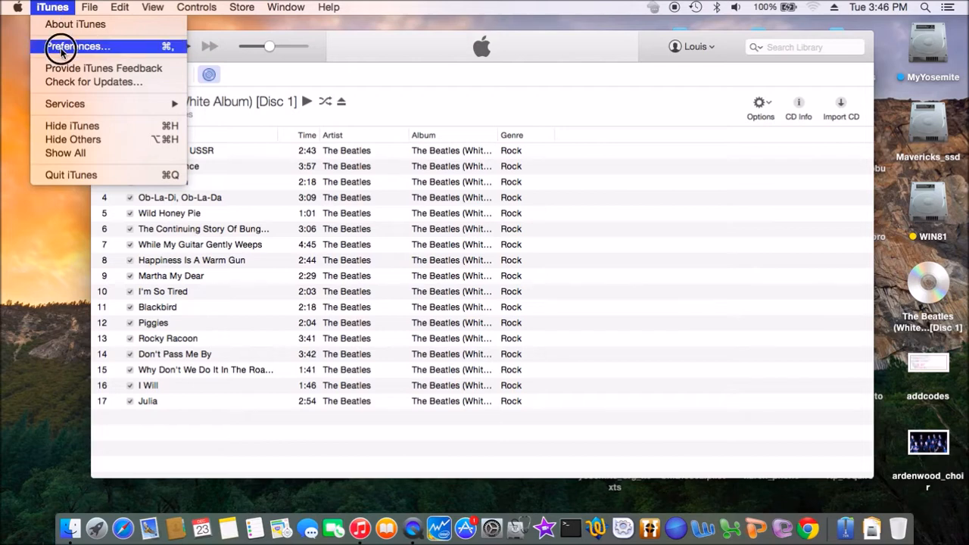
{"action": "left_click", "coordinate": [78, 46]}
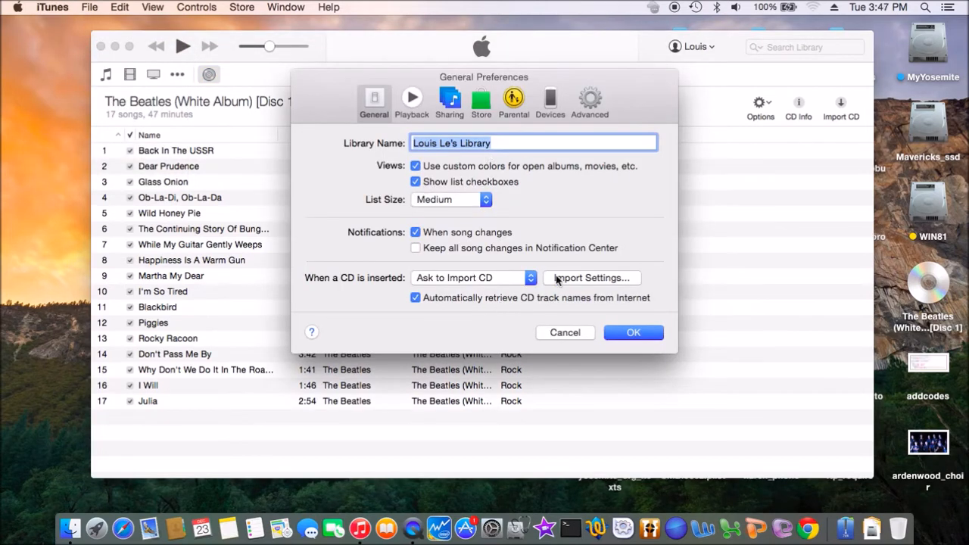
{"action": "mouse_move", "coordinate": [521, 287]}
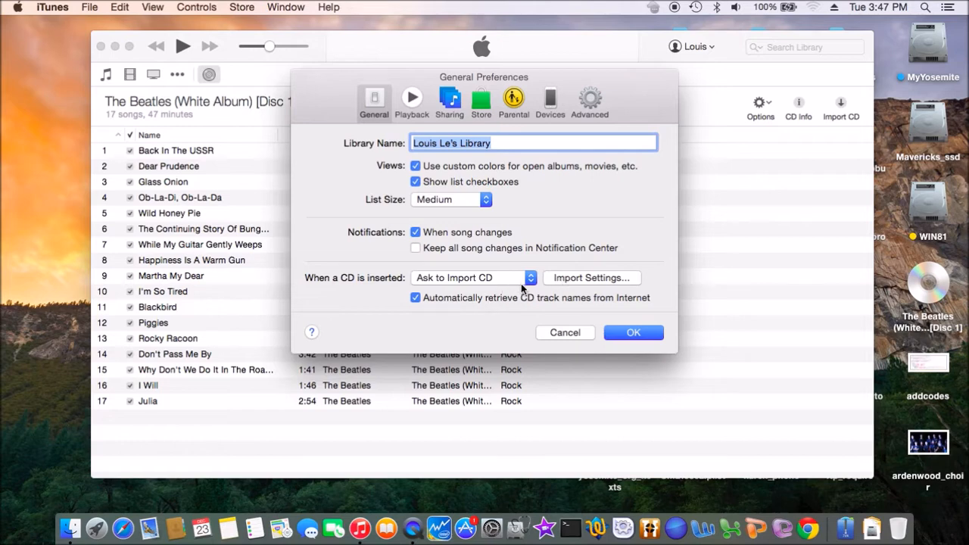
{"action": "mouse_move", "coordinate": [591, 278]}
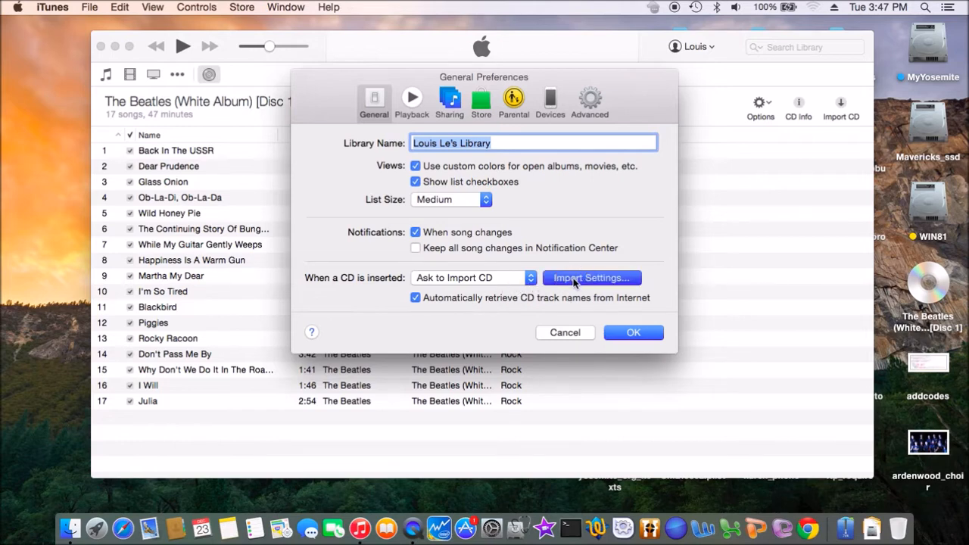
{"action": "left_click", "coordinate": [592, 278]}
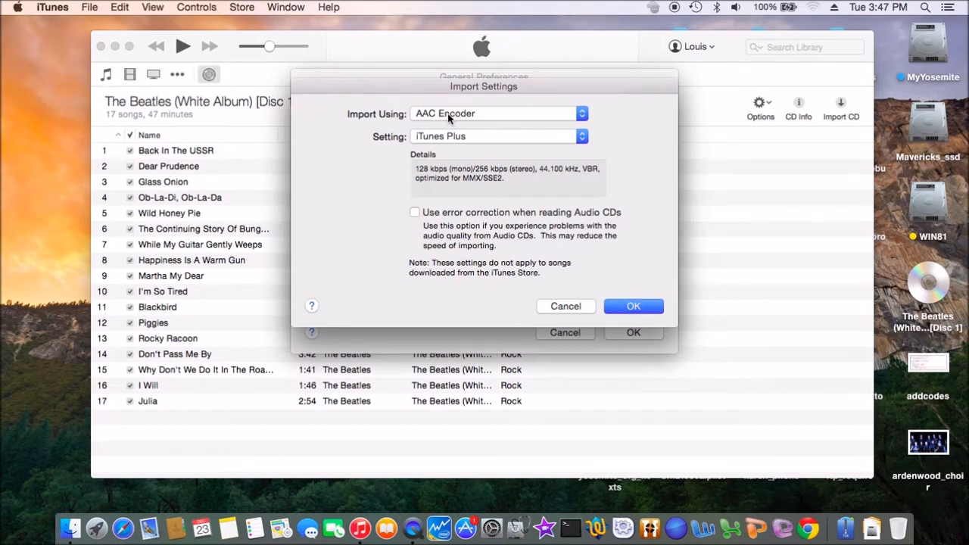
{"action": "left_click", "coordinate": [497, 112]}
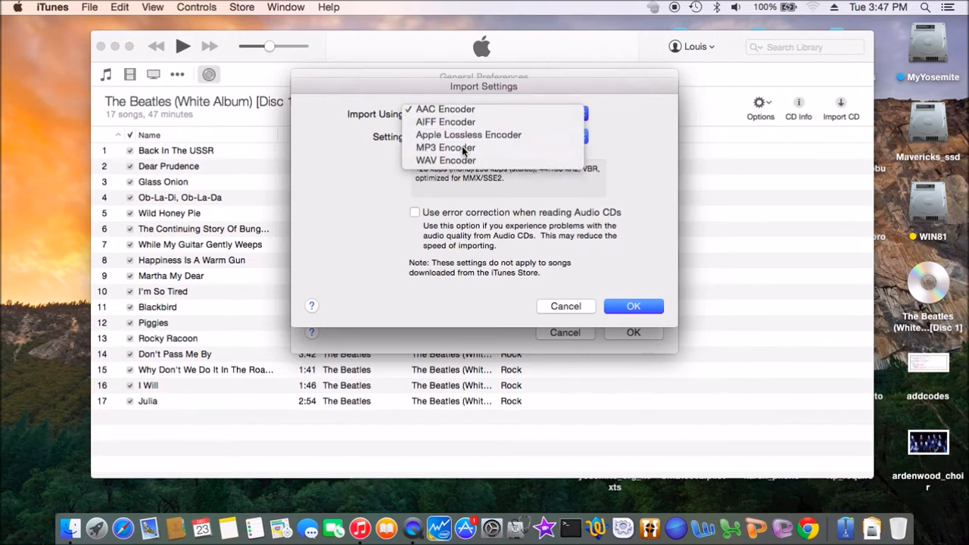
{"action": "left_click", "coordinate": [446, 148]}
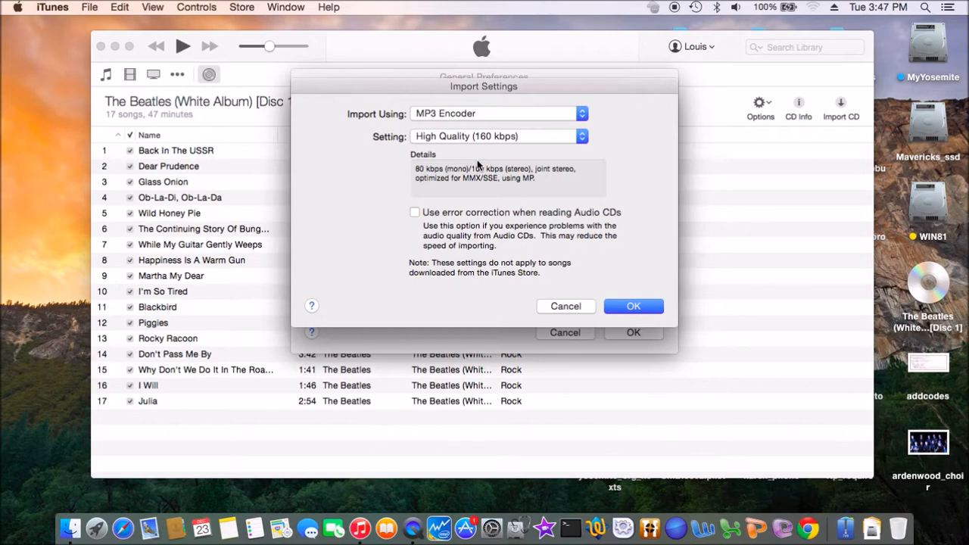
{"action": "mouse_move", "coordinate": [583, 311]}
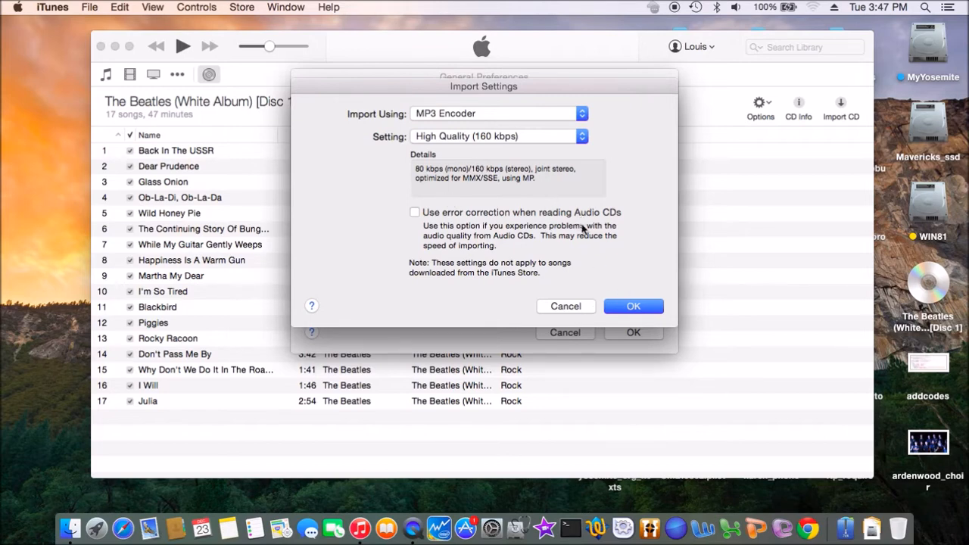
{"action": "mouse_move", "coordinate": [625, 266]}
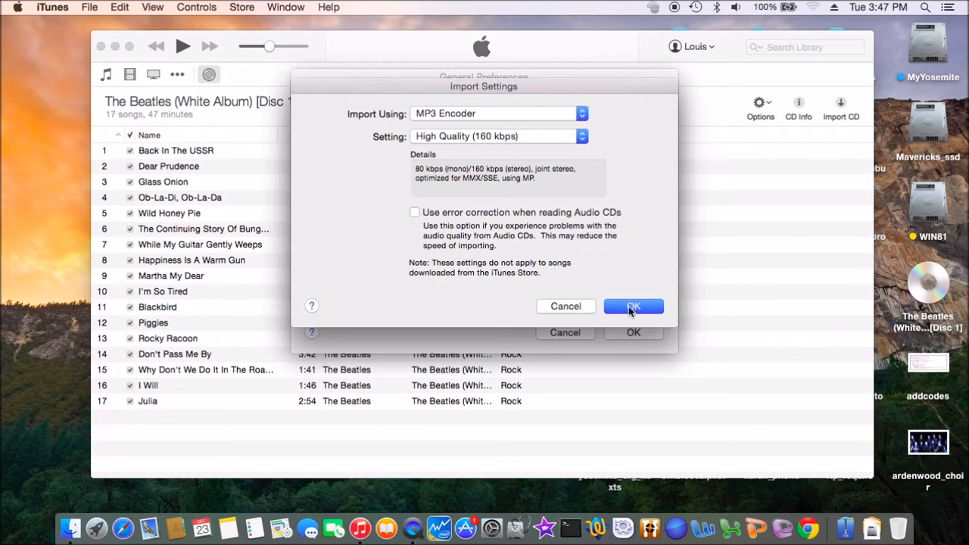
{"action": "left_click", "coordinate": [634, 306]}
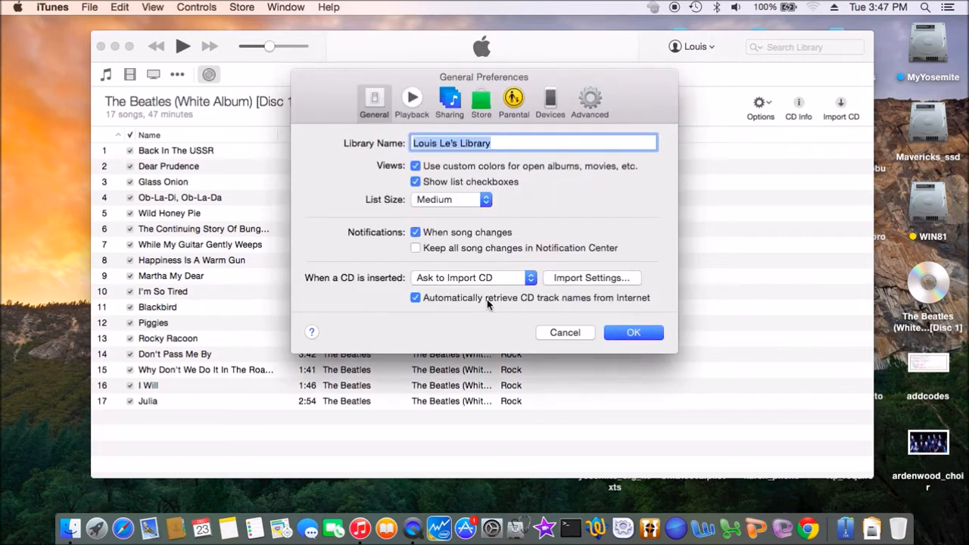
{"action": "mouse_move", "coordinate": [595, 308]}
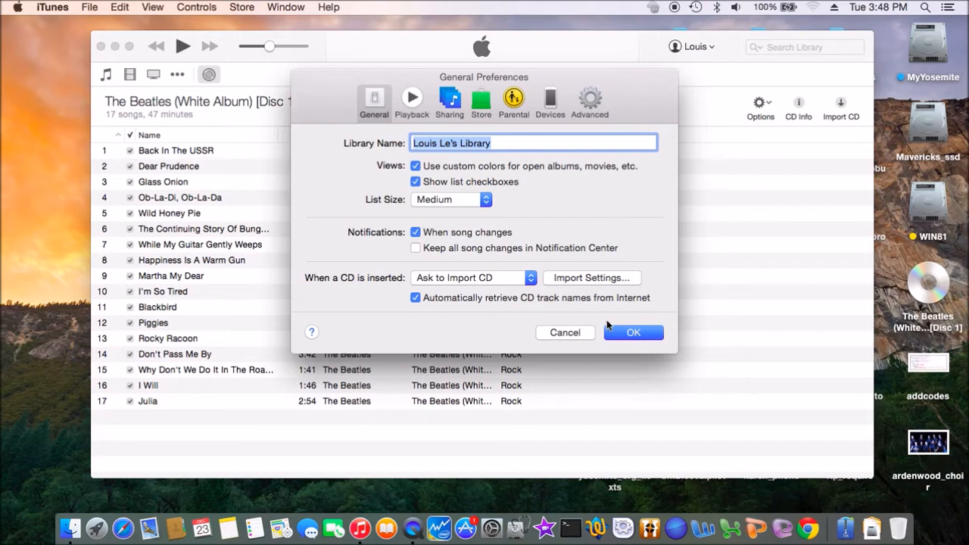
Step: Close Preferences and accept importing The Beatles (White Album) Disc 2
{"action": "left_click", "coordinate": [633, 333]}
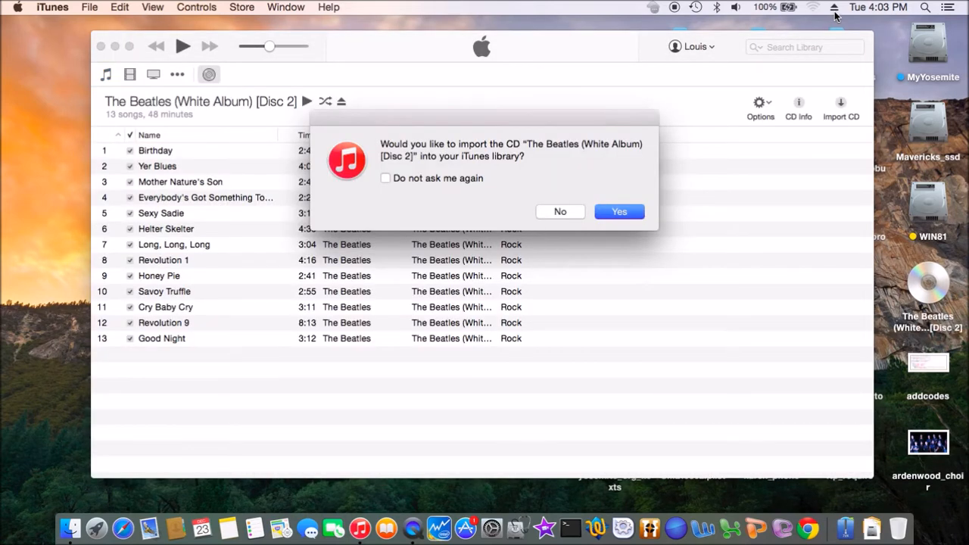
{"action": "mouse_move", "coordinate": [619, 211]}
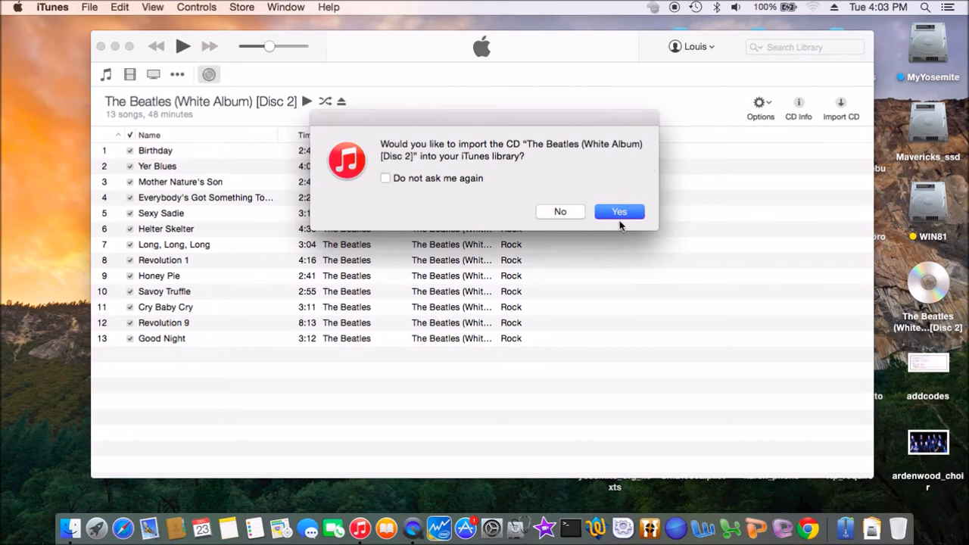
{"action": "left_click", "coordinate": [560, 211]}
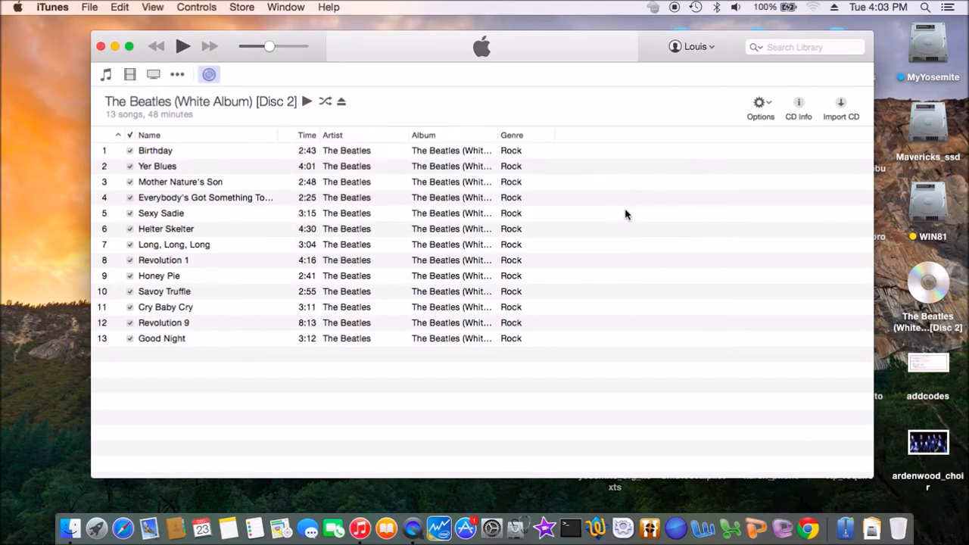
{"action": "left_click", "coordinate": [840, 103]}
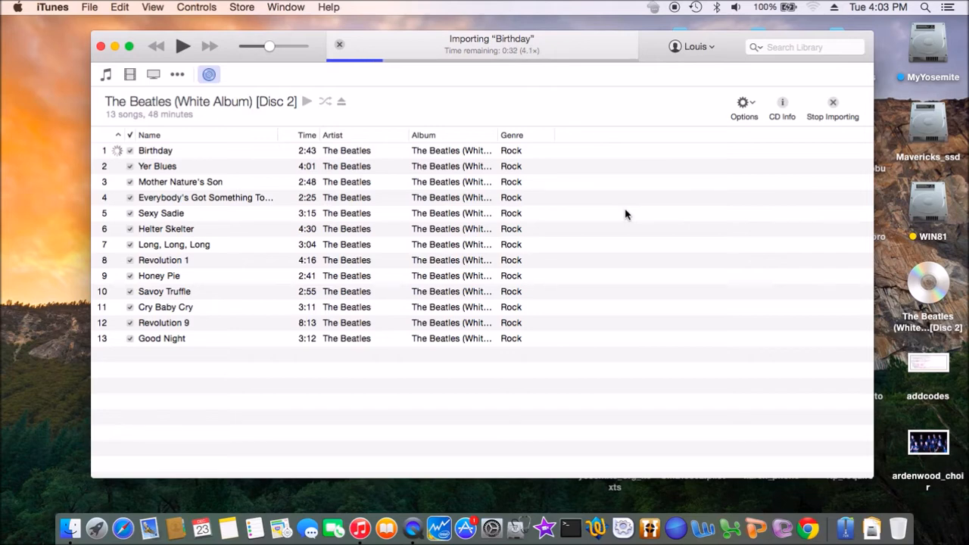
{"action": "mouse_move", "coordinate": [53, 374]}
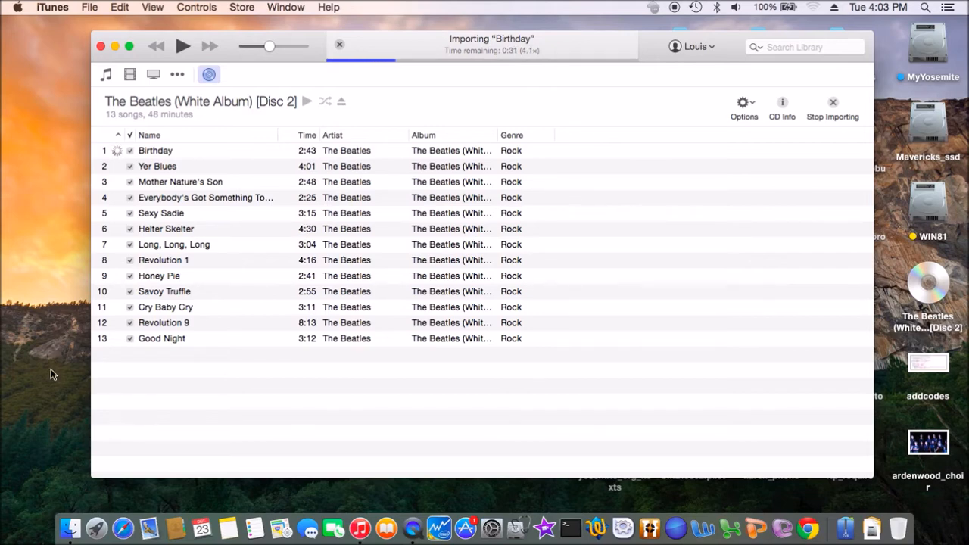
{"action": "mouse_move", "coordinate": [64, 526]}
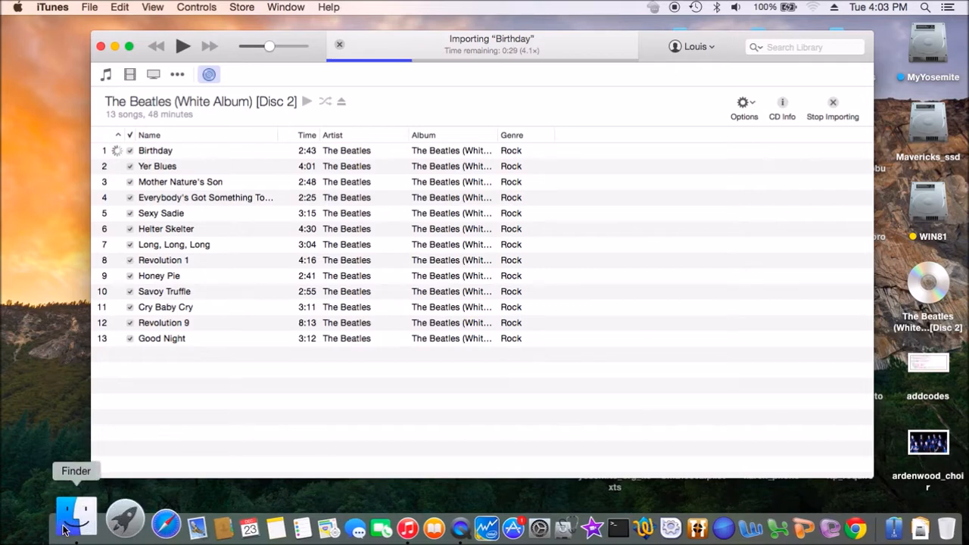
Step: Browse Finder through iTunes Media > Music > The Beatles to Disc 1, then close it
{"action": "left_click", "coordinate": [75, 521]}
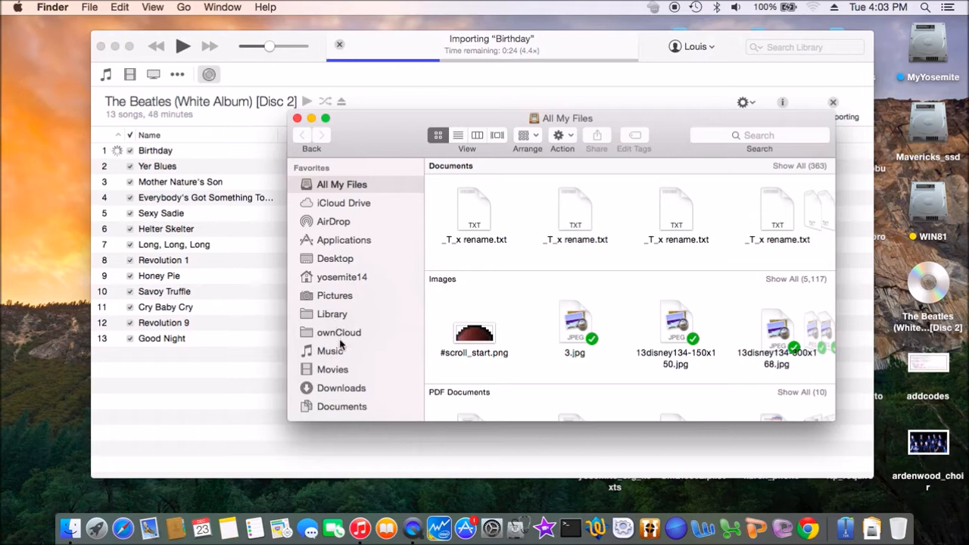
{"action": "left_click", "coordinate": [329, 351]}
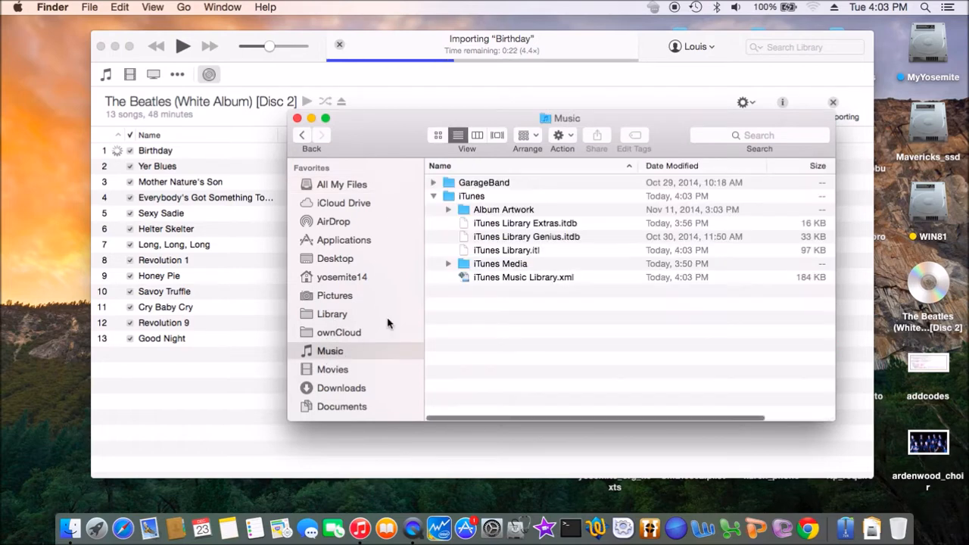
{"action": "double_click", "coordinate": [500, 264]}
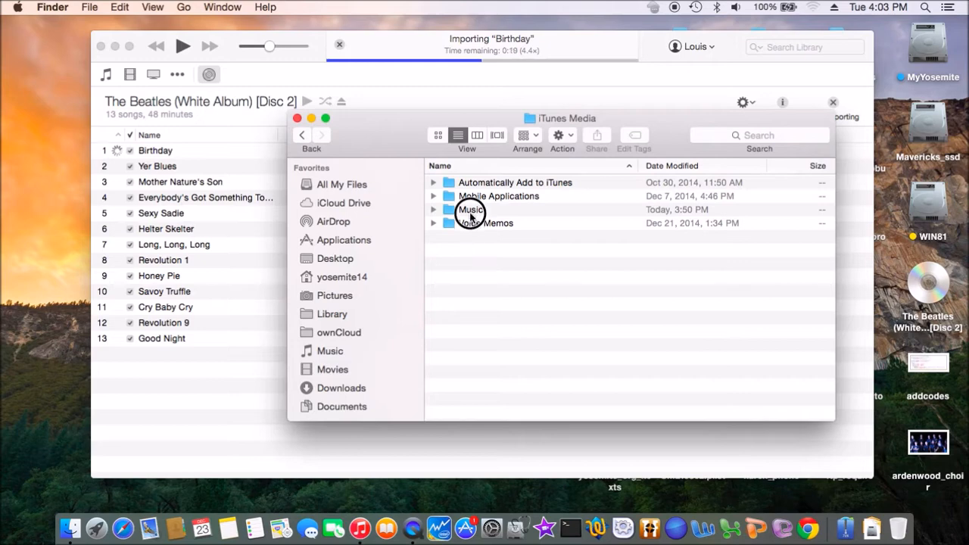
{"action": "double_click", "coordinate": [470, 209]}
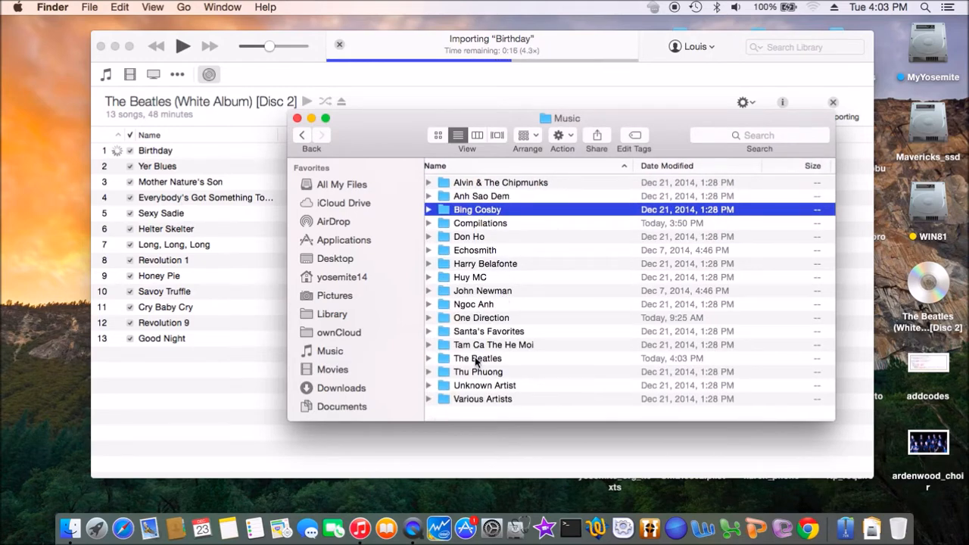
{"action": "double_click", "coordinate": [477, 358]}
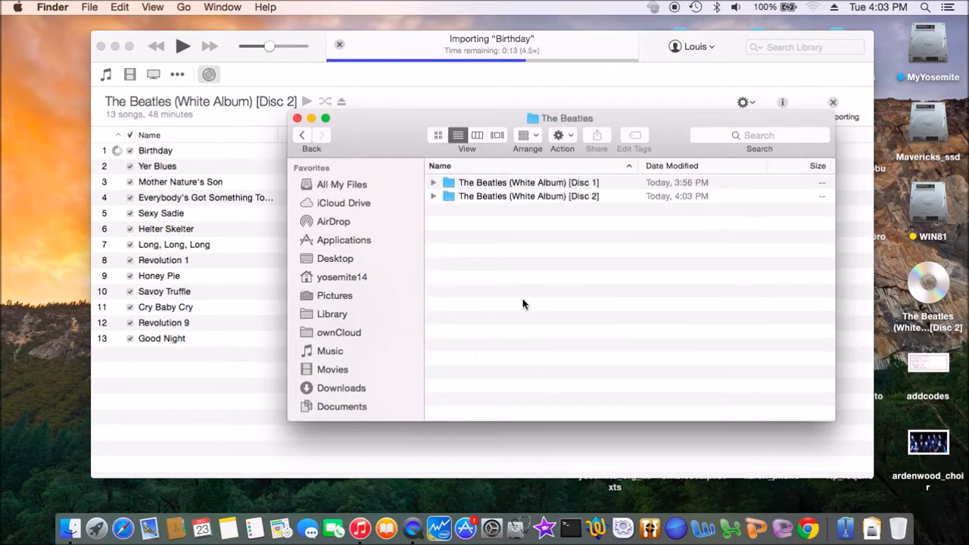
{"action": "mouse_move", "coordinate": [529, 191]}
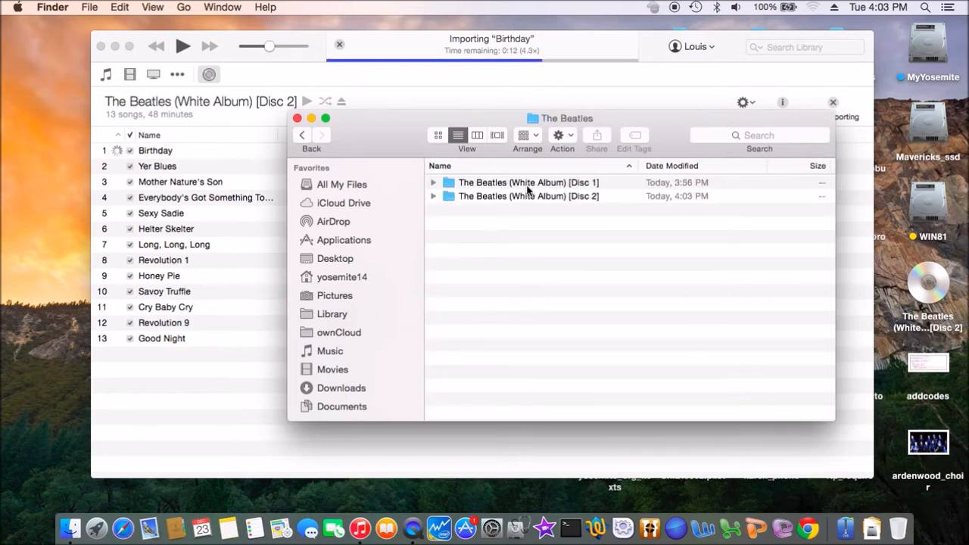
{"action": "double_click", "coordinate": [528, 181]}
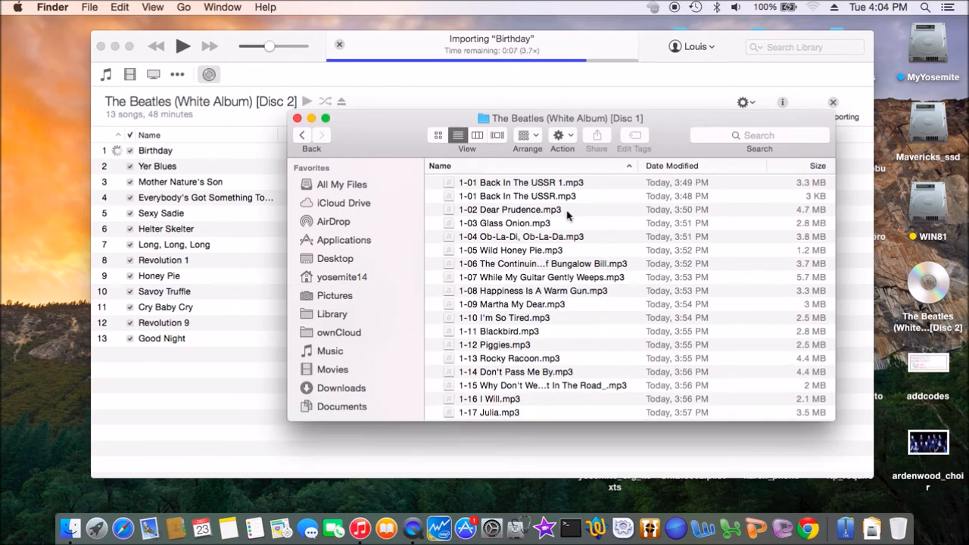
{"action": "mouse_move", "coordinate": [382, 140]}
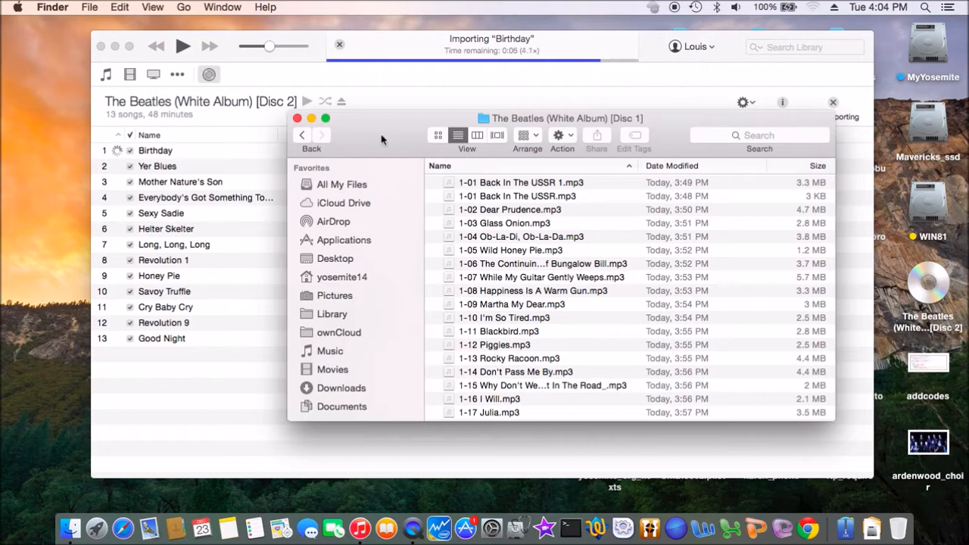
{"action": "left_click", "coordinate": [298, 118]}
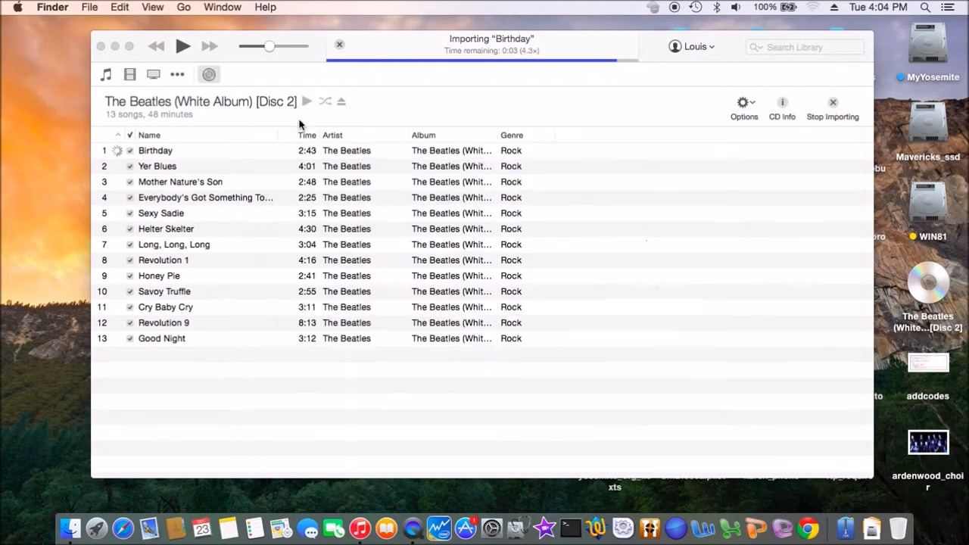
{"action": "mouse_move", "coordinate": [635, 110]}
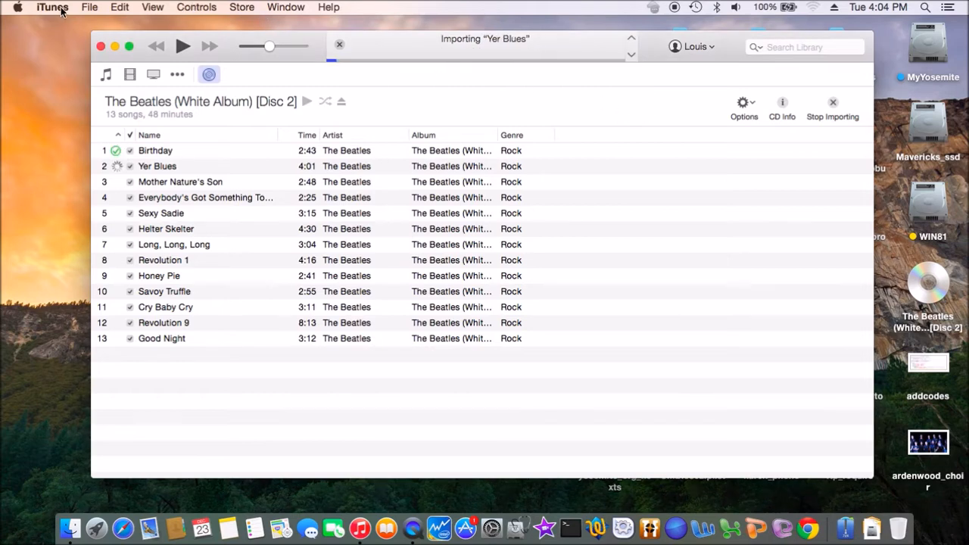
Step: Verify 'Copy files to iTunes Media folder when adding to library' is on and close Preferences
{"action": "left_click", "coordinate": [52, 7]}
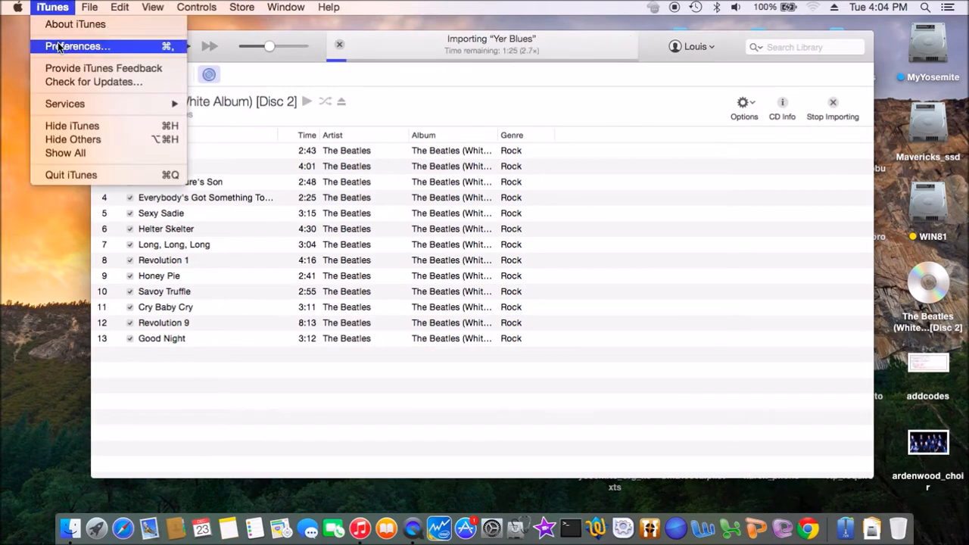
{"action": "left_click", "coordinate": [76, 46]}
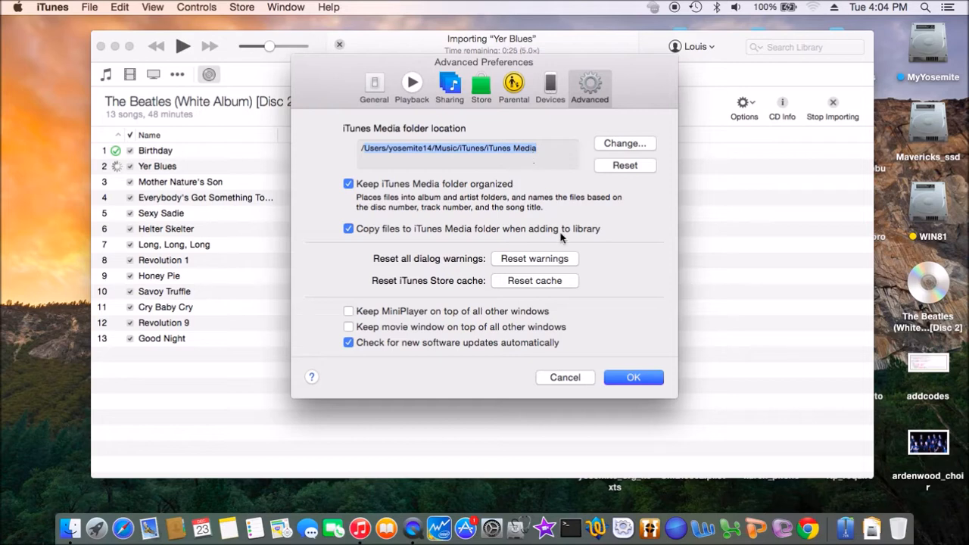
{"action": "left_click", "coordinate": [633, 377]}
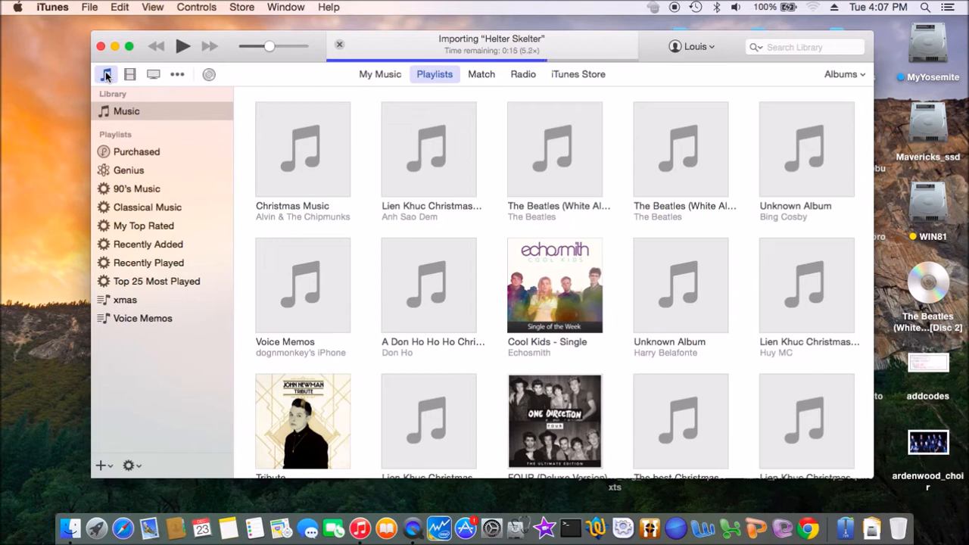
{"action": "mouse_move", "coordinate": [97, 11]}
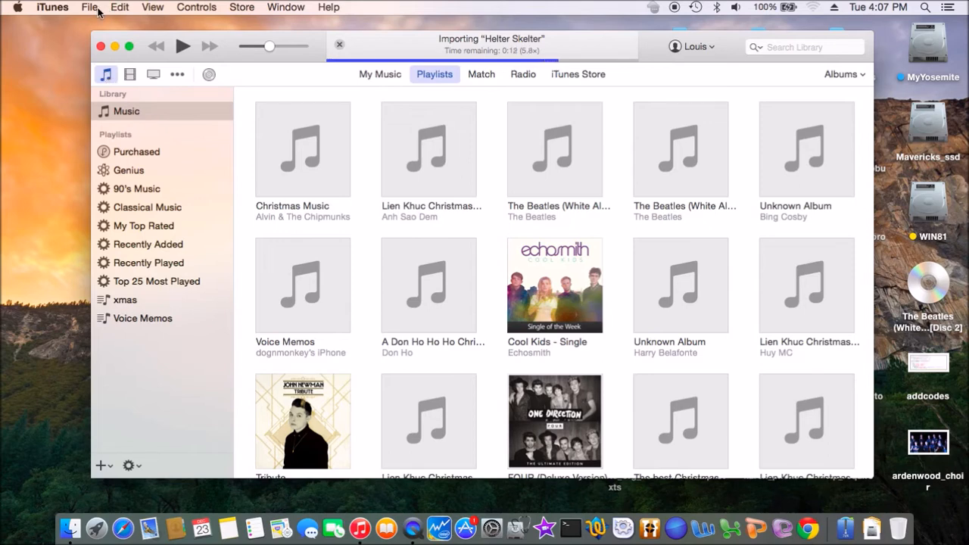
Step: Create a new empty playlist named 'daddy' from the File > New menu
{"action": "left_click", "coordinate": [90, 7]}
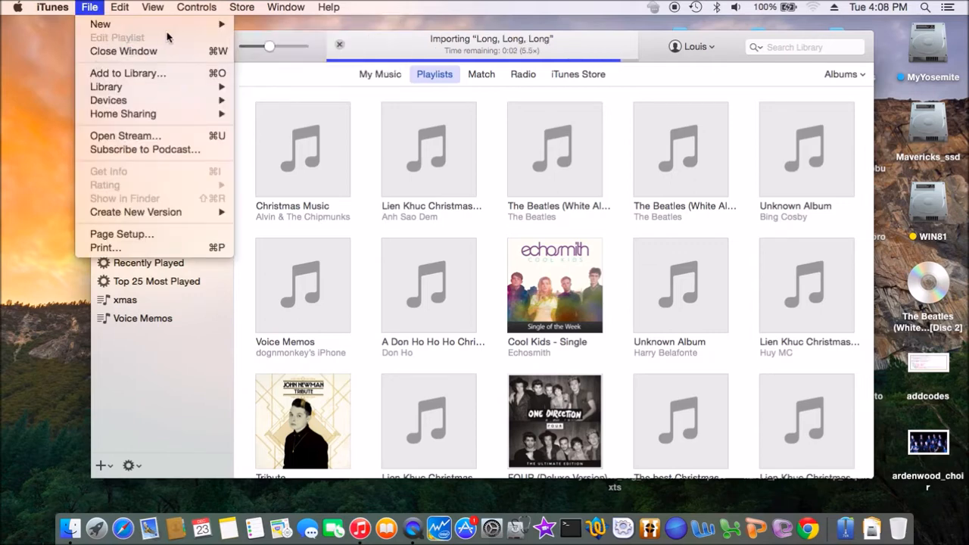
{"action": "mouse_move", "coordinate": [100, 23]}
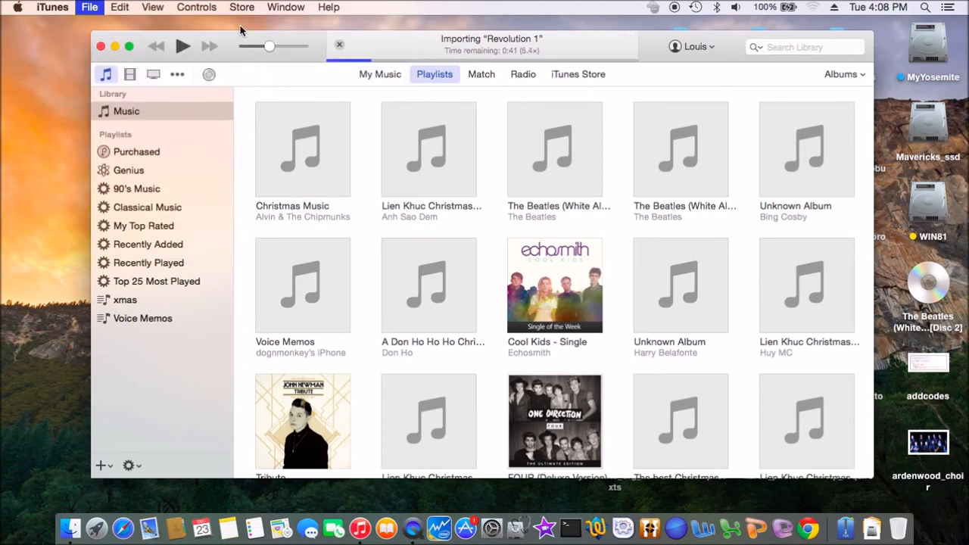
{"action": "left_click", "coordinate": [100, 465]}
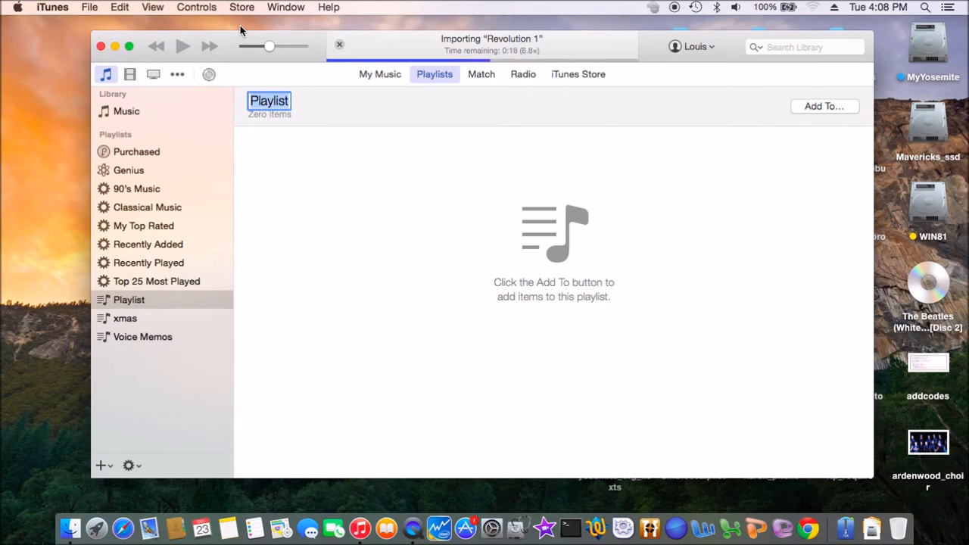
{"action": "type", "text": "daddy"}
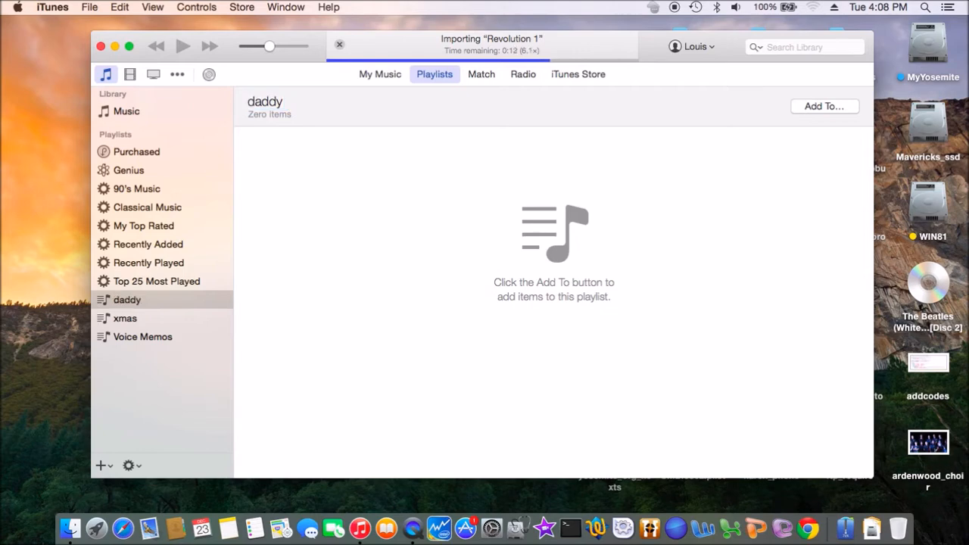
{"action": "mouse_move", "coordinate": [45, 198]}
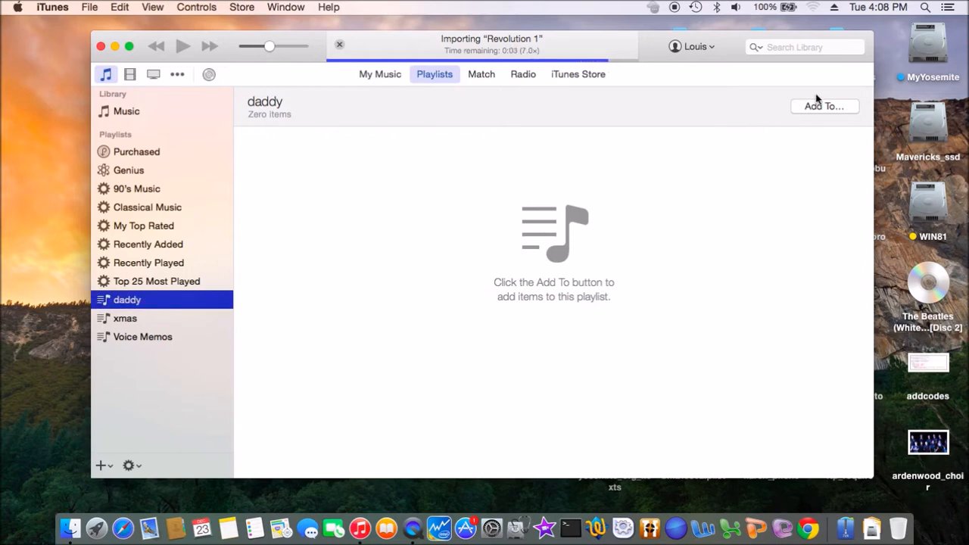
Step: Drag Back In The USSR from White Album Disc 1 into daddy, then expand Disc 2
{"action": "left_click", "coordinate": [823, 106]}
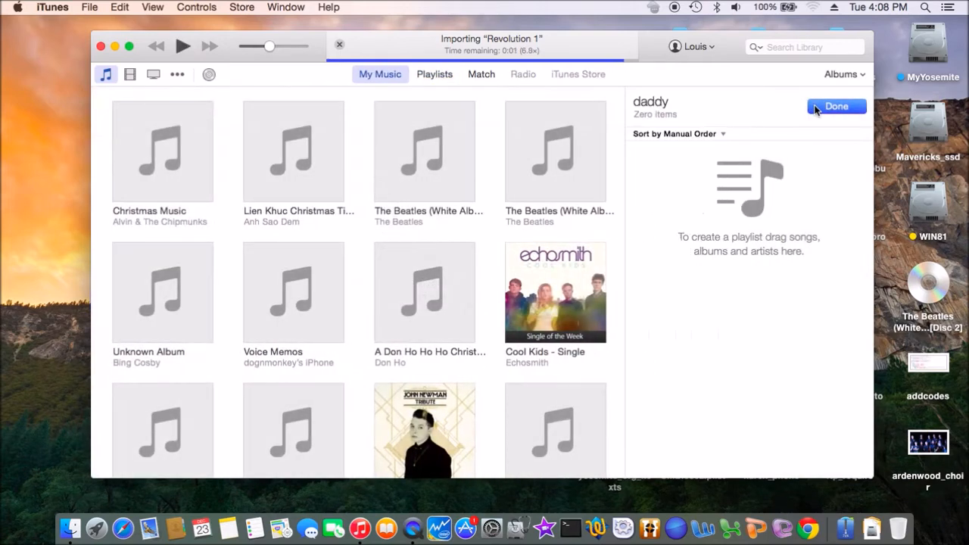
{"action": "mouse_move", "coordinate": [724, 285]}
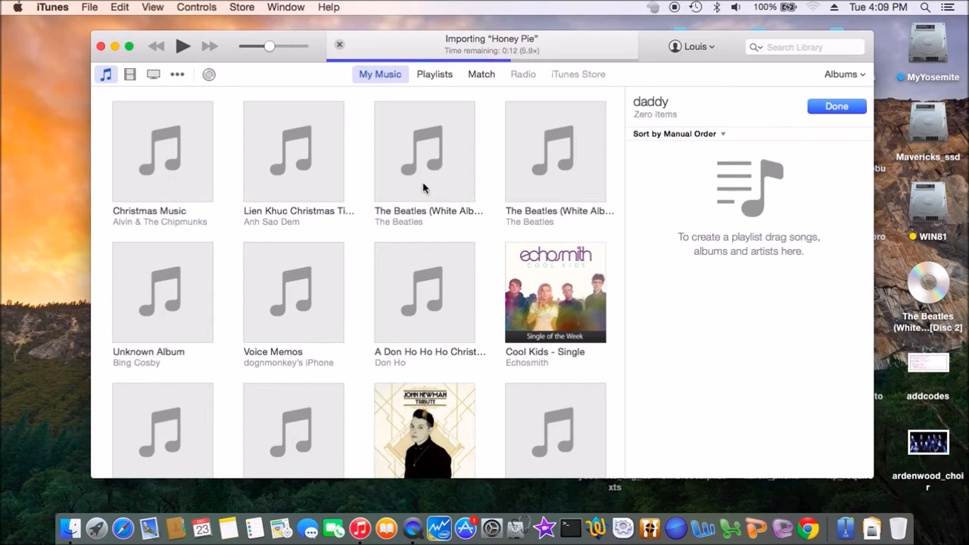
{"action": "left_click", "coordinate": [424, 151]}
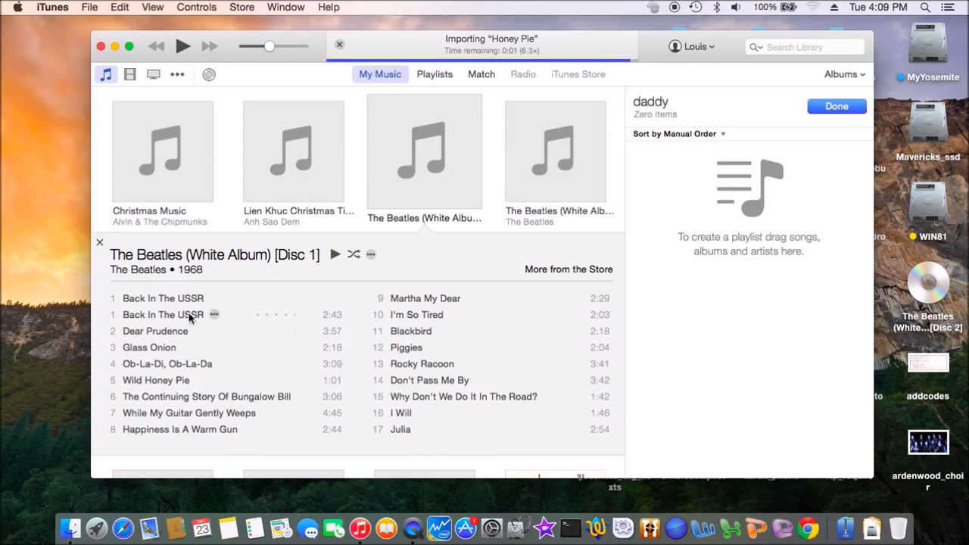
{"action": "left_click", "coordinate": [186, 314]}
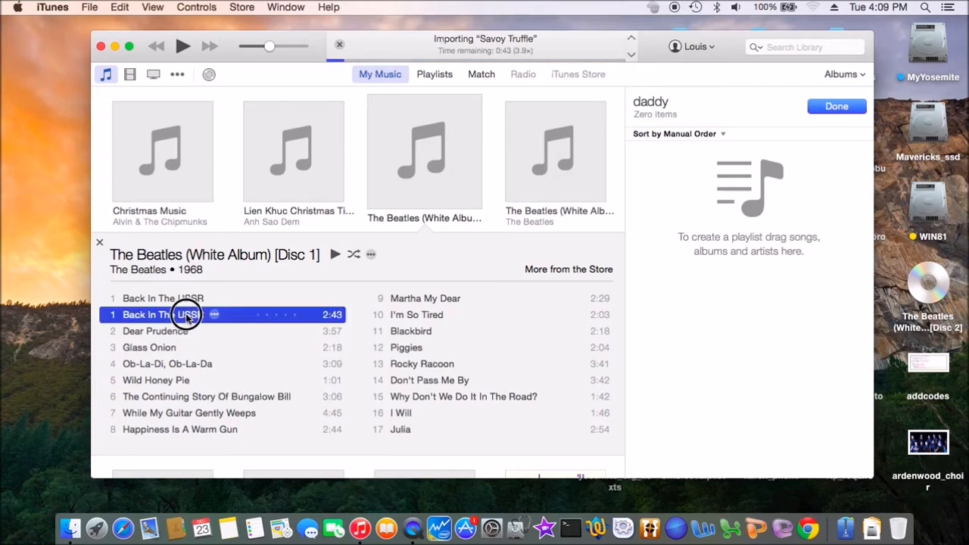
{"action": "left_click_drag", "start_coordinate": [185, 315], "coordinate": [731, 159]}
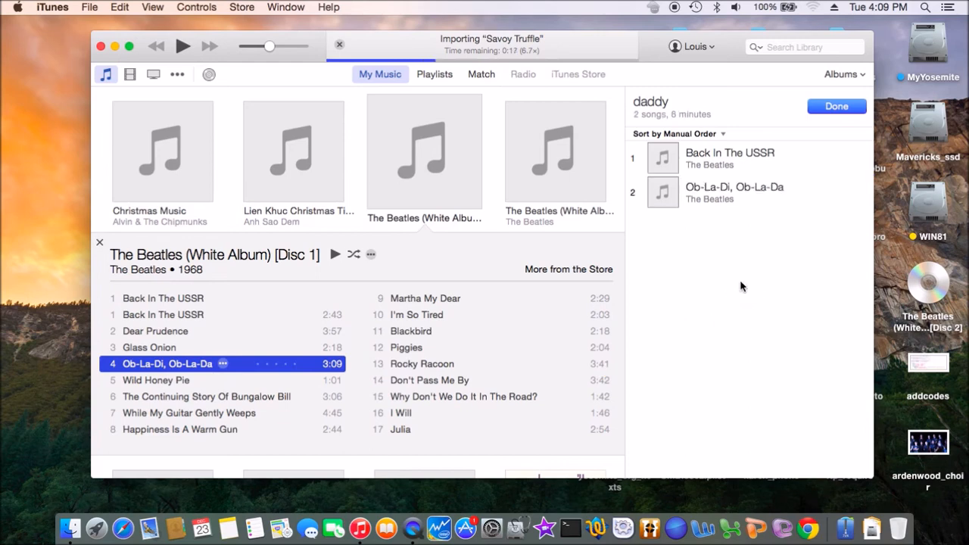
{"action": "mouse_move", "coordinate": [668, 320]}
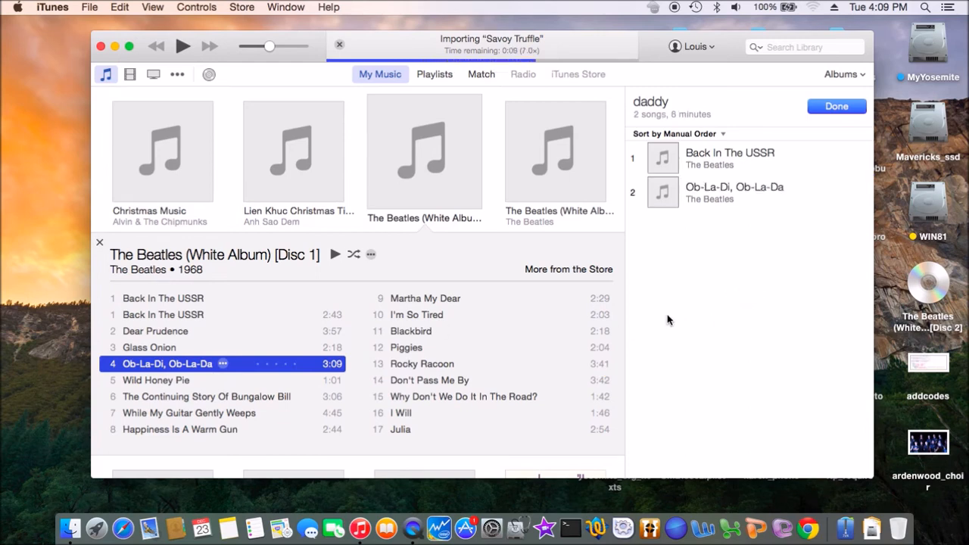
{"action": "mouse_move", "coordinate": [672, 319]}
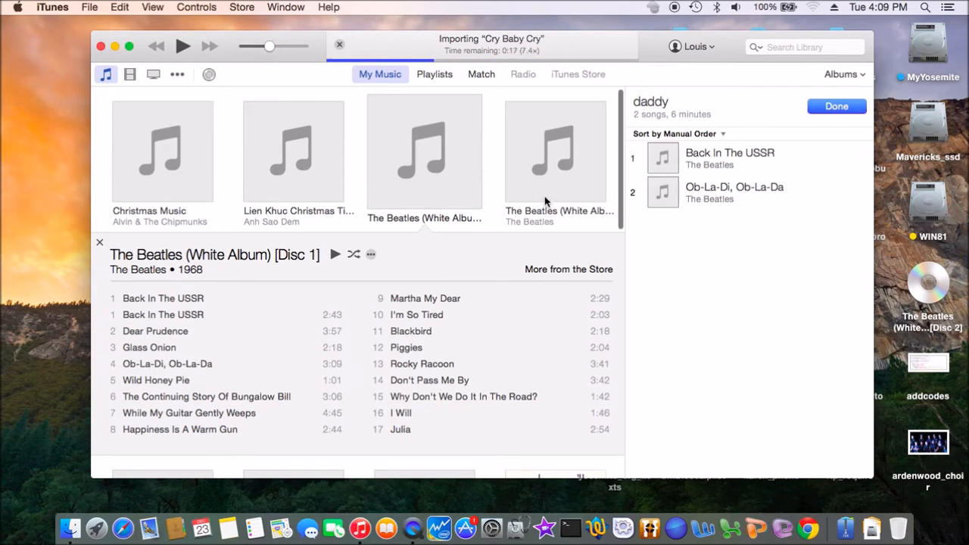
{"action": "left_click", "coordinate": [555, 151]}
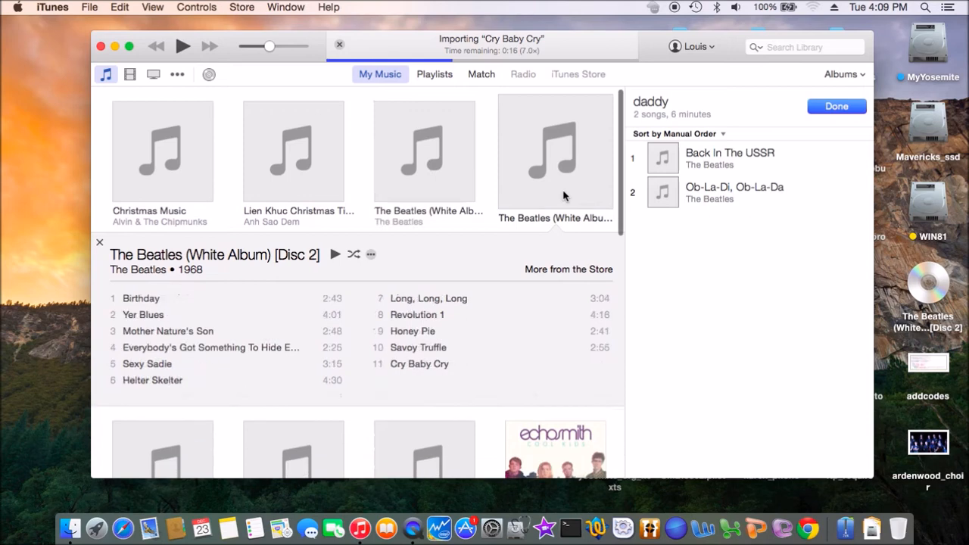
{"action": "double_click", "coordinate": [141, 298]}
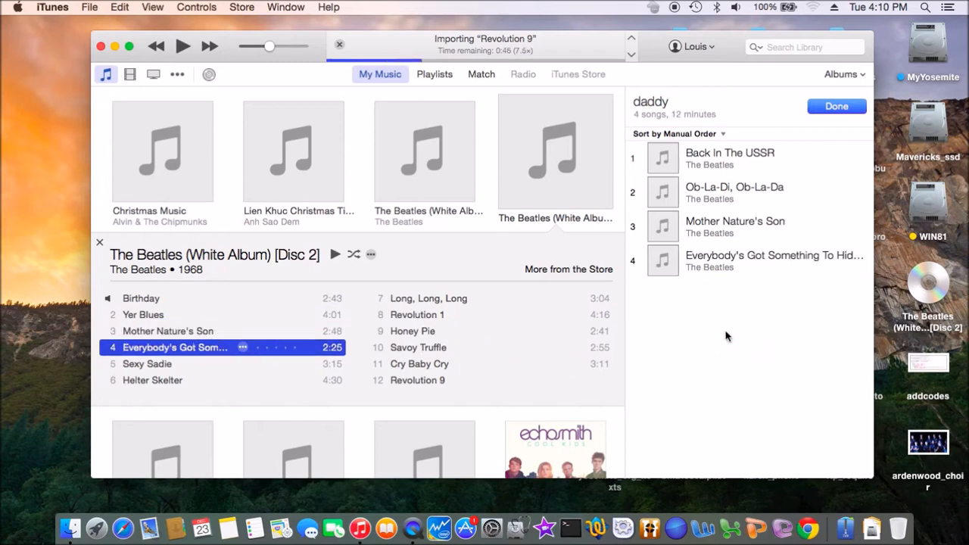
{"action": "mouse_move", "coordinate": [722, 357]}
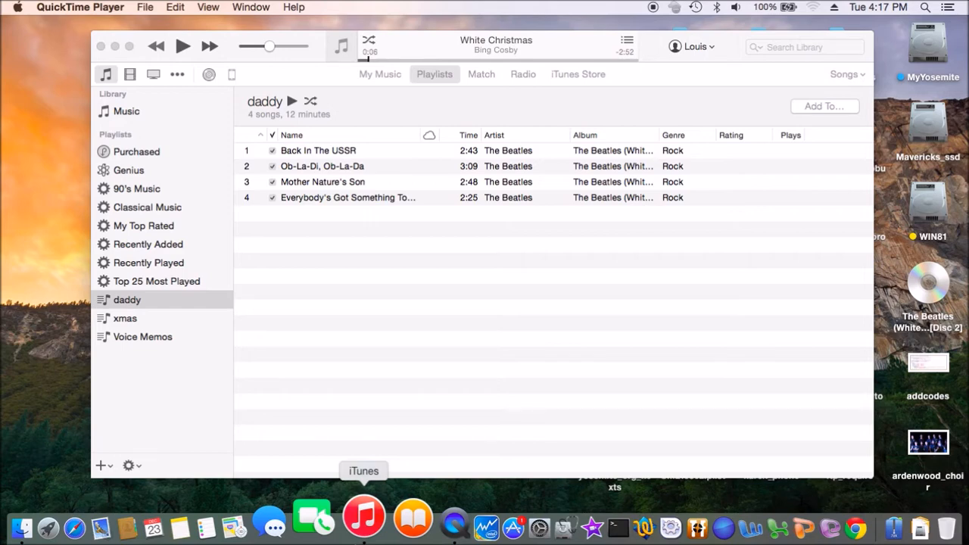
Step: Bring iTunes forward and open the connected iPhone's Summary page while it syncs
{"action": "left_click", "coordinate": [232, 75]}
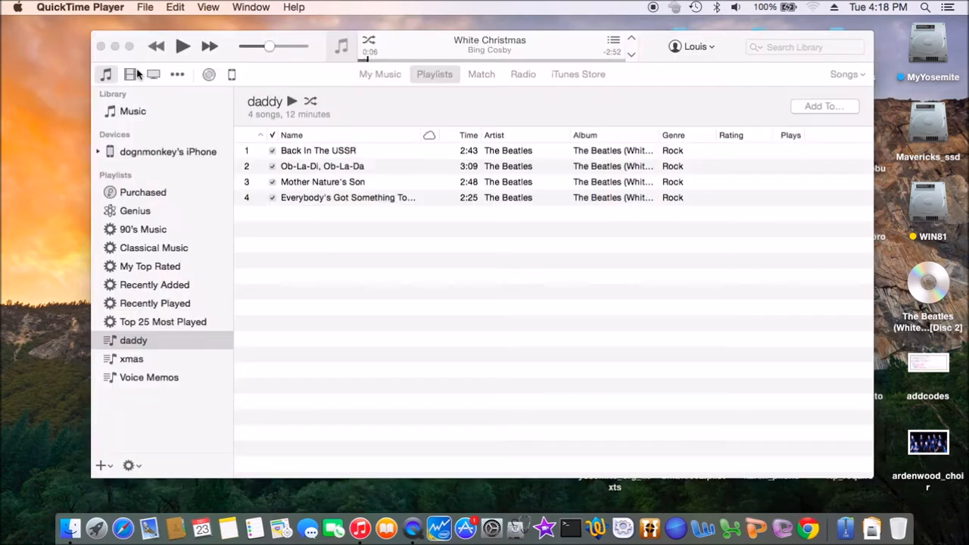
{"action": "left_click", "coordinate": [295, 303]}
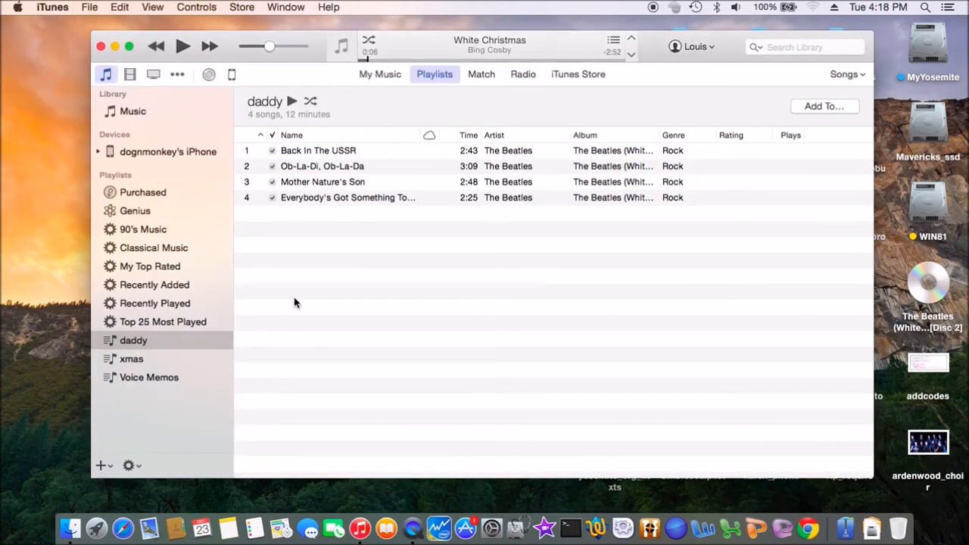
{"action": "mouse_move", "coordinate": [232, 75]}
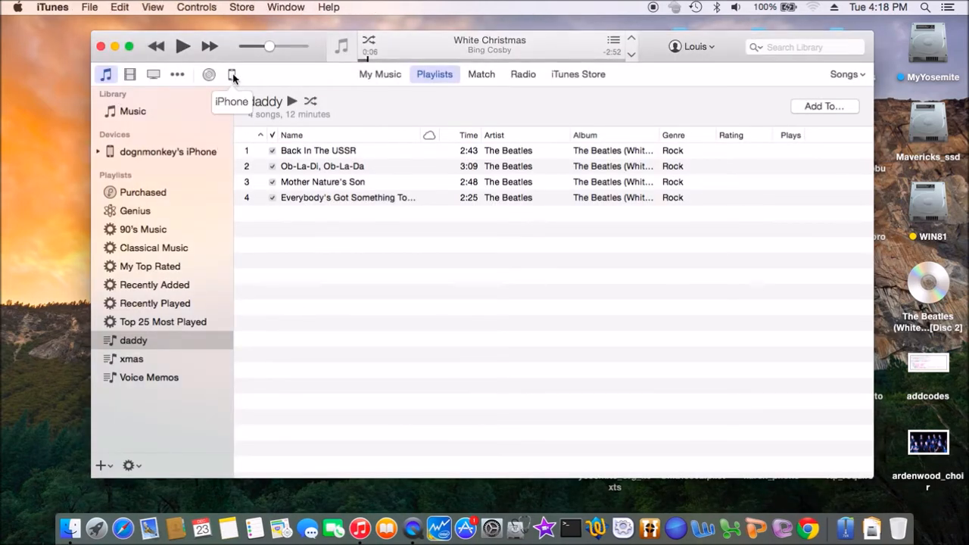
{"action": "left_click", "coordinate": [232, 75]}
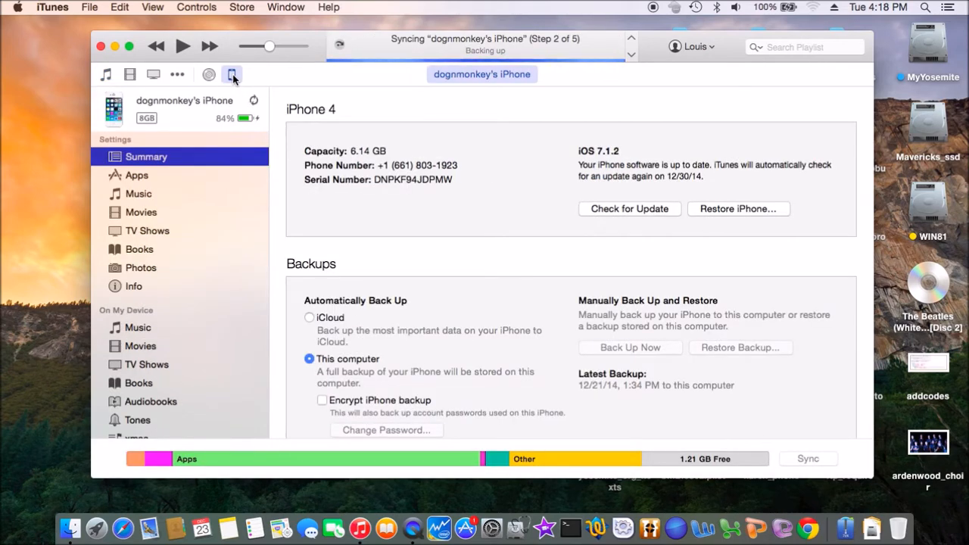
{"action": "mouse_move", "coordinate": [203, 136]}
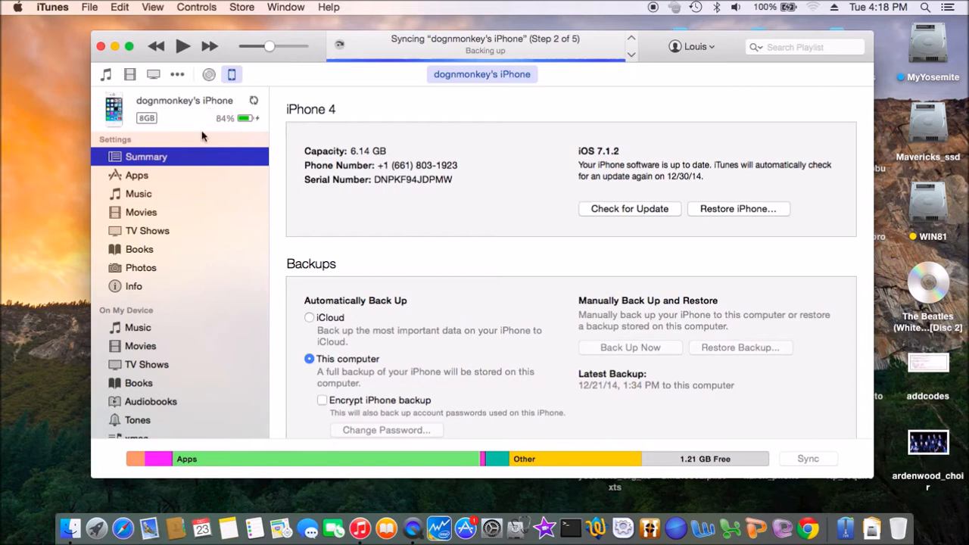
{"action": "mouse_move", "coordinate": [200, 188]}
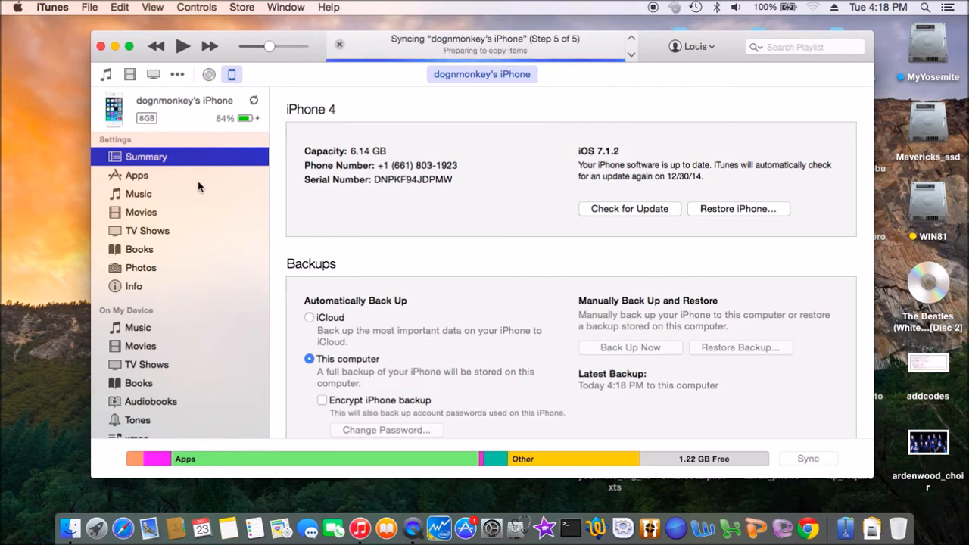
{"action": "mouse_move", "coordinate": [139, 203]}
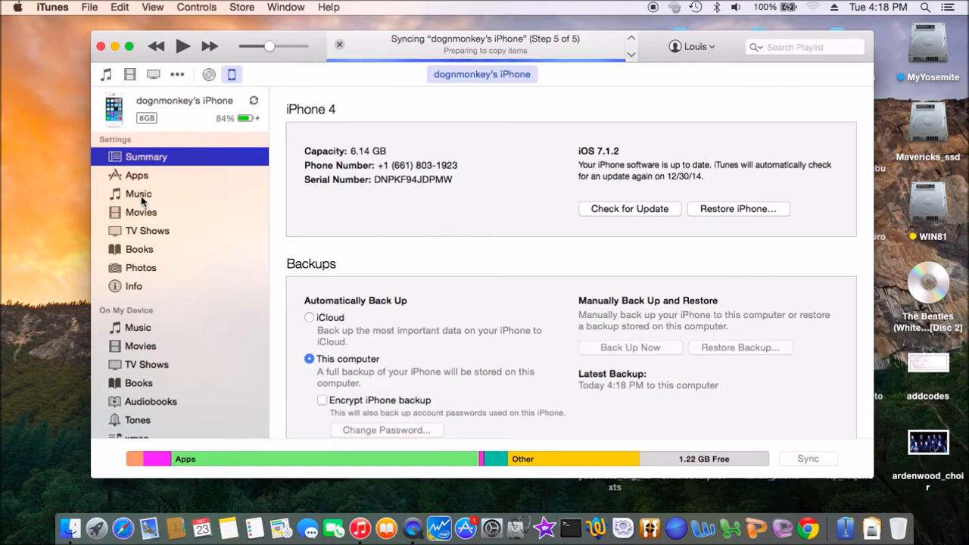
Step: Tick the daddy playlist in the iPhone's Music sync settings and apply, syncing 52 songs
{"action": "left_click", "coordinate": [138, 194]}
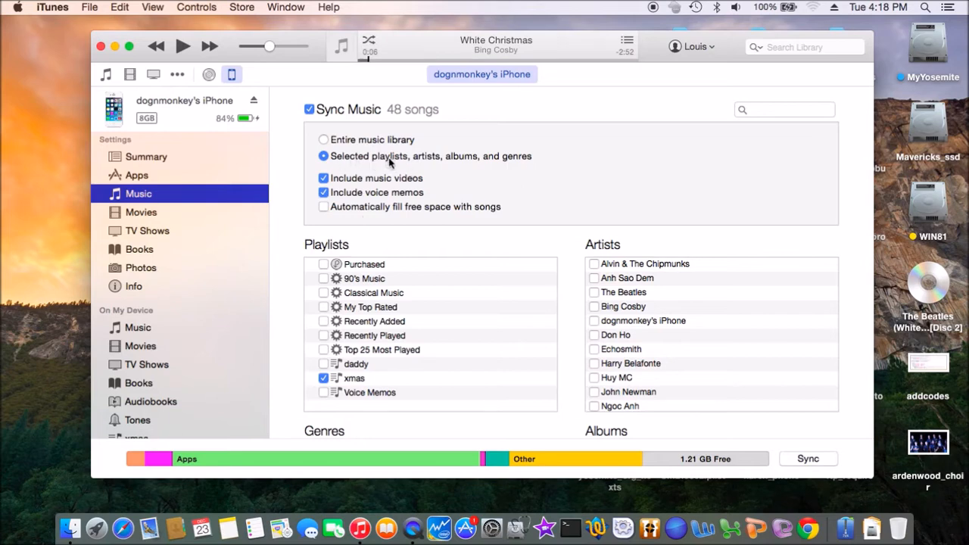
{"action": "mouse_move", "coordinate": [494, 167]}
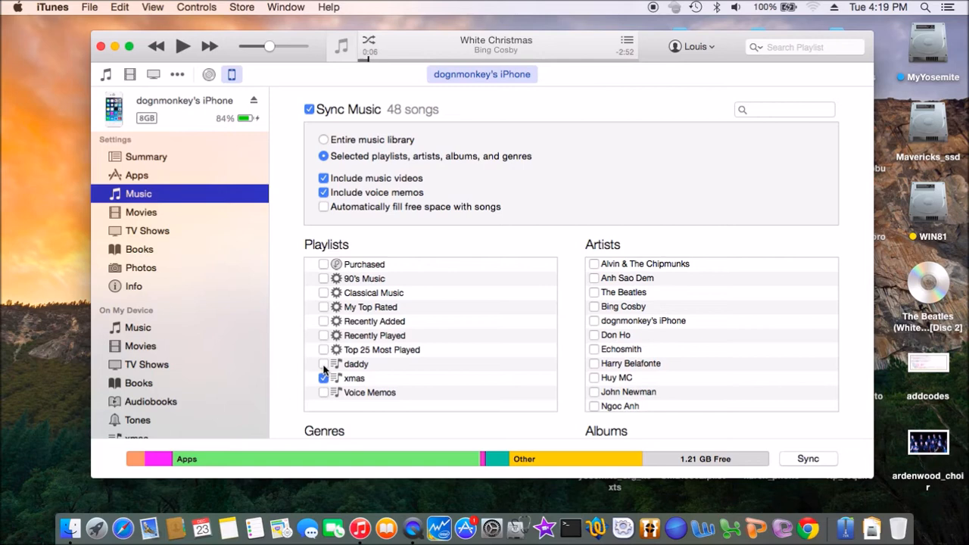
{"action": "left_click", "coordinate": [324, 365]}
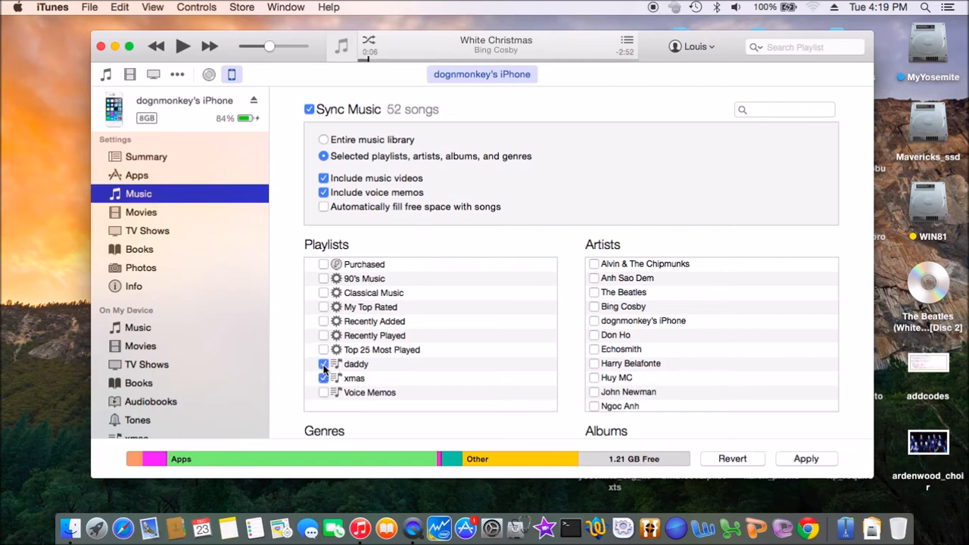
{"action": "left_click", "coordinate": [324, 364]}
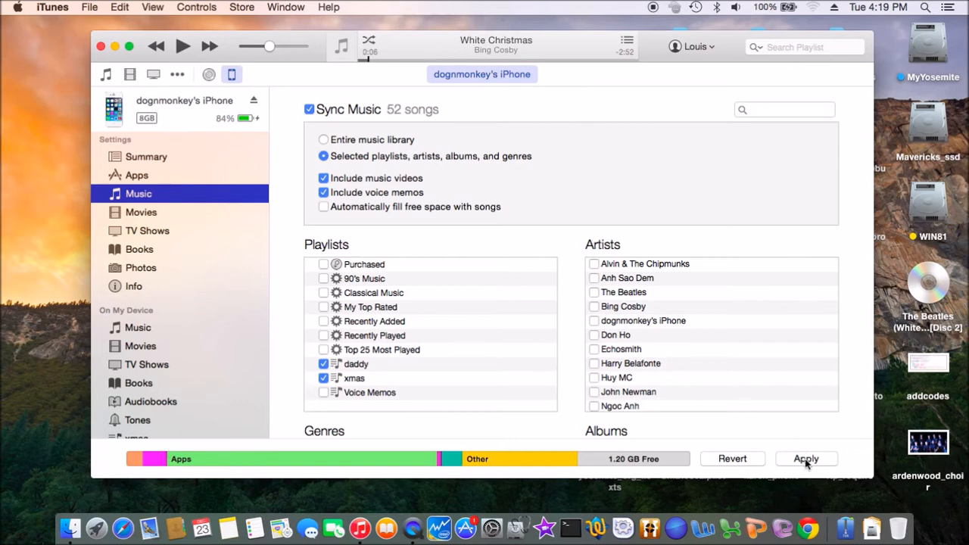
{"action": "left_click", "coordinate": [805, 459]}
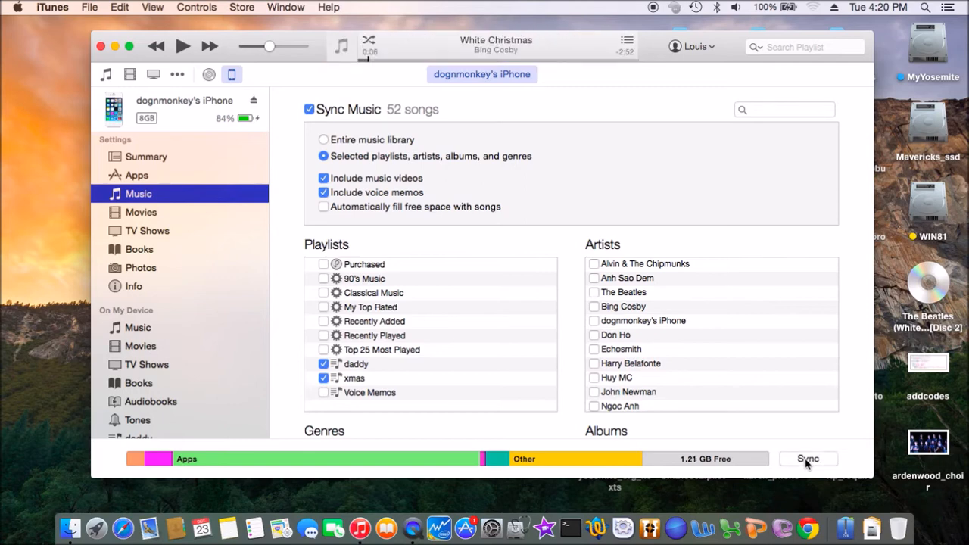
{"action": "mouse_move", "coordinate": [725, 383]}
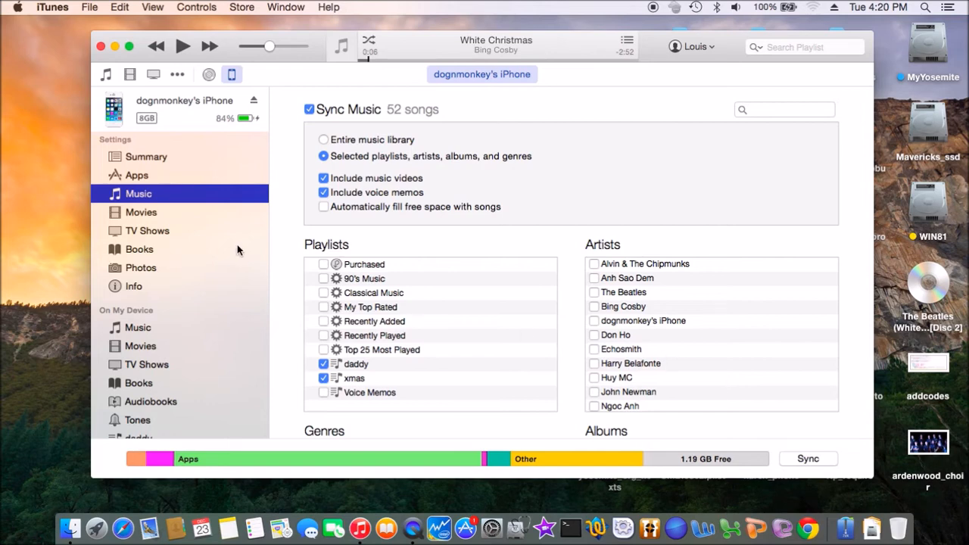
{"action": "mouse_move", "coordinate": [233, 74]}
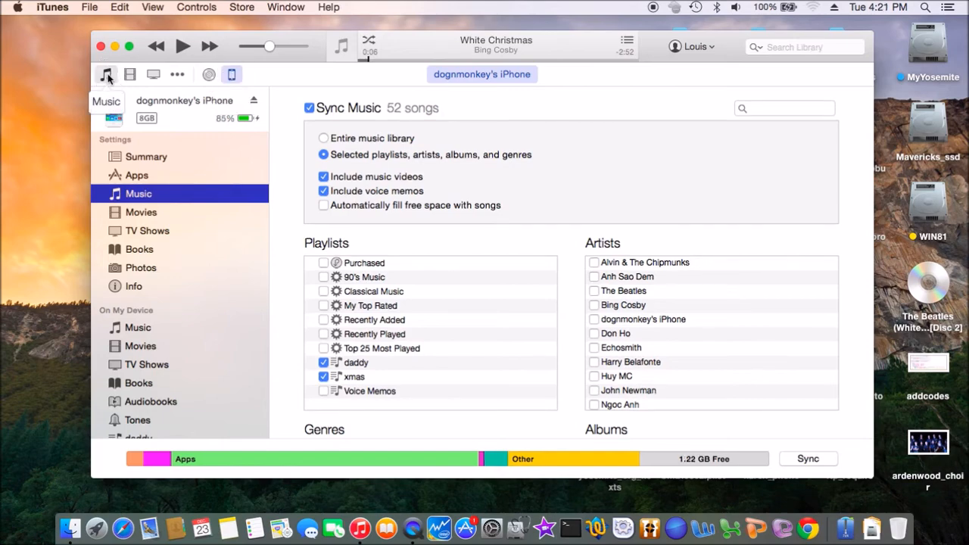
Step: Expand the iPhone in the sidebar and view its Music, daddy and xmas lists
{"action": "left_click", "coordinate": [106, 74]}
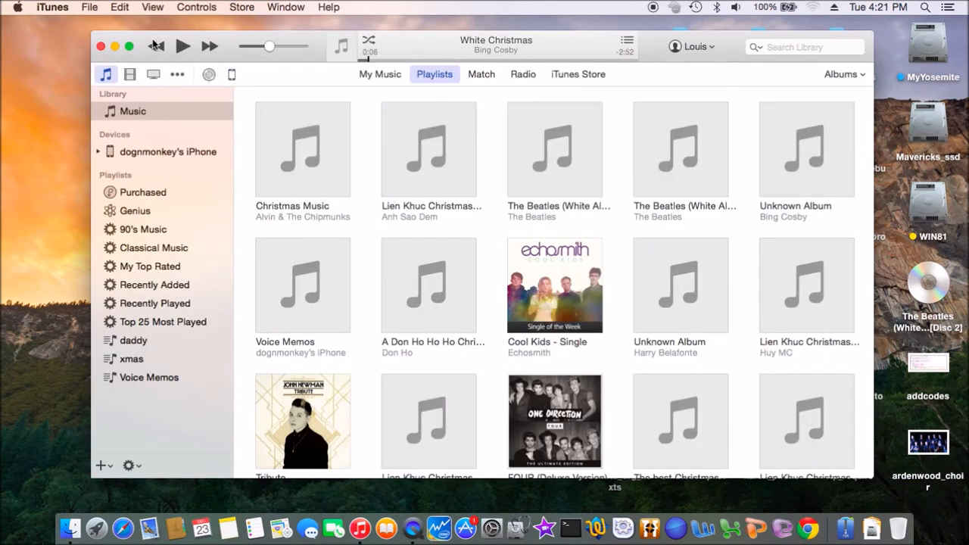
{"action": "left_click", "coordinate": [129, 47]}
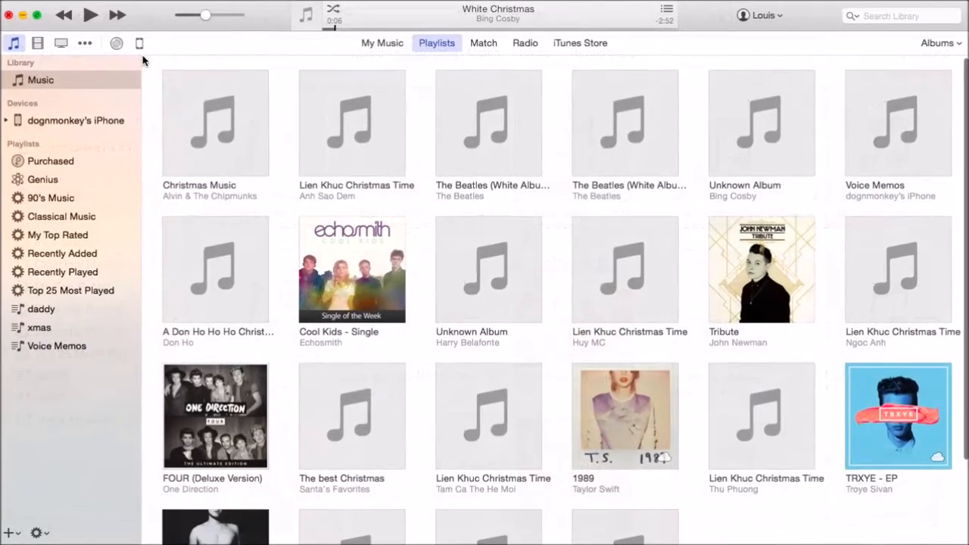
{"action": "left_click", "coordinate": [40, 79]}
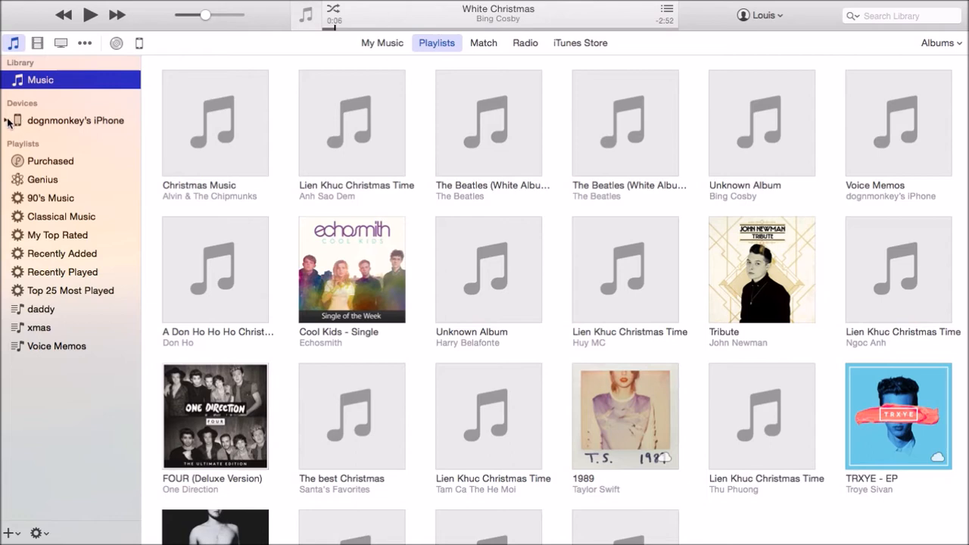
{"action": "left_click", "coordinate": [6, 120]}
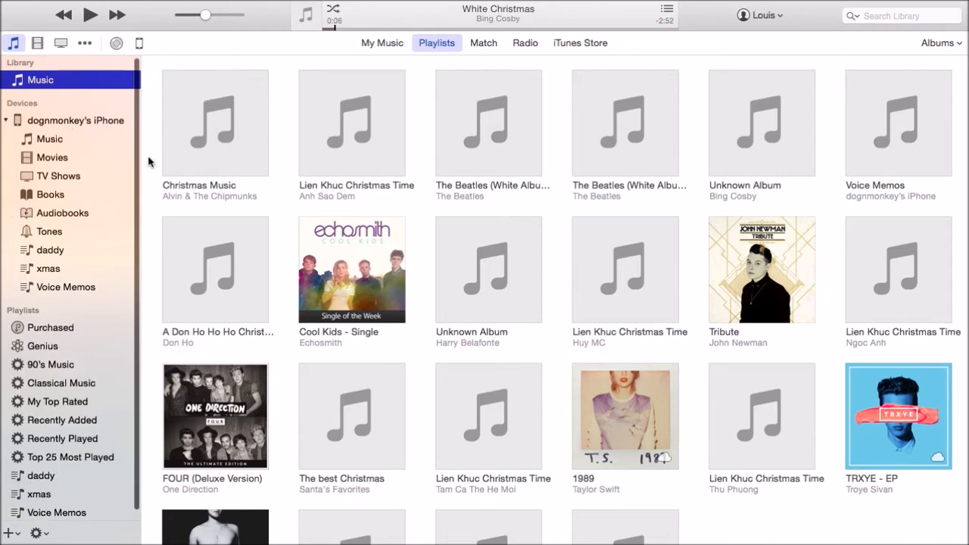
{"action": "mouse_move", "coordinate": [69, 149]}
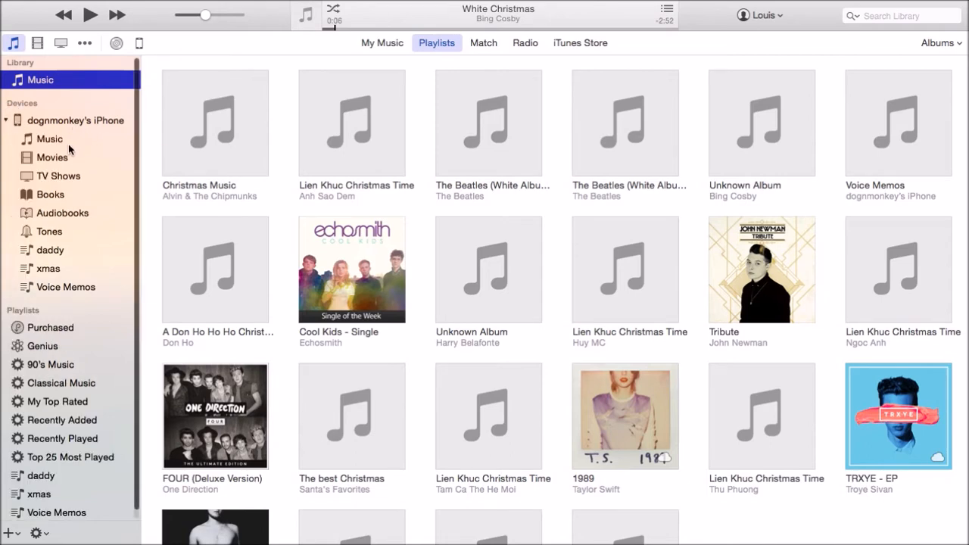
{"action": "left_click", "coordinate": [49, 139]}
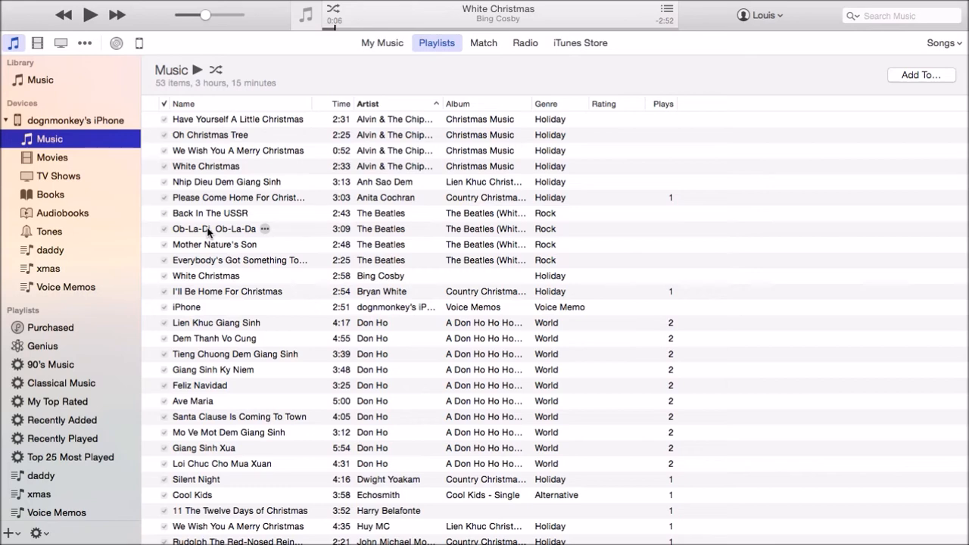
{"action": "left_click", "coordinate": [42, 250]}
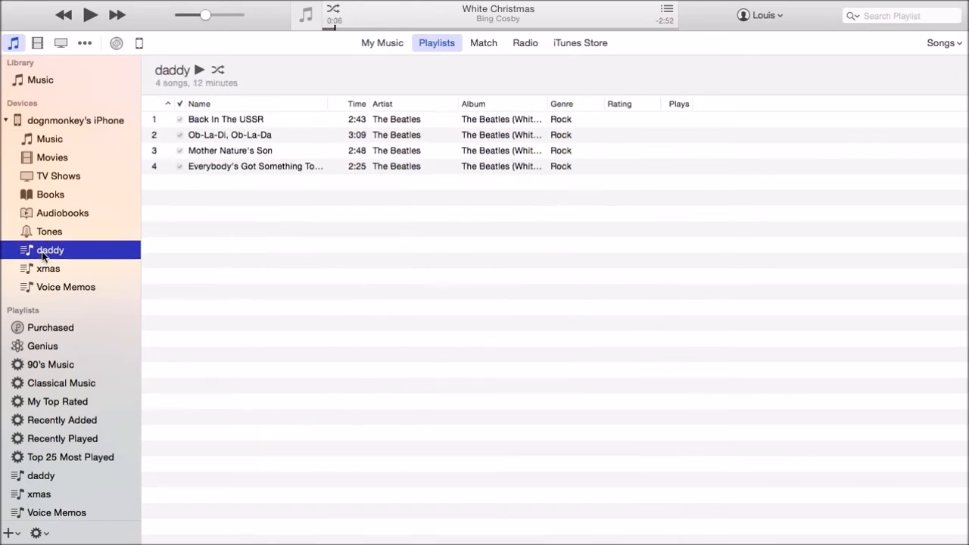
{"action": "left_click", "coordinate": [48, 269]}
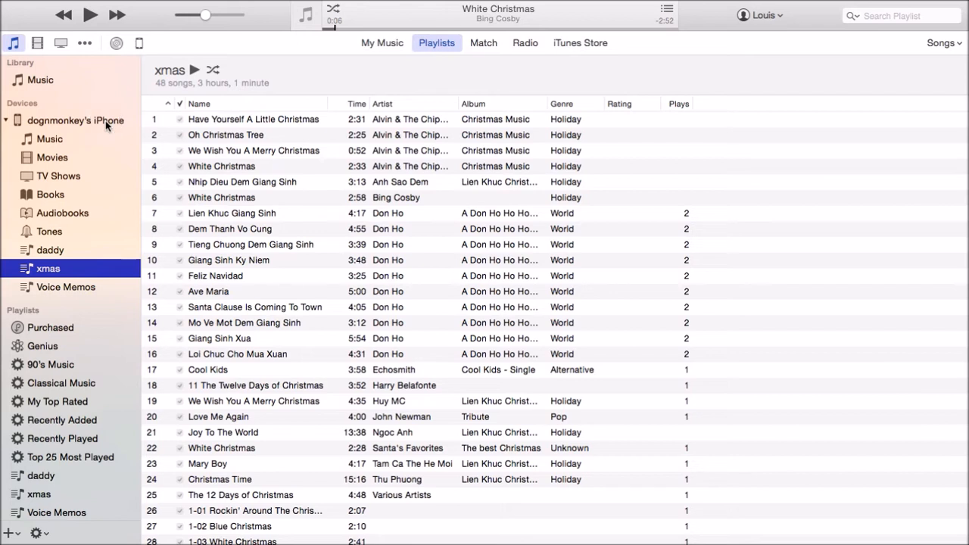
{"action": "mouse_move", "coordinate": [97, 125]}
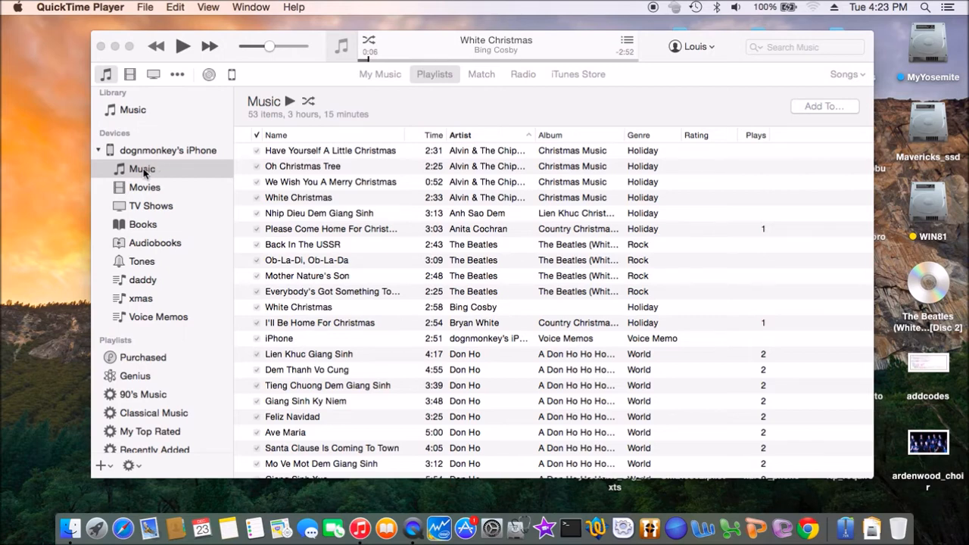
Step: Show the iPhone's 53-song music list again and scroll down through it
{"action": "left_click", "coordinate": [142, 169]}
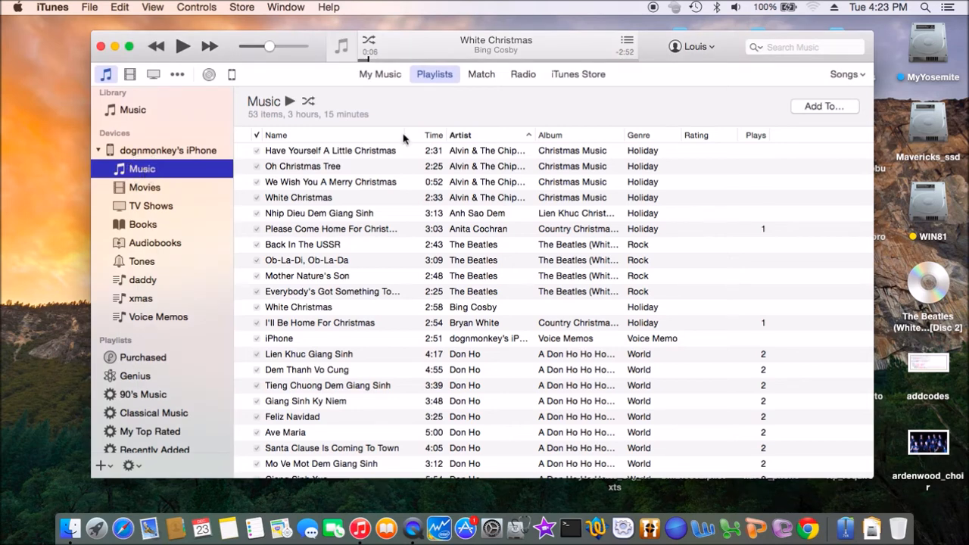
{"action": "mouse_move", "coordinate": [255, 188]}
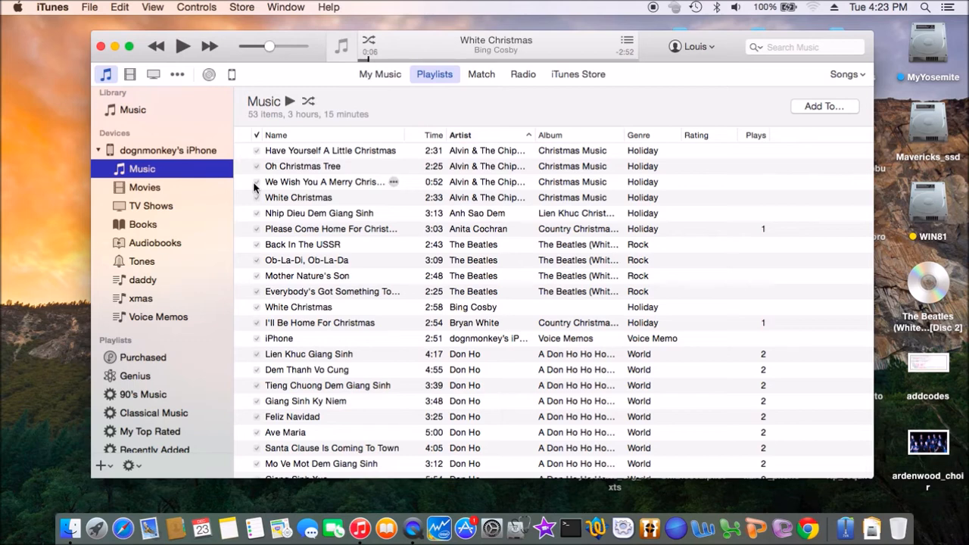
{"action": "mouse_move", "coordinate": [545, 115]}
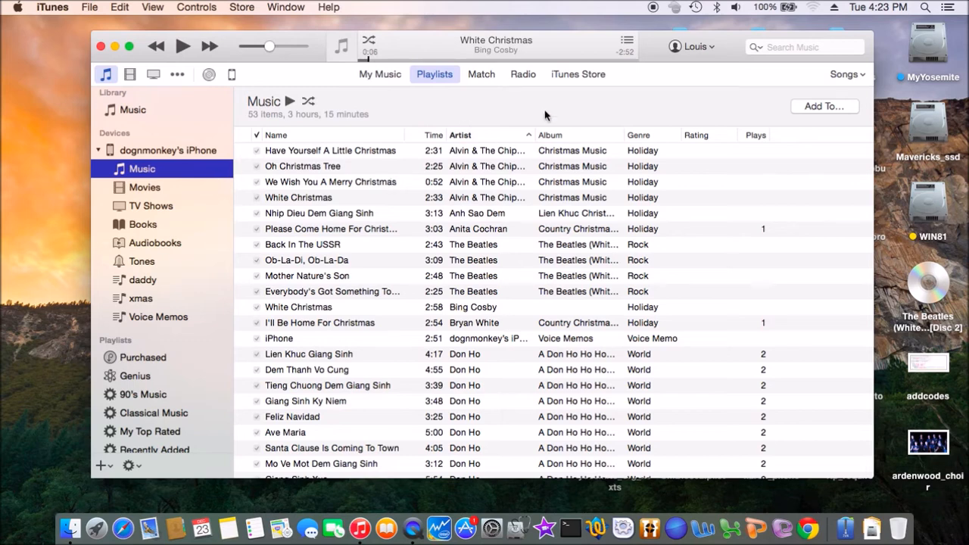
{"action": "mouse_move", "coordinate": [825, 115]}
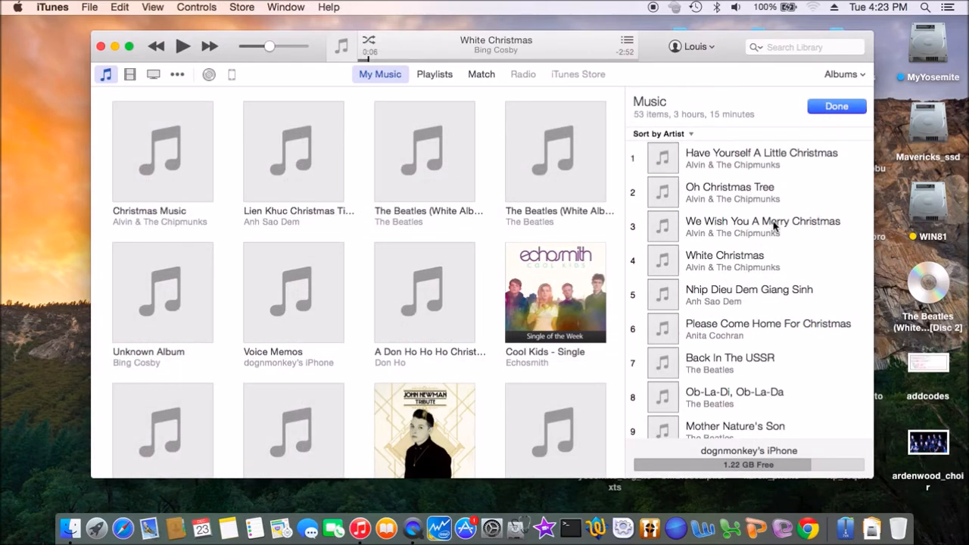
{"action": "scroll", "scroll_direction": "down", "scroll_amount": 3}
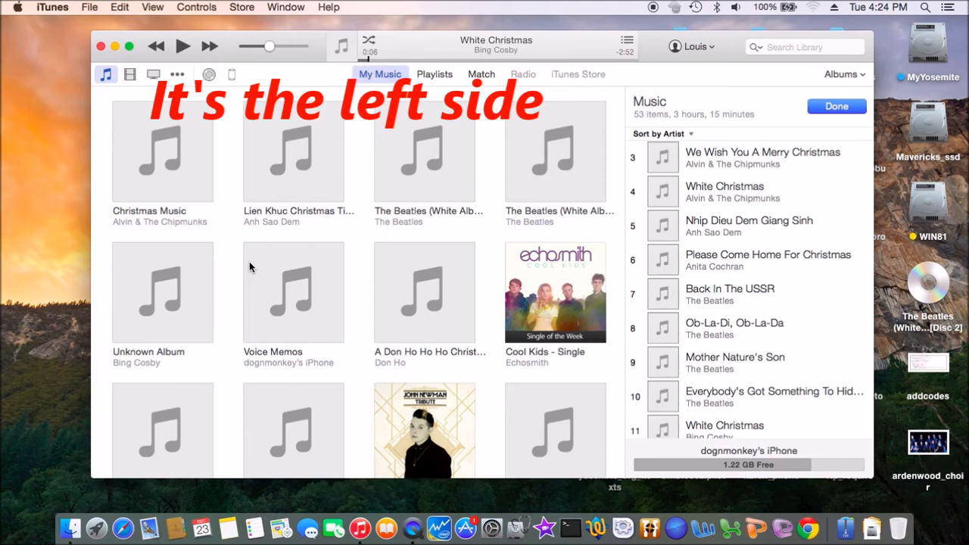
{"action": "mouse_move", "coordinate": [371, 165]}
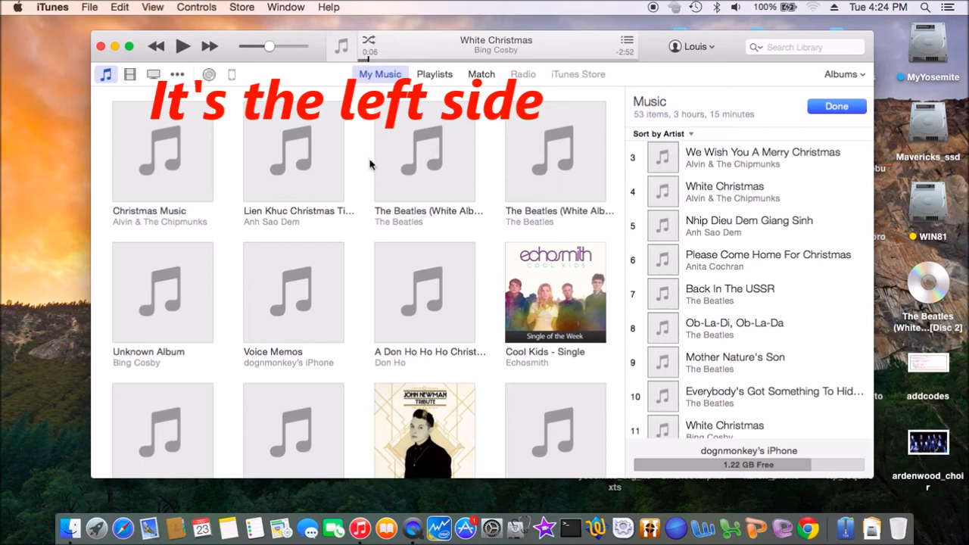
{"action": "mouse_move", "coordinate": [547, 175]}
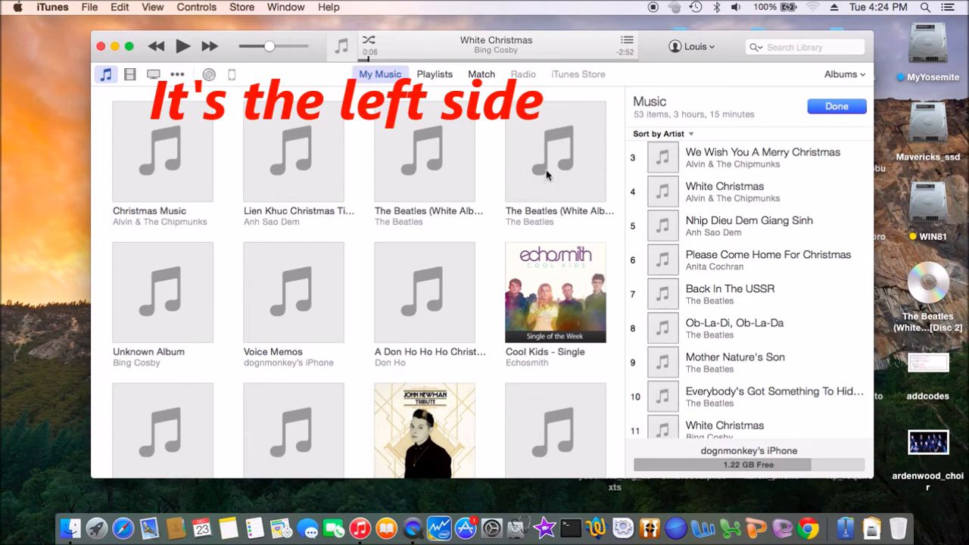
Step: Add Helter Skelter from The Beatles (White Album) Disc 2 to the iPhone's music, totalling 54 items
{"action": "double_click", "coordinate": [555, 151]}
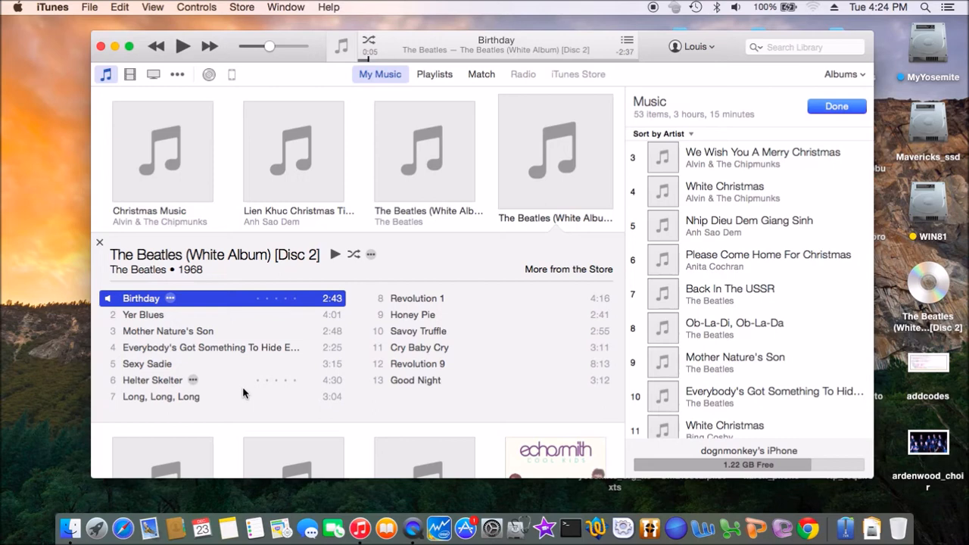
{"action": "mouse_move", "coordinate": [222, 389]}
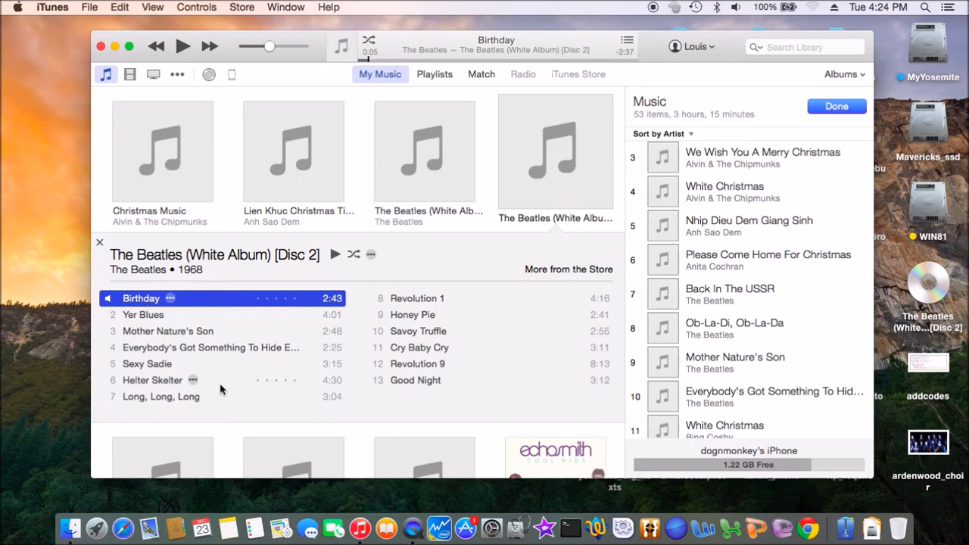
{"action": "left_click", "coordinate": [152, 378]}
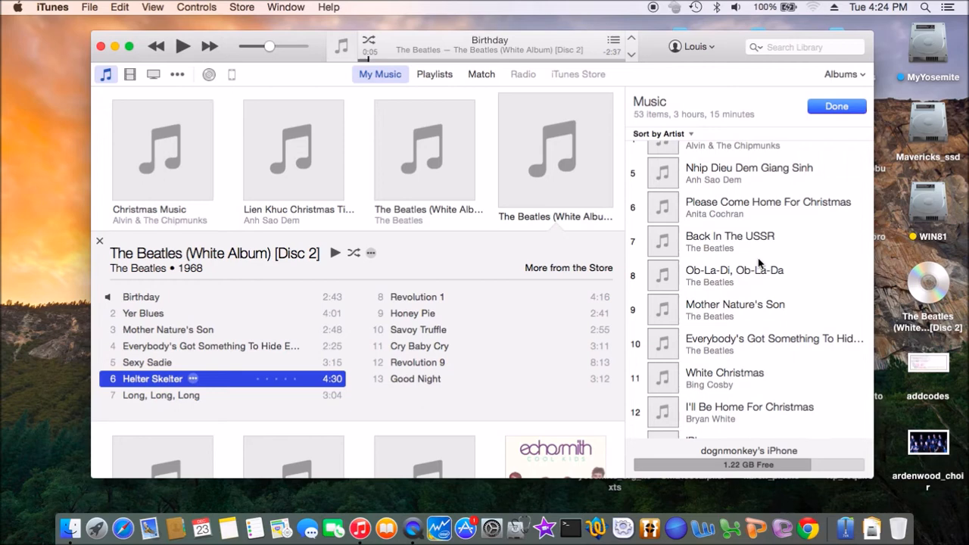
{"action": "scroll", "scroll_direction": "down", "scroll_amount": 3}
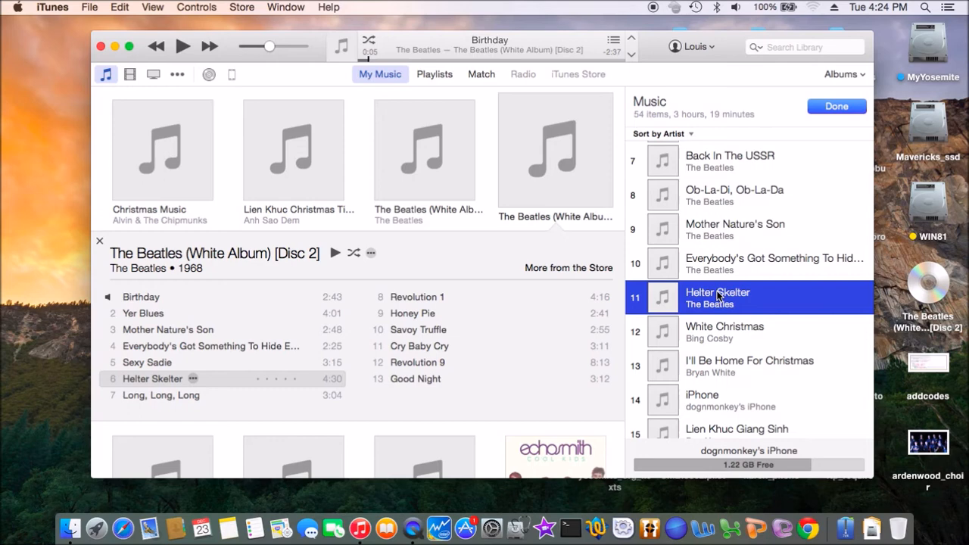
{"action": "left_click", "coordinate": [718, 297]}
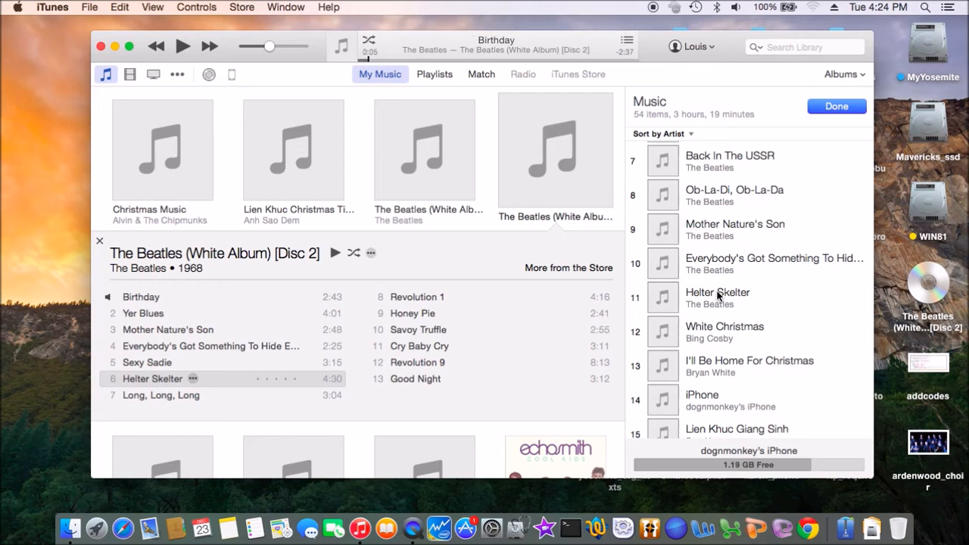
{"action": "mouse_move", "coordinate": [733, 302]}
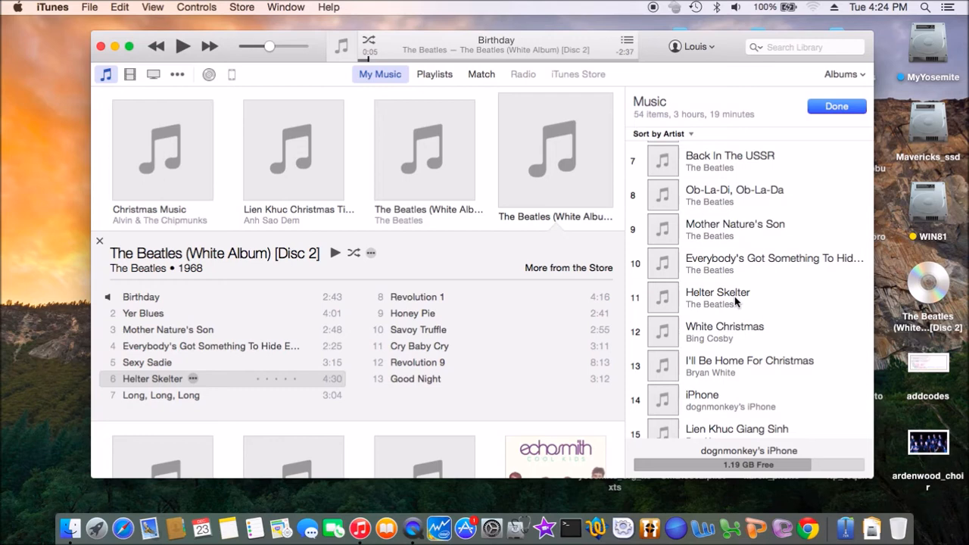
{"action": "mouse_move", "coordinate": [764, 195]}
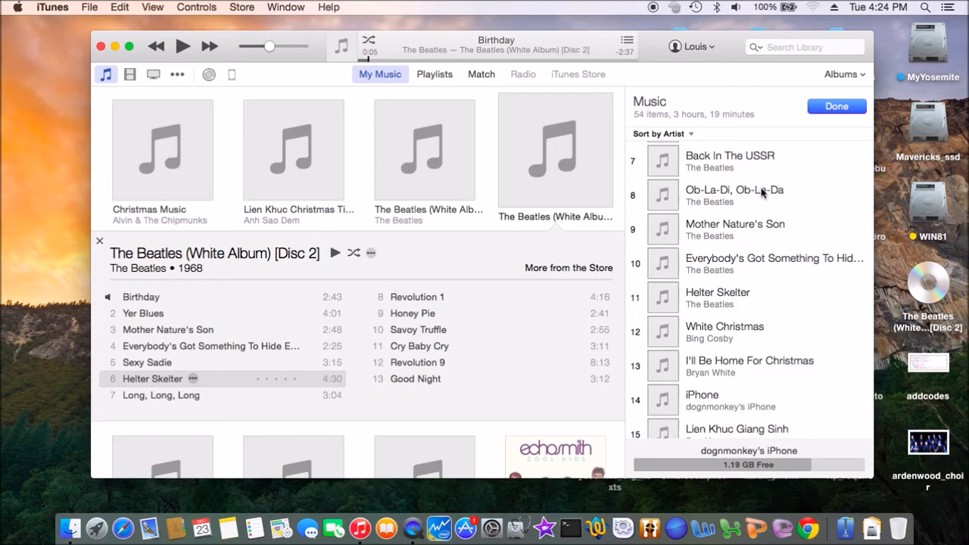
{"action": "left_click", "coordinate": [735, 195]}
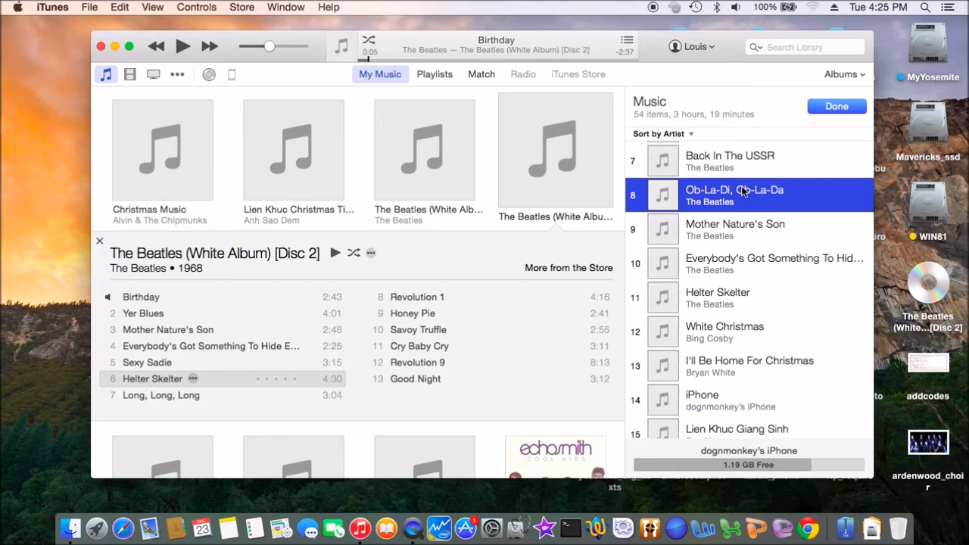
{"action": "mouse_move", "coordinate": [182, 97]}
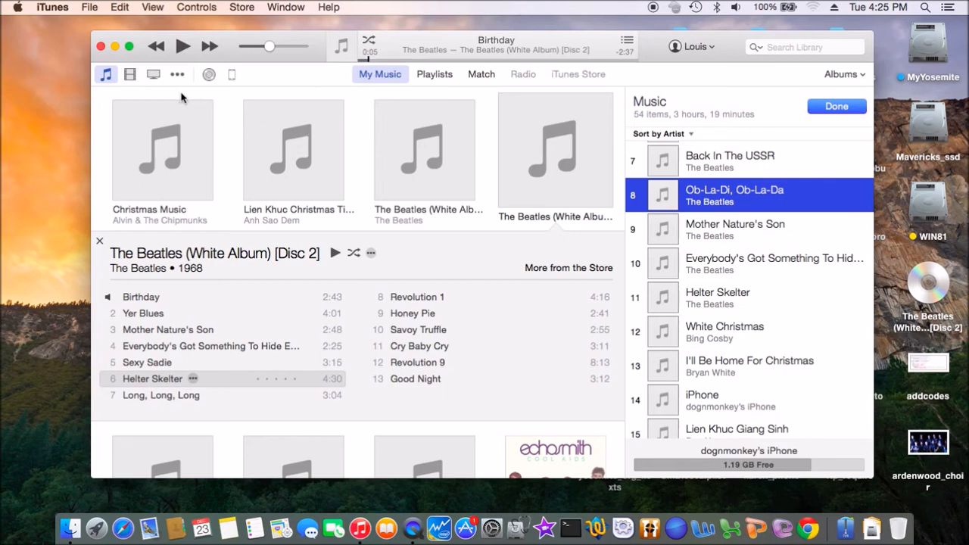
{"action": "mouse_move", "coordinate": [600, 103]}
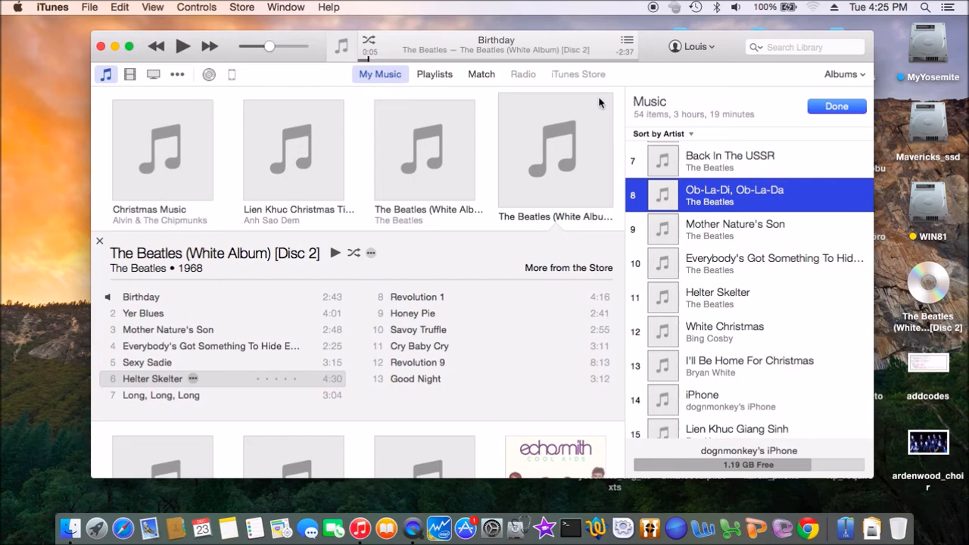
Step: Close editing, view the iPhone's music and daddy playlist, then select Helter Skelter
{"action": "left_click", "coordinate": [836, 106]}
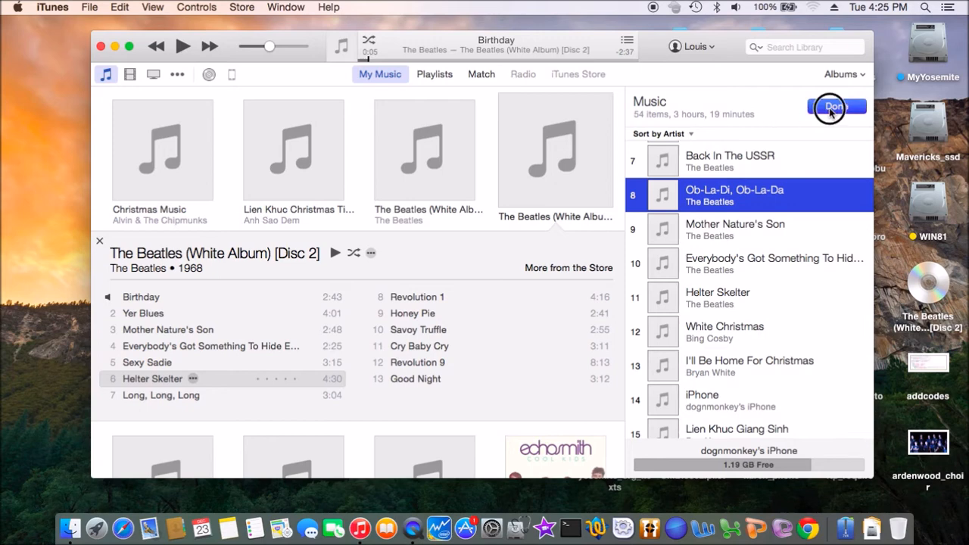
{"action": "left_click", "coordinate": [833, 106]}
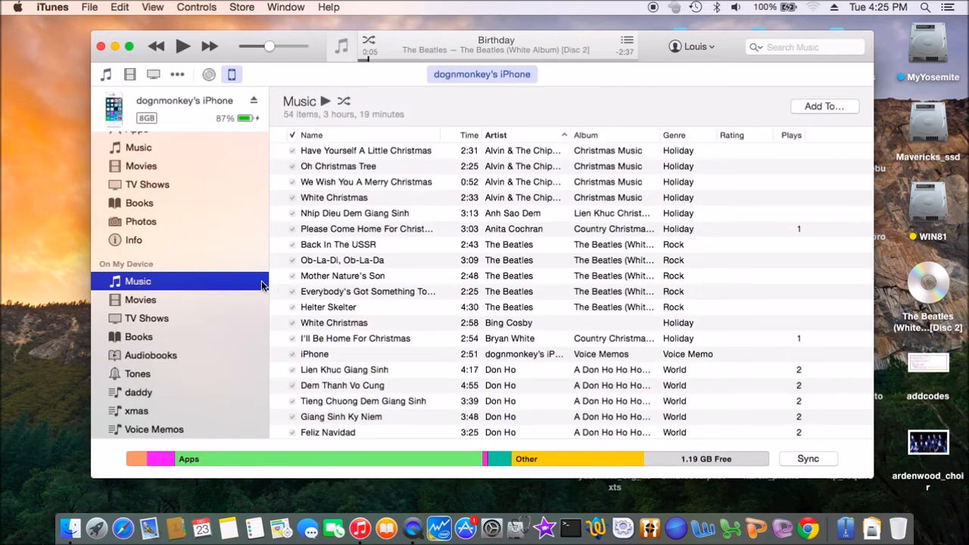
{"action": "mouse_move", "coordinate": [199, 284]}
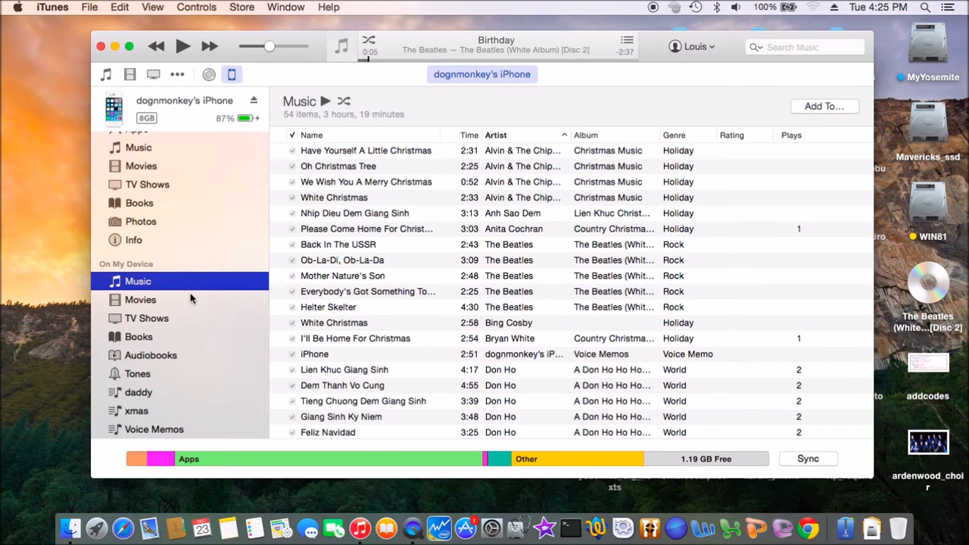
{"action": "mouse_move", "coordinate": [162, 341]}
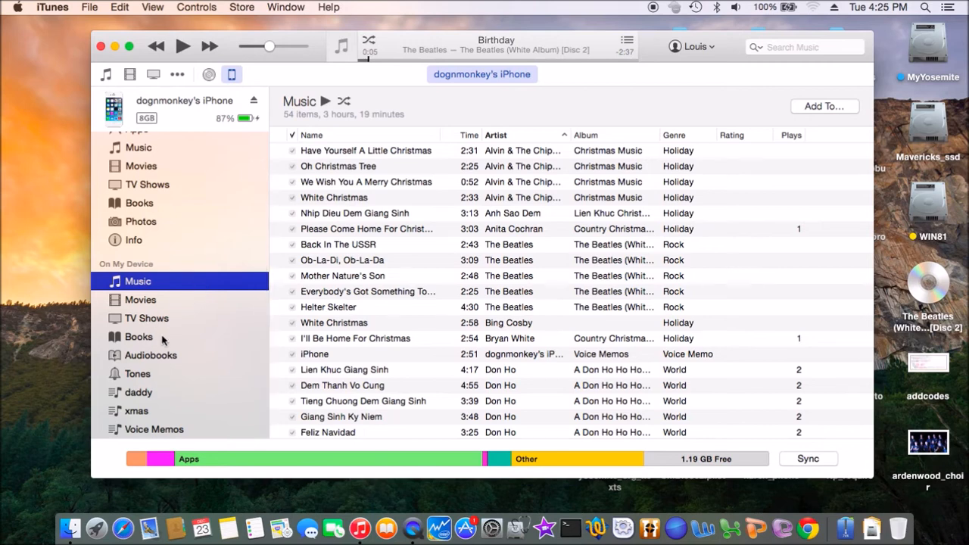
{"action": "left_click", "coordinate": [139, 392]}
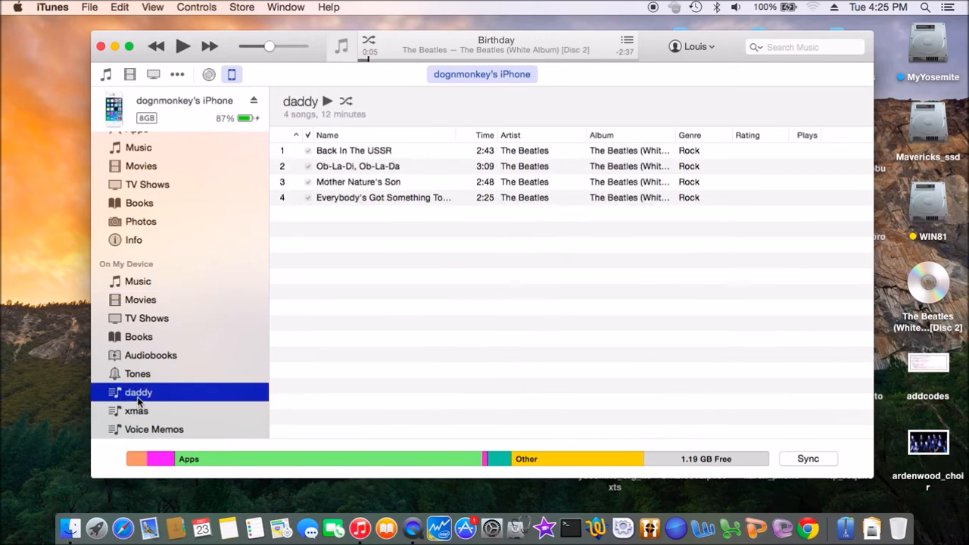
{"action": "mouse_move", "coordinate": [172, 314]}
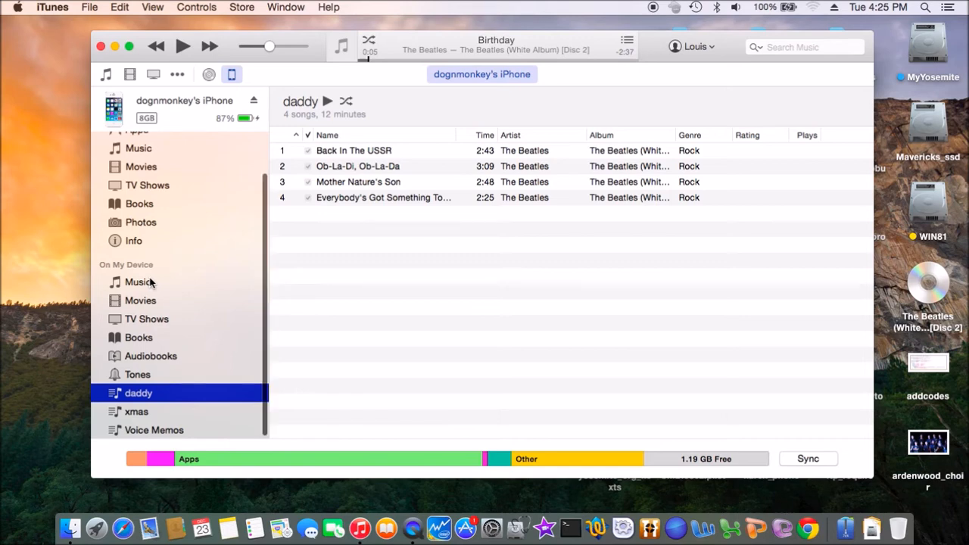
{"action": "left_click", "coordinate": [138, 282]}
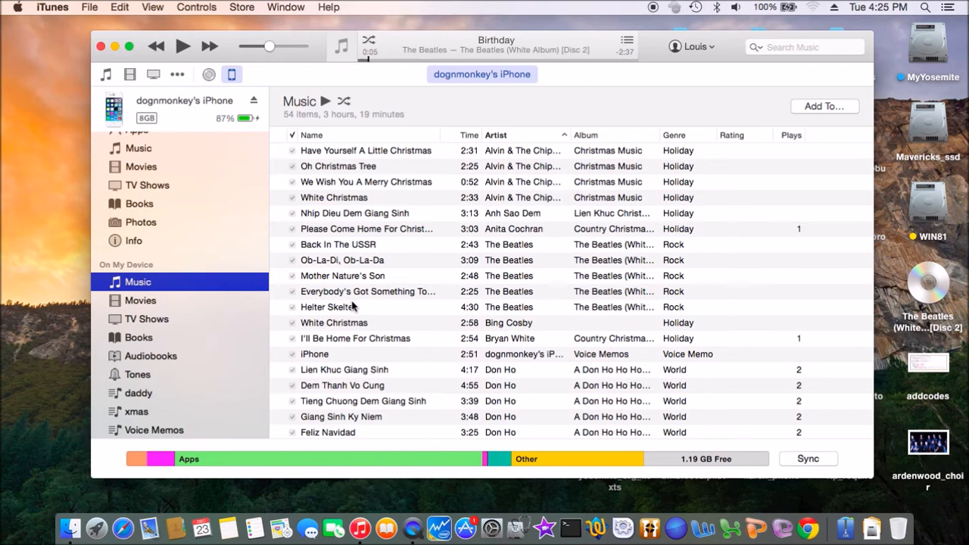
{"action": "left_click", "coordinate": [329, 307]}
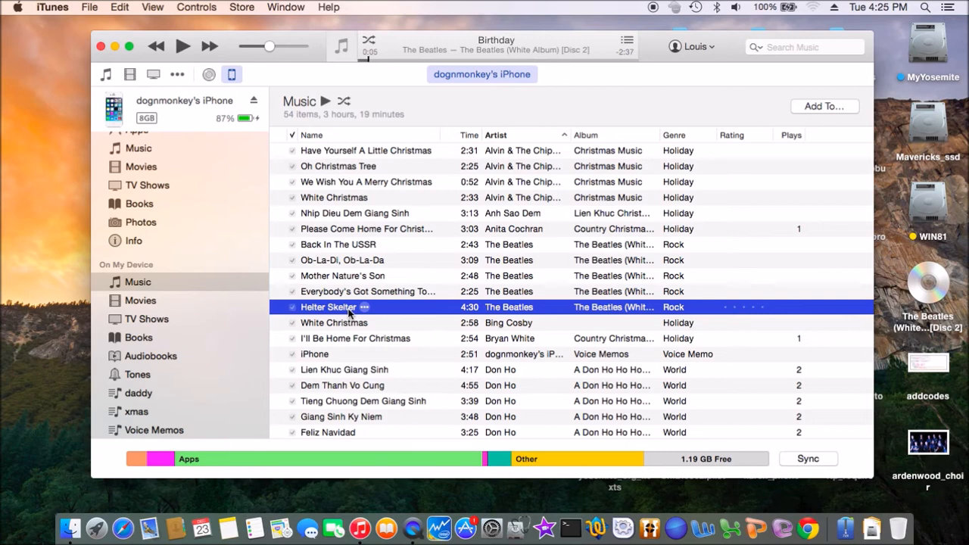
{"action": "mouse_move", "coordinate": [415, 4]}
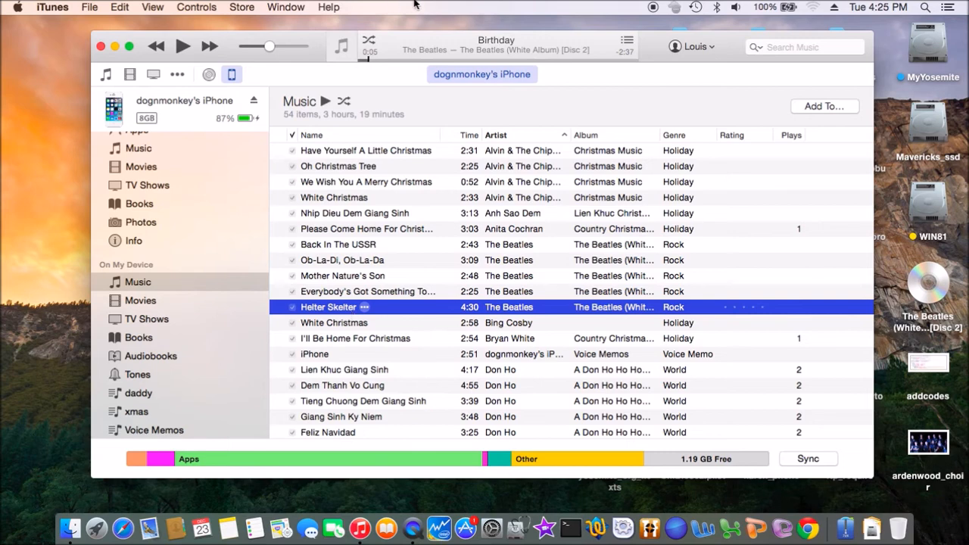
{"action": "mouse_move", "coordinate": [651, 9]}
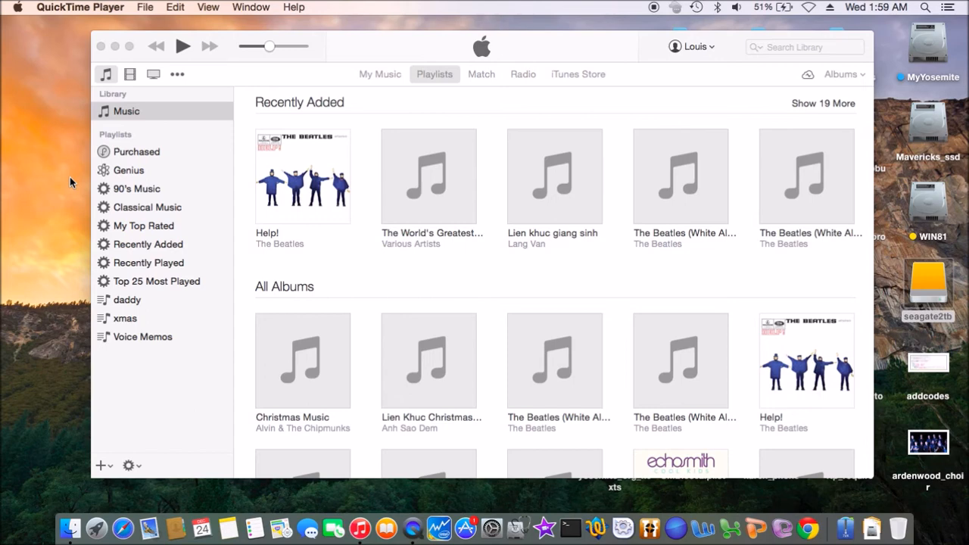
{"action": "mouse_move", "coordinate": [350, 102]}
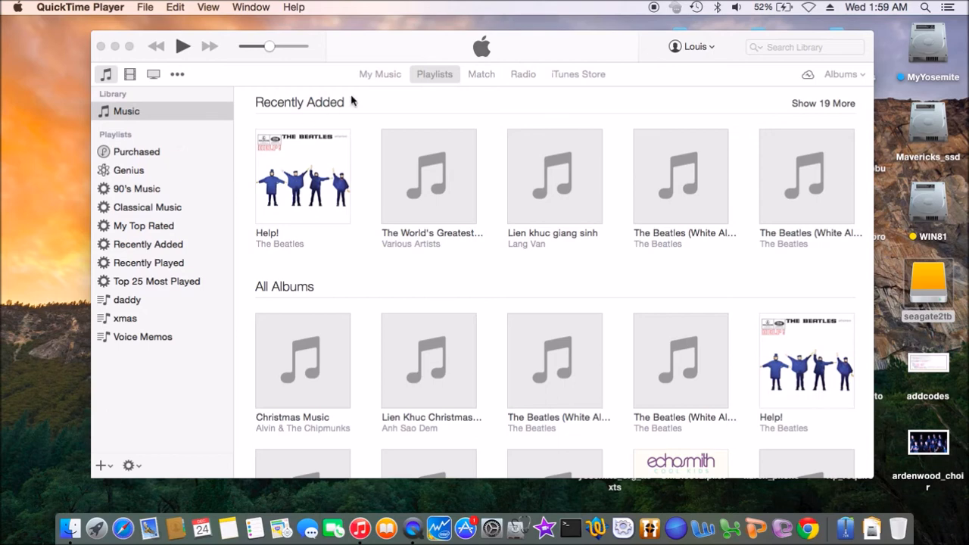
{"action": "mouse_move", "coordinate": [379, 76]}
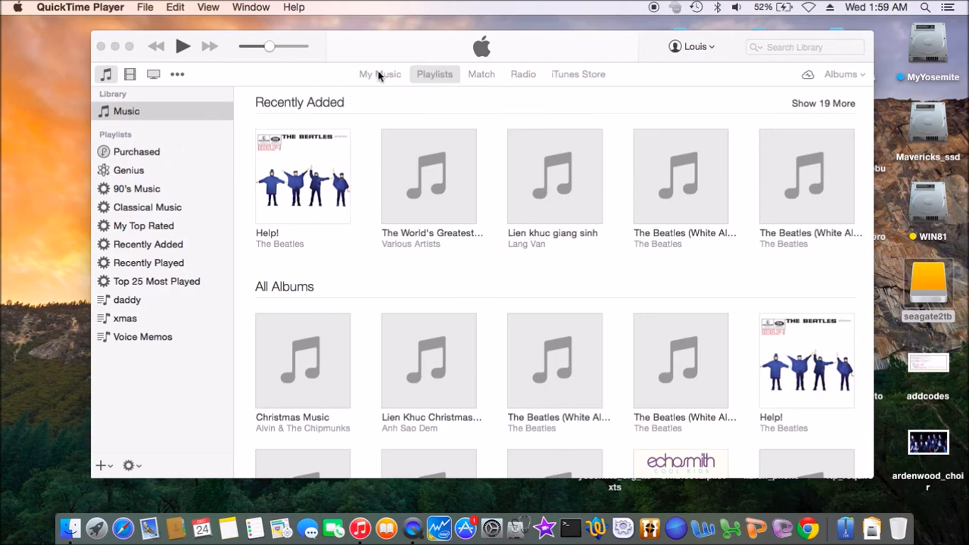
Step: Switch to the My Music album grid showing recently added albums
{"action": "left_click", "coordinate": [379, 73]}
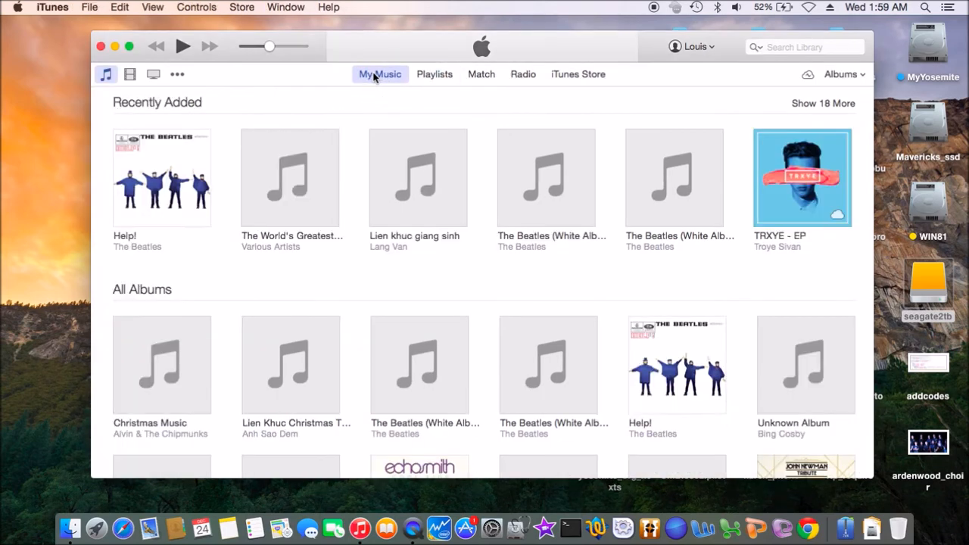
{"action": "mouse_move", "coordinate": [273, 175]}
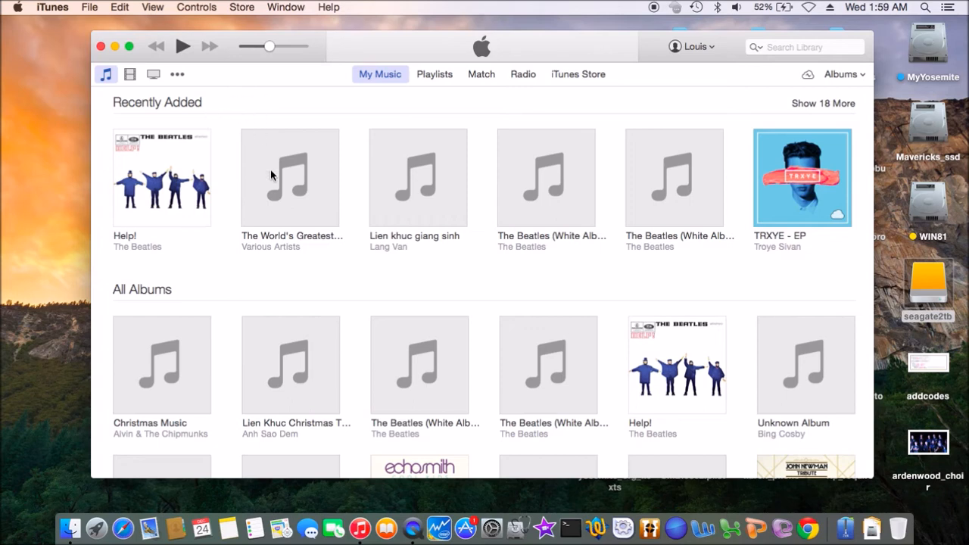
{"action": "mouse_move", "coordinate": [117, 28]}
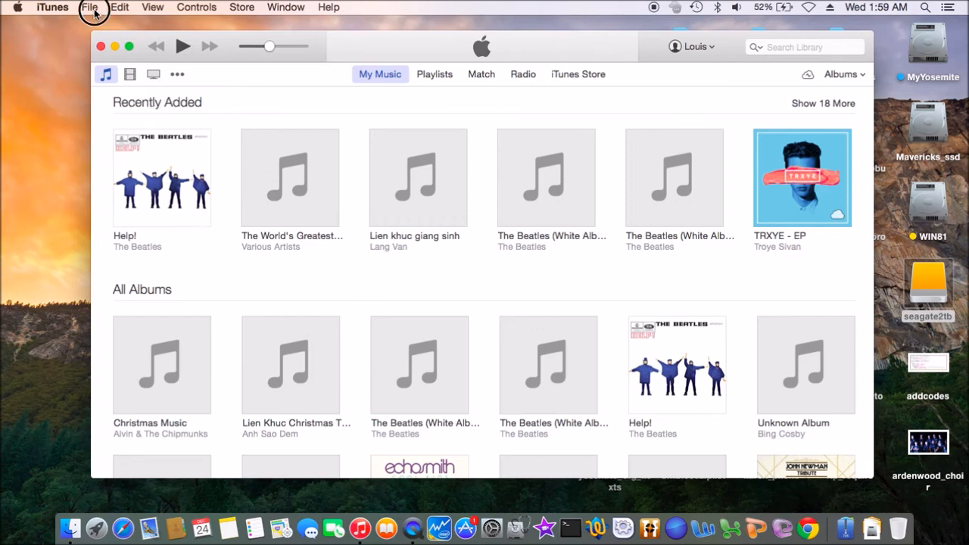
Step: Add Everytime We Touch.mp3 from the audiemp3 folder on seagate2tb to the library
{"action": "left_click", "coordinate": [89, 7]}
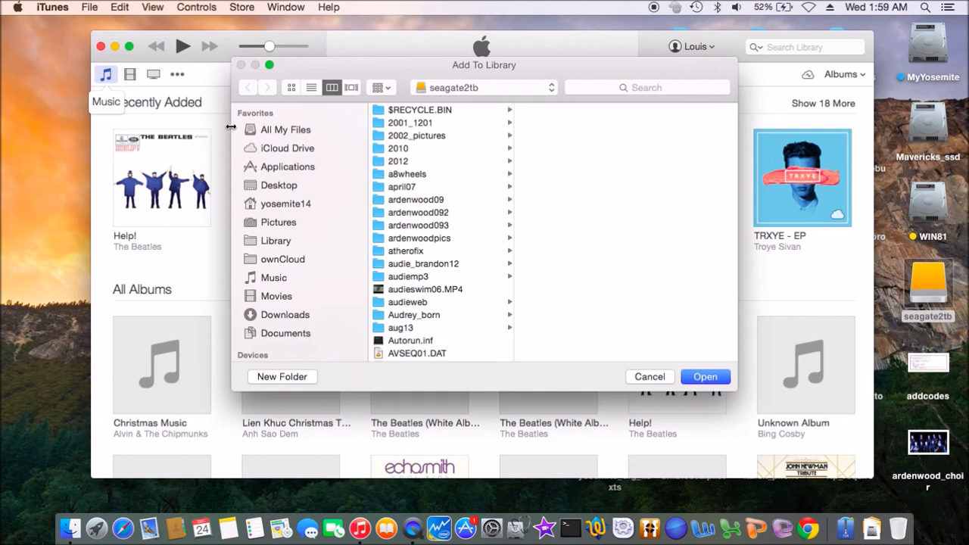
{"action": "mouse_move", "coordinate": [329, 284]}
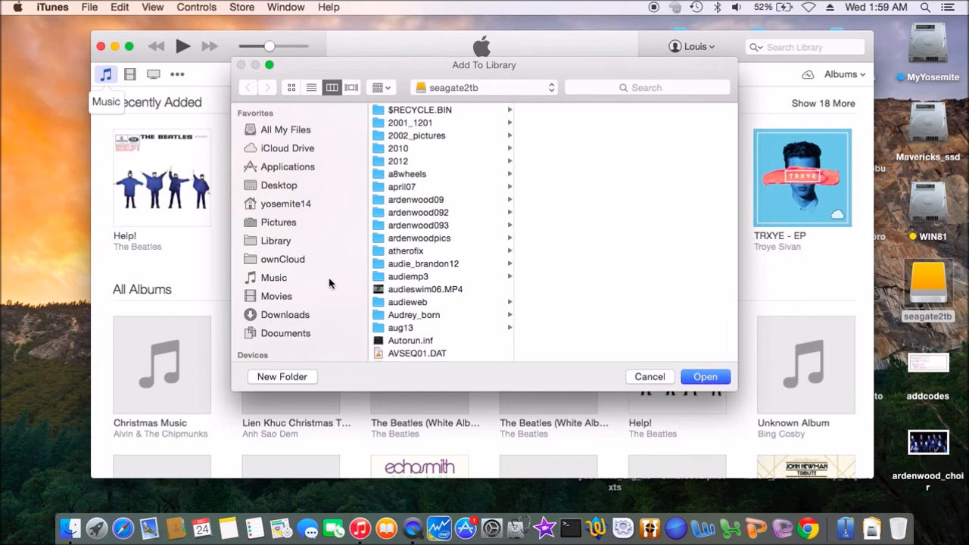
{"action": "mouse_move", "coordinate": [346, 271]}
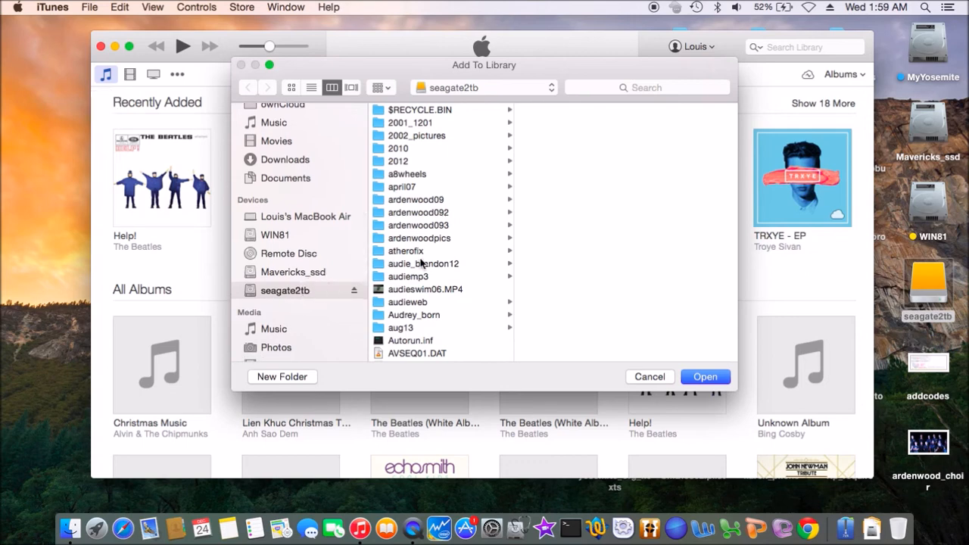
{"action": "mouse_move", "coordinate": [486, 195]}
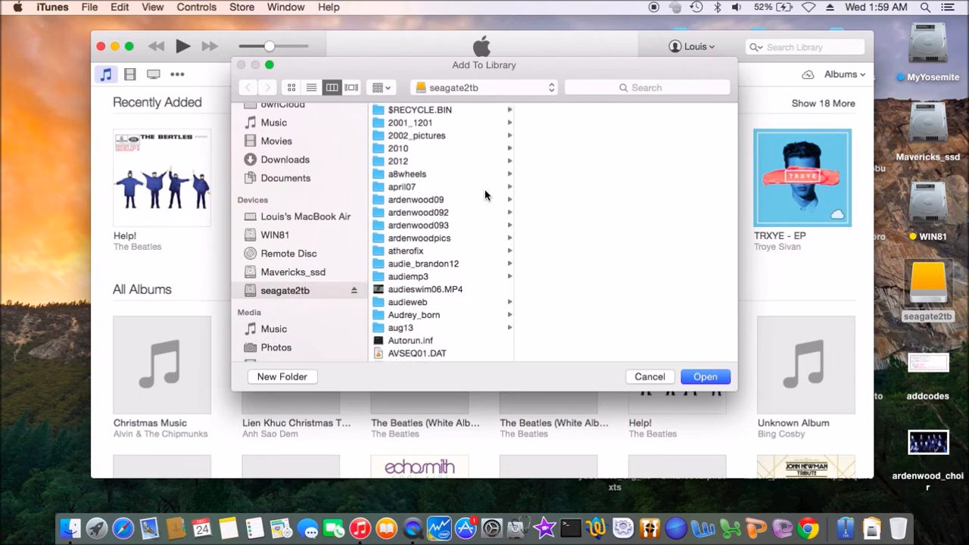
{"action": "scroll", "scroll_direction": "down", "scroll_amount": 3}
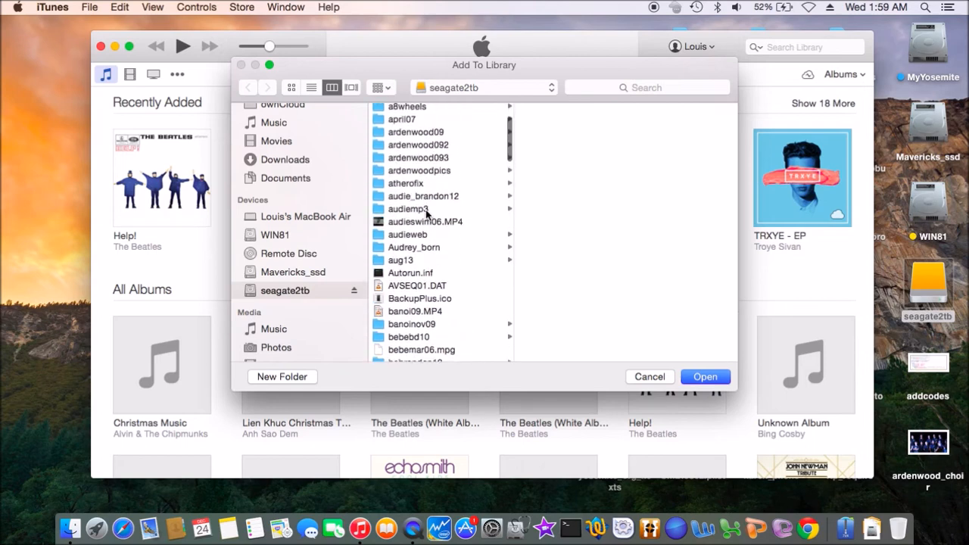
{"action": "left_click", "coordinate": [407, 208]}
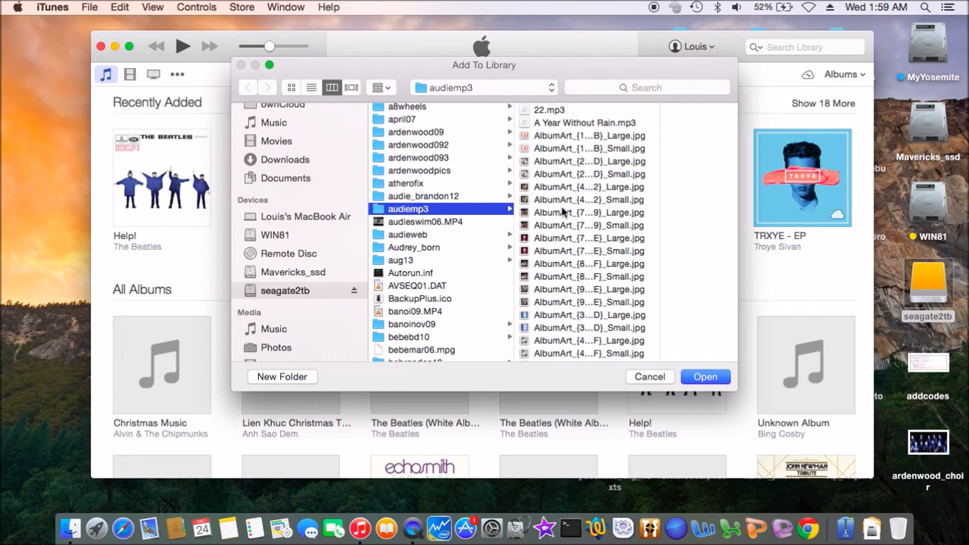
{"action": "scroll", "scroll_direction": "down", "scroll_amount": 3}
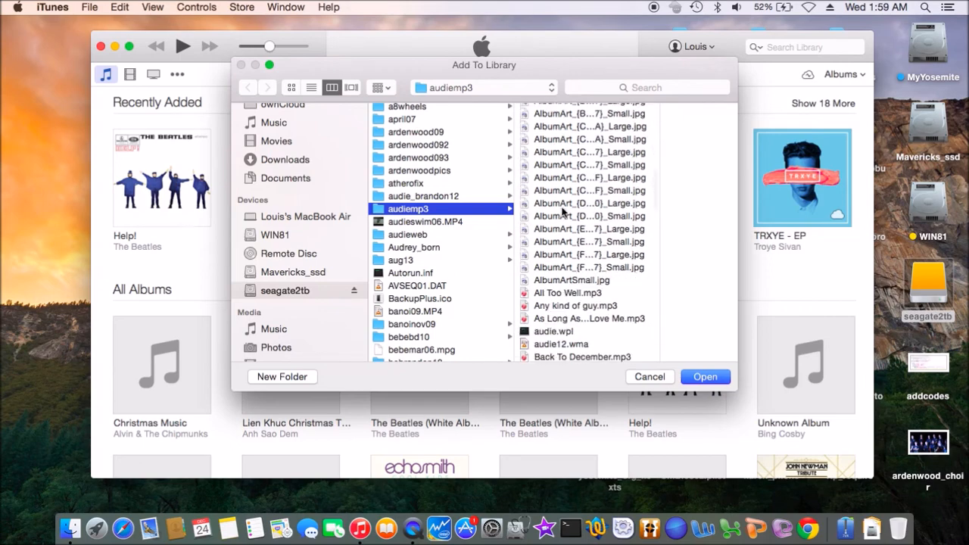
{"action": "scroll", "scroll_direction": "down", "scroll_amount": 3}
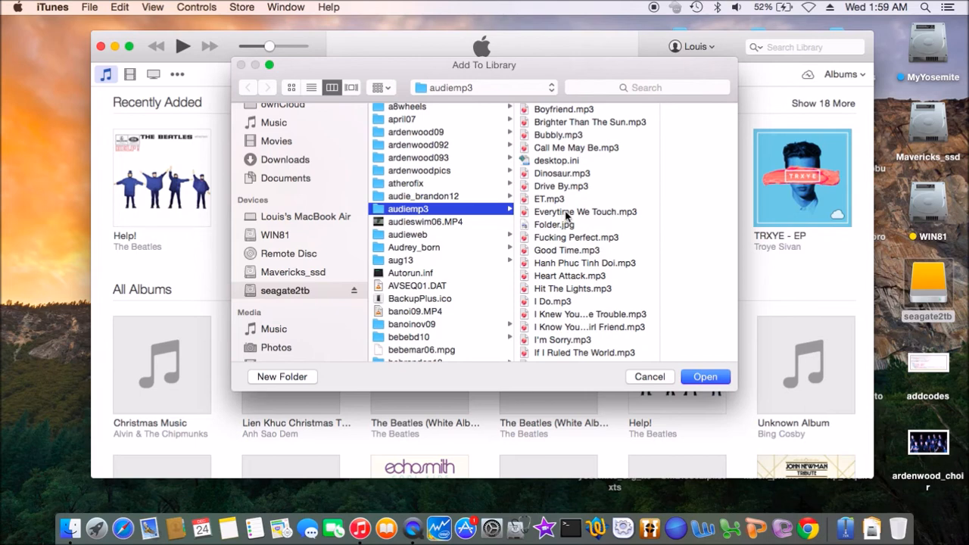
{"action": "left_click", "coordinate": [584, 212]}
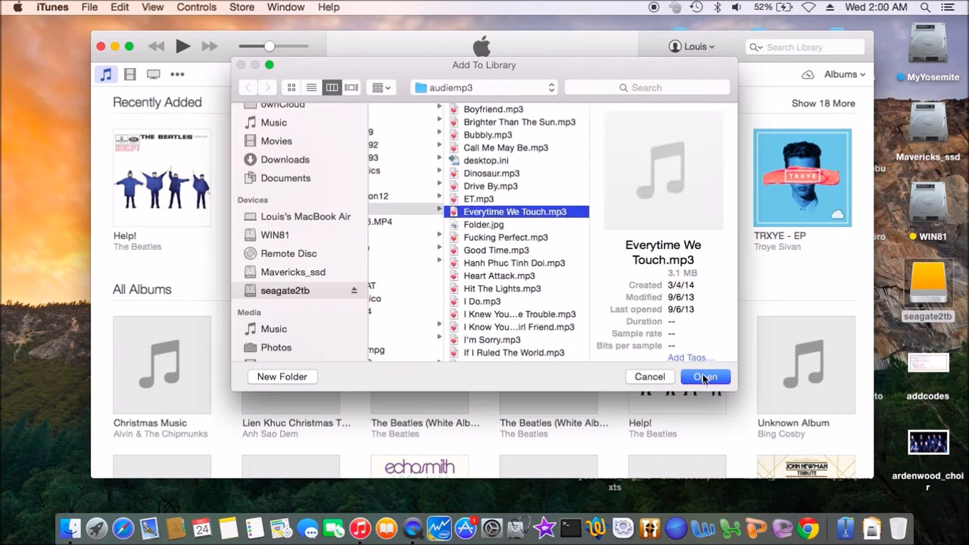
{"action": "left_click", "coordinate": [705, 377]}
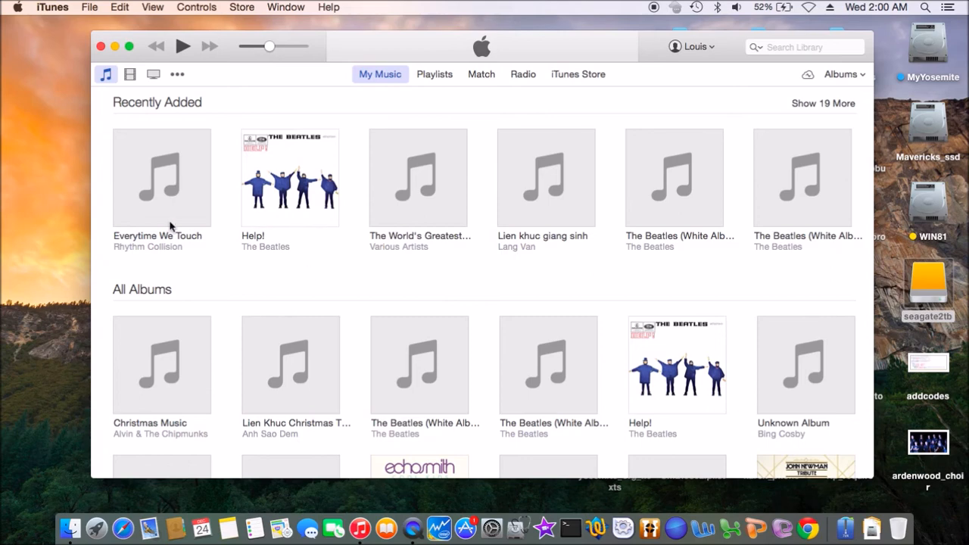
{"action": "mouse_move", "coordinate": [168, 215]}
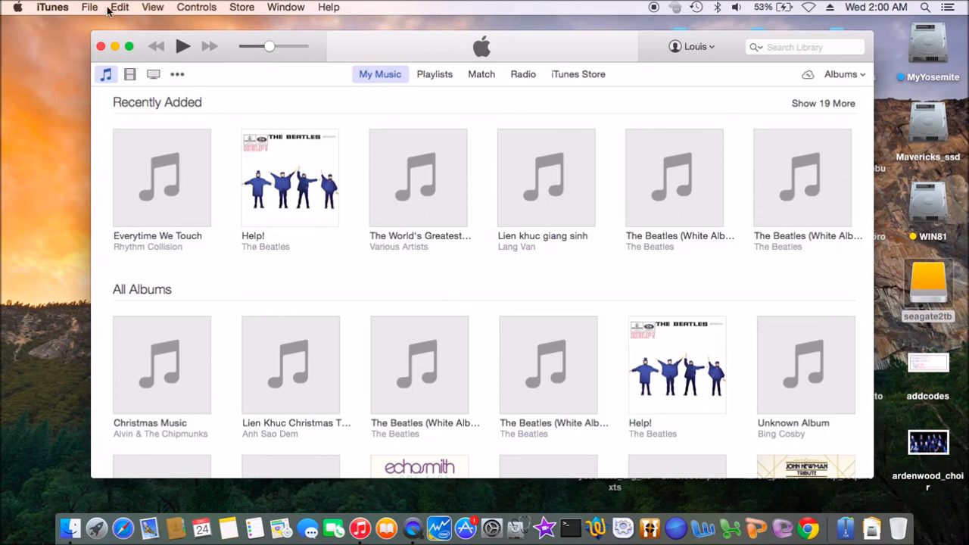
Step: Import the bebe folder from audiemp3 on seagate2tb, adding albums like Artpop and Bangerz
{"action": "left_click", "coordinate": [89, 7]}
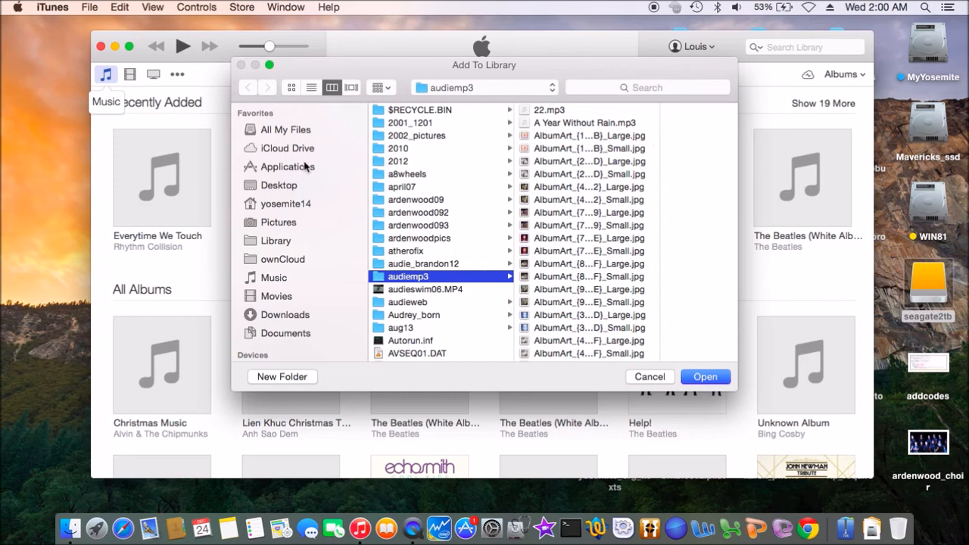
{"action": "scroll", "scroll_direction": "down", "scroll_amount": 3}
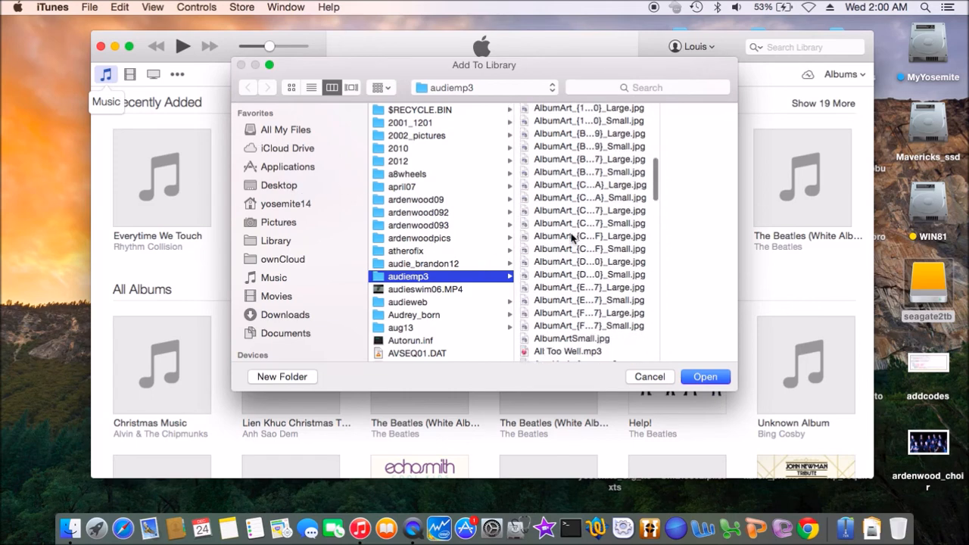
{"action": "scroll", "scroll_direction": "down", "scroll_amount": 3}
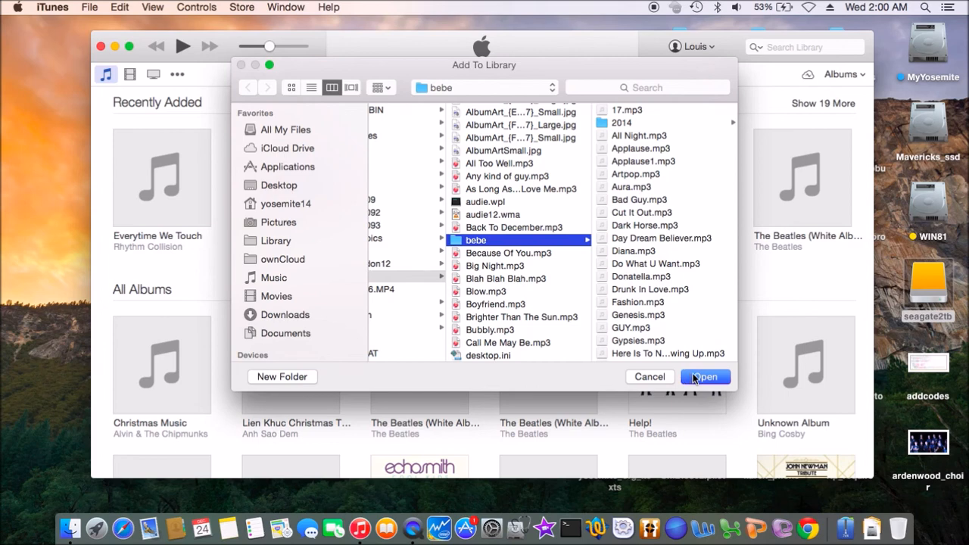
{"action": "left_click", "coordinate": [703, 376]}
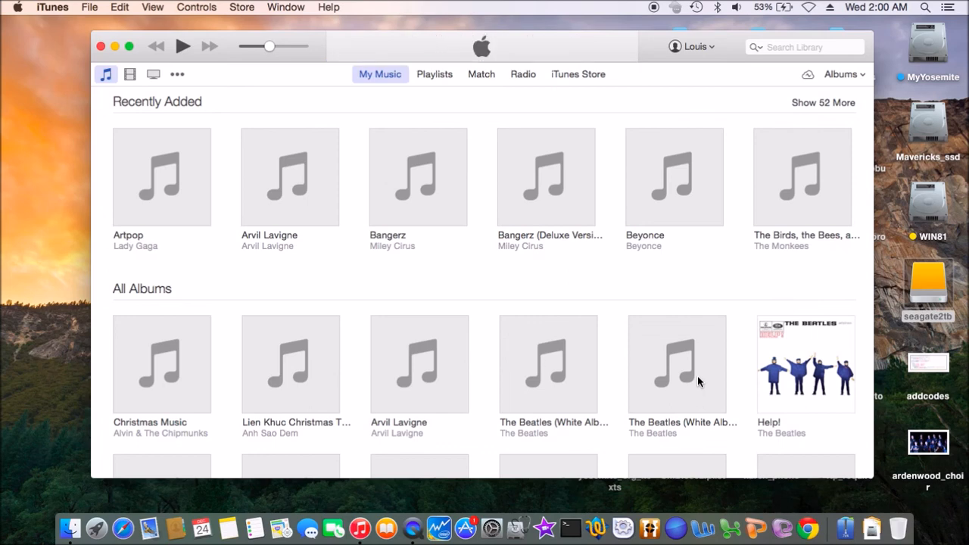
{"action": "scroll", "scroll_direction": "down", "scroll_amount": 3}
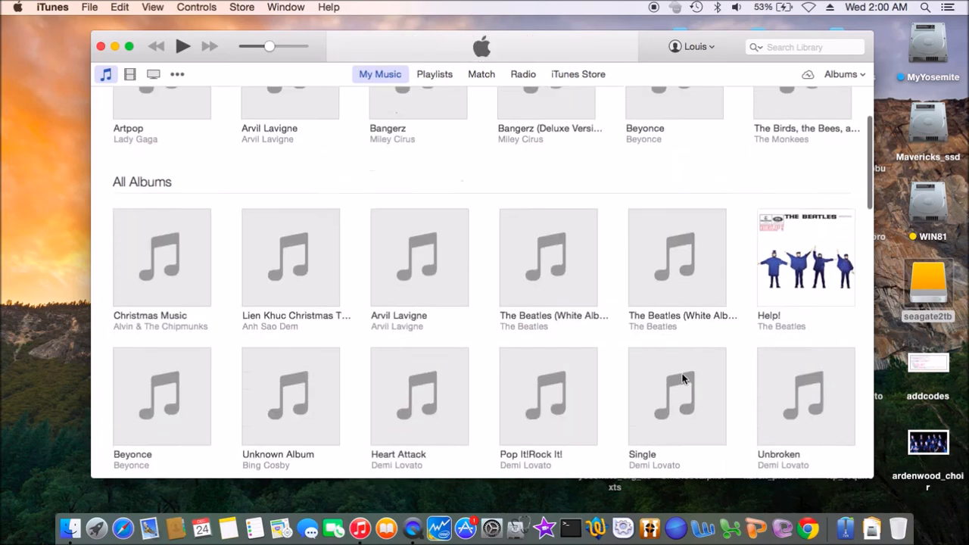
{"action": "scroll", "scroll_direction": "down", "scroll_amount": 3}
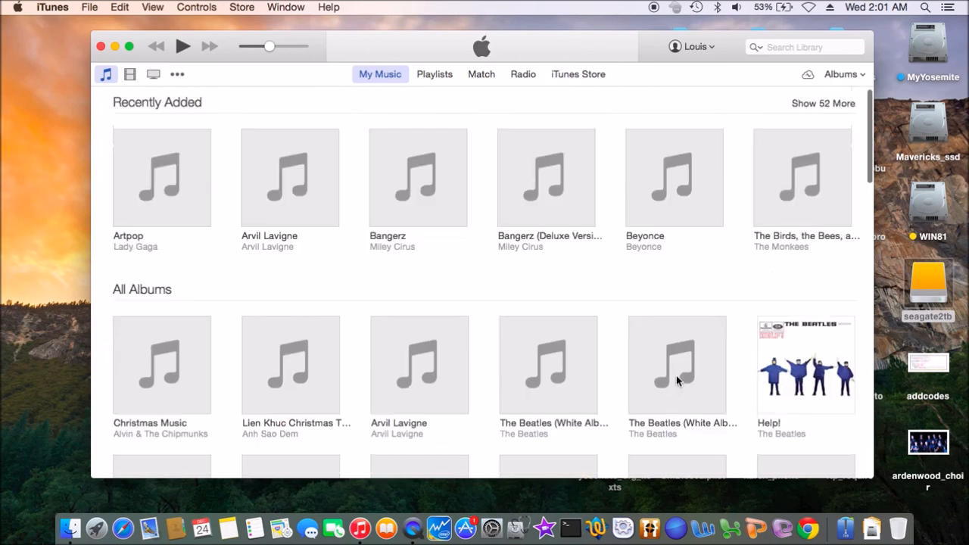
{"action": "mouse_move", "coordinate": [227, 424]}
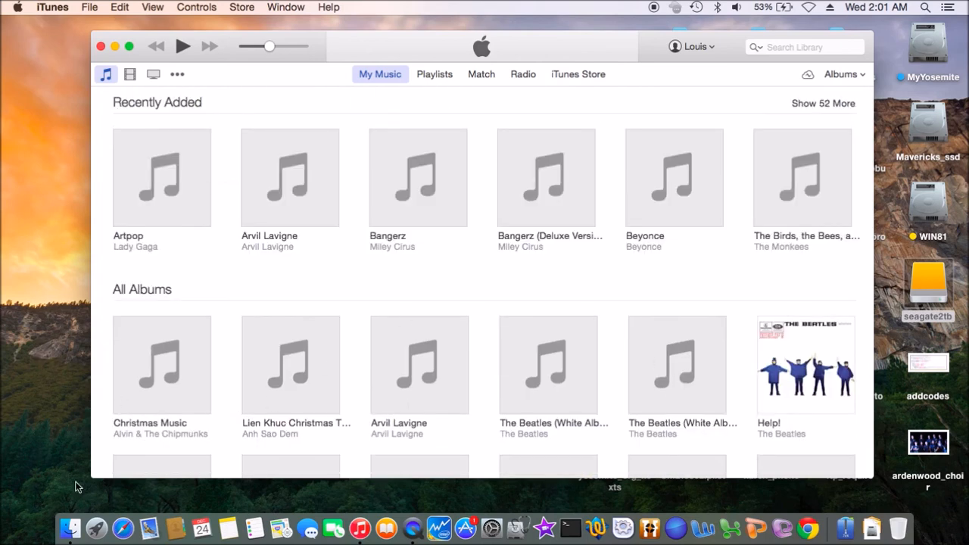
Step: Browse in Finder to Music > iTunes > iTunes Media > Music > Selena Gomez
{"action": "left_click", "coordinate": [68, 526]}
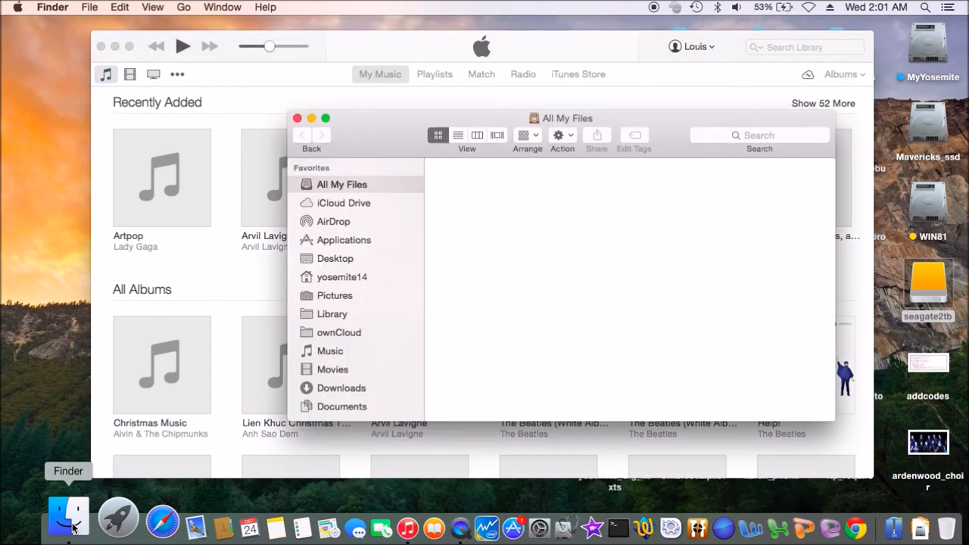
{"action": "left_click", "coordinate": [342, 184]}
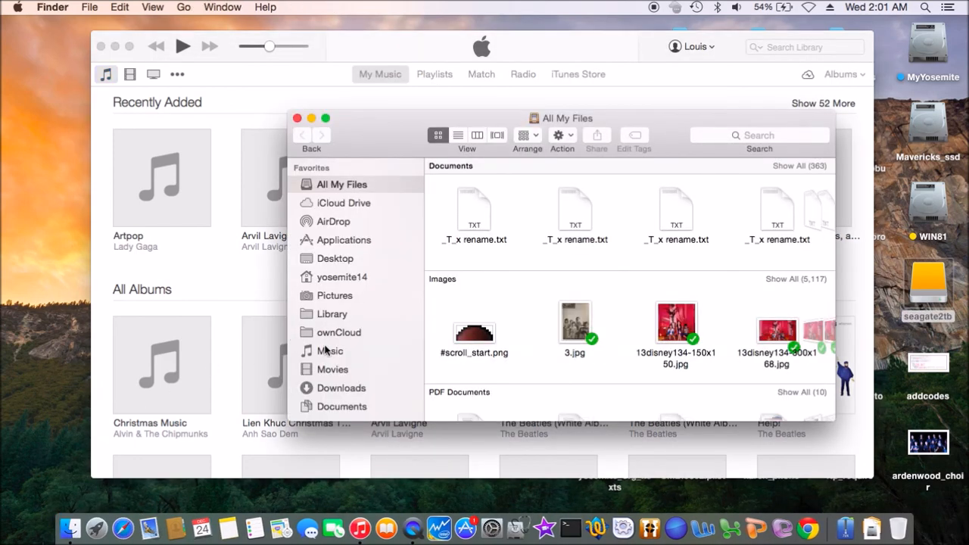
{"action": "left_click", "coordinate": [330, 351]}
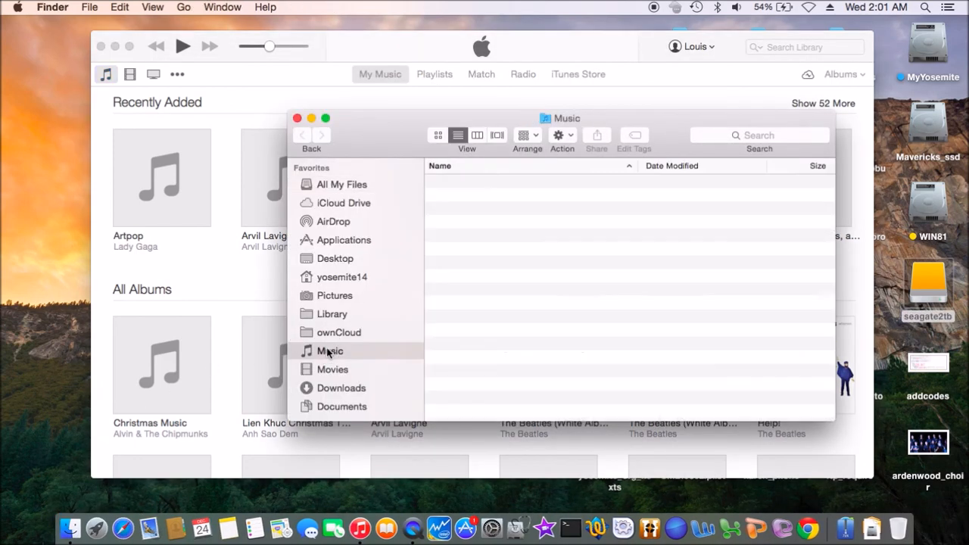
{"action": "left_click", "coordinate": [329, 350]}
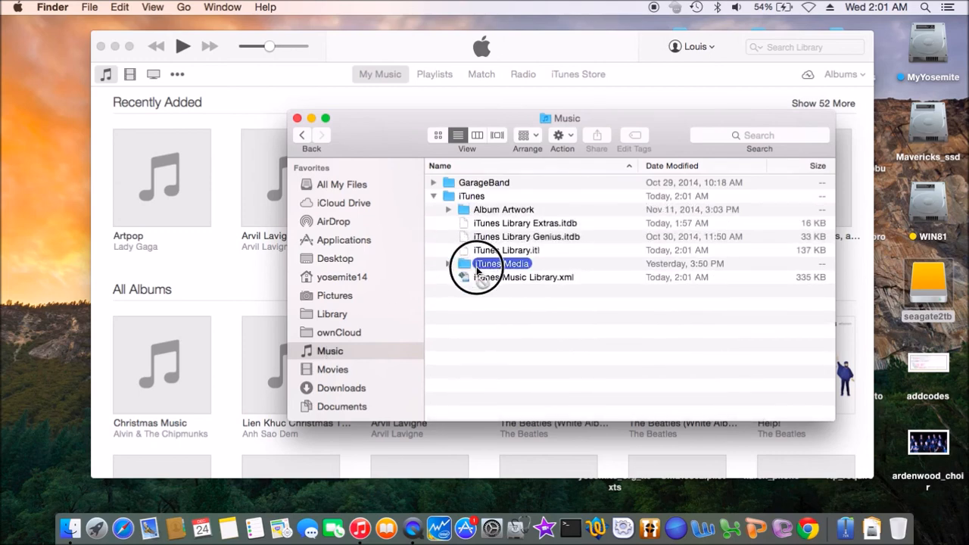
{"action": "double_click", "coordinate": [501, 264]}
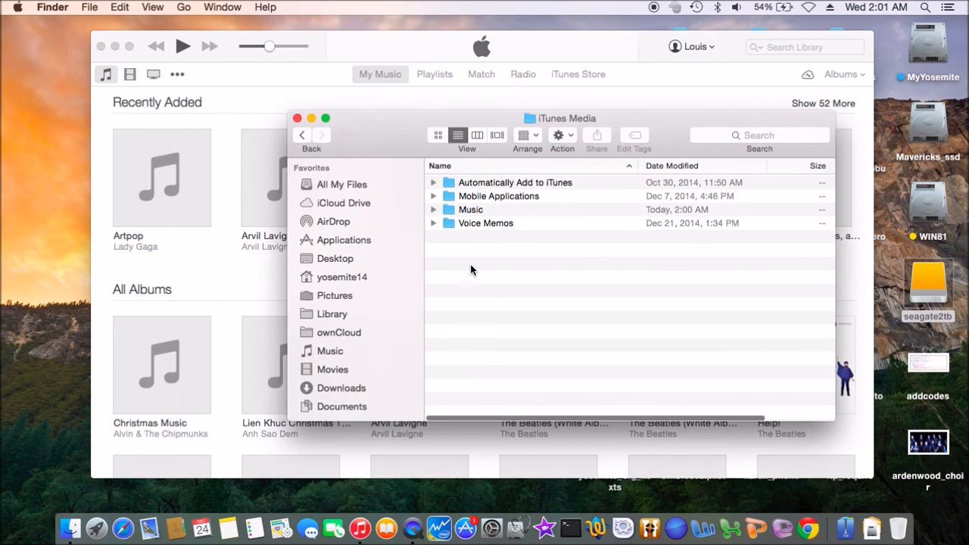
{"action": "left_click", "coordinate": [471, 210]}
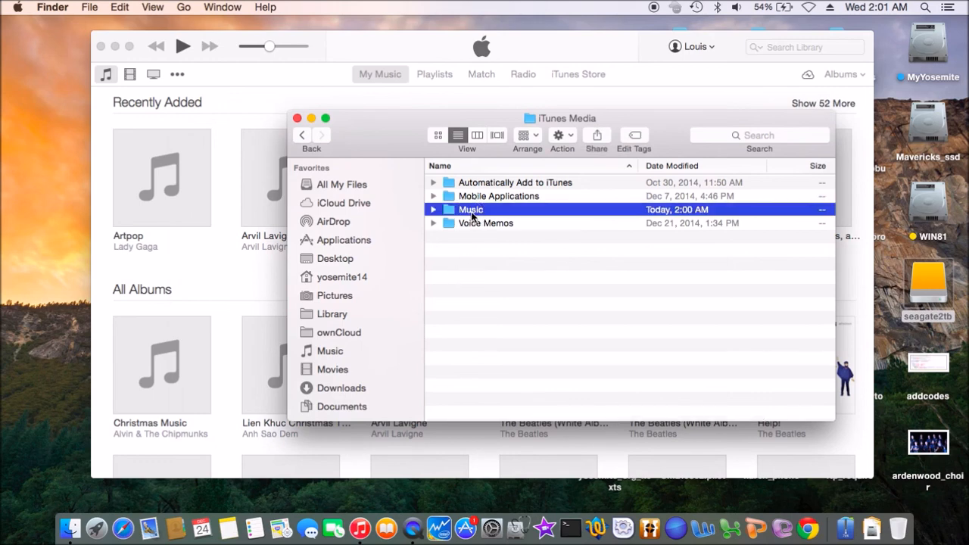
{"action": "double_click", "coordinate": [471, 209]}
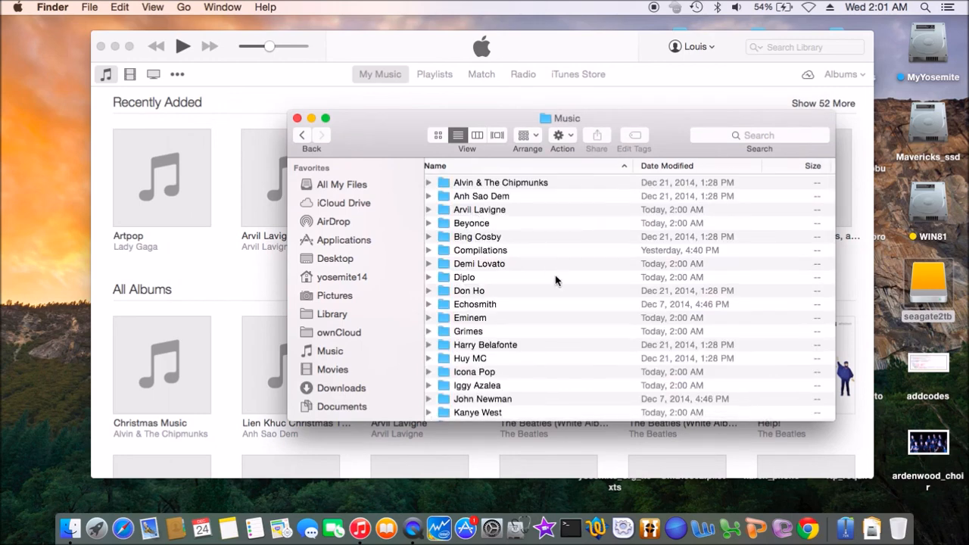
{"action": "scroll", "scroll_direction": "down", "scroll_amount": 3}
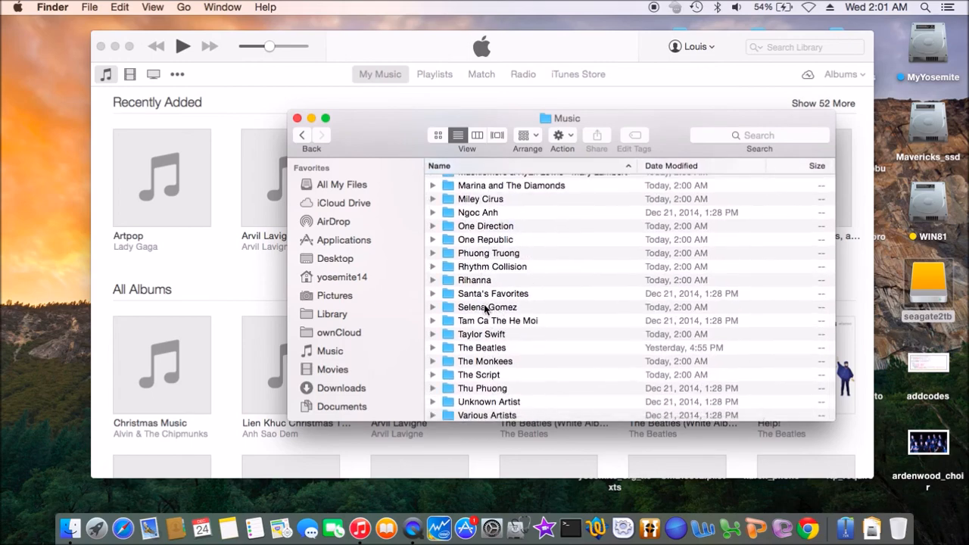
{"action": "double_click", "coordinate": [487, 306]}
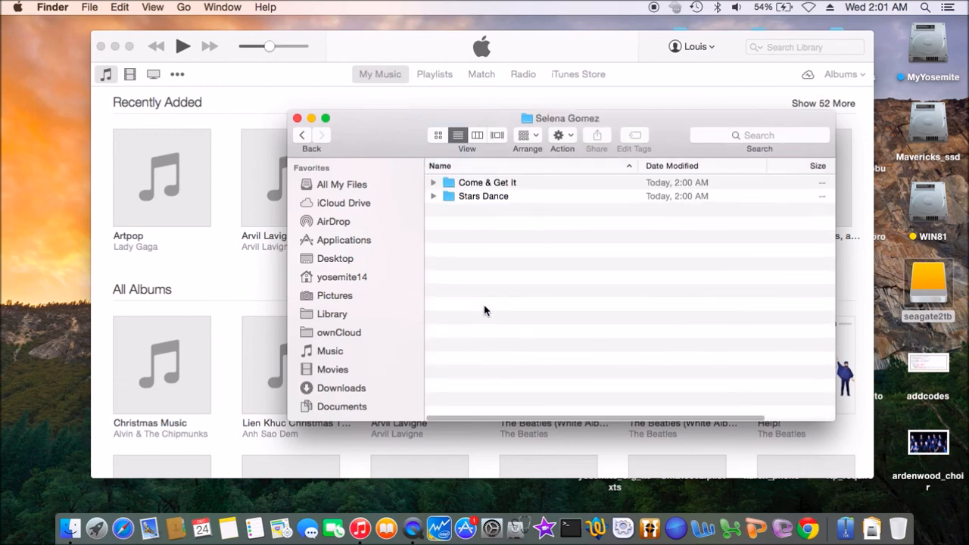